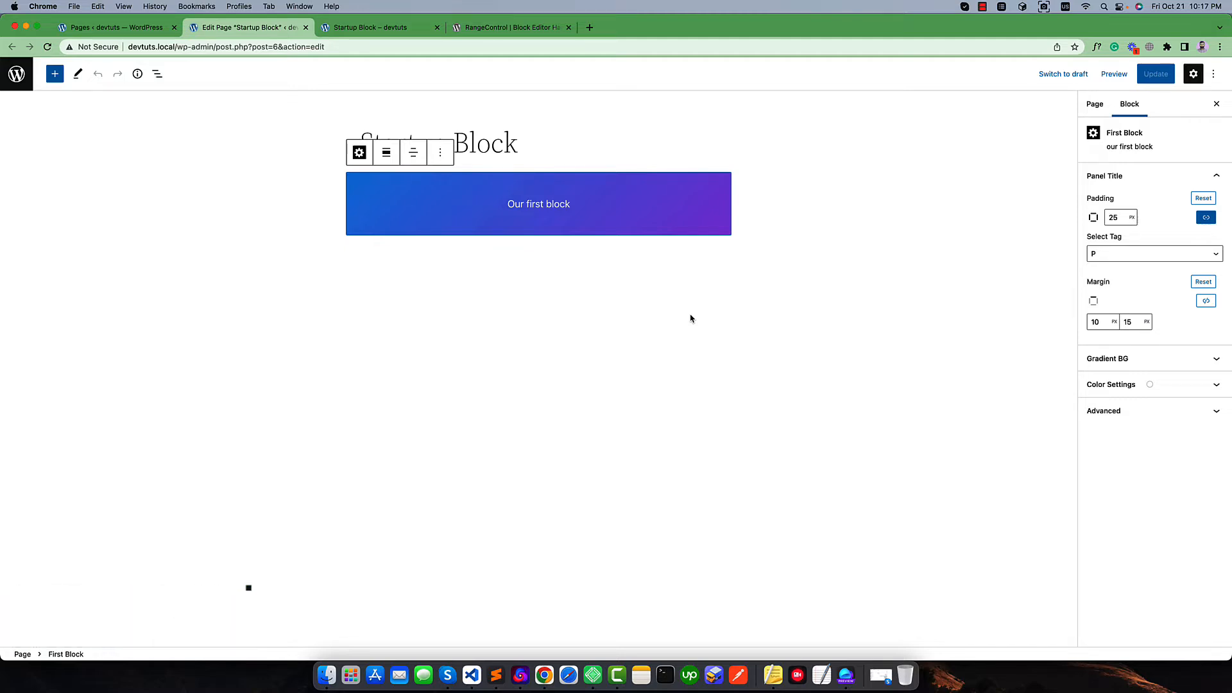
mouse_move(449, 195)
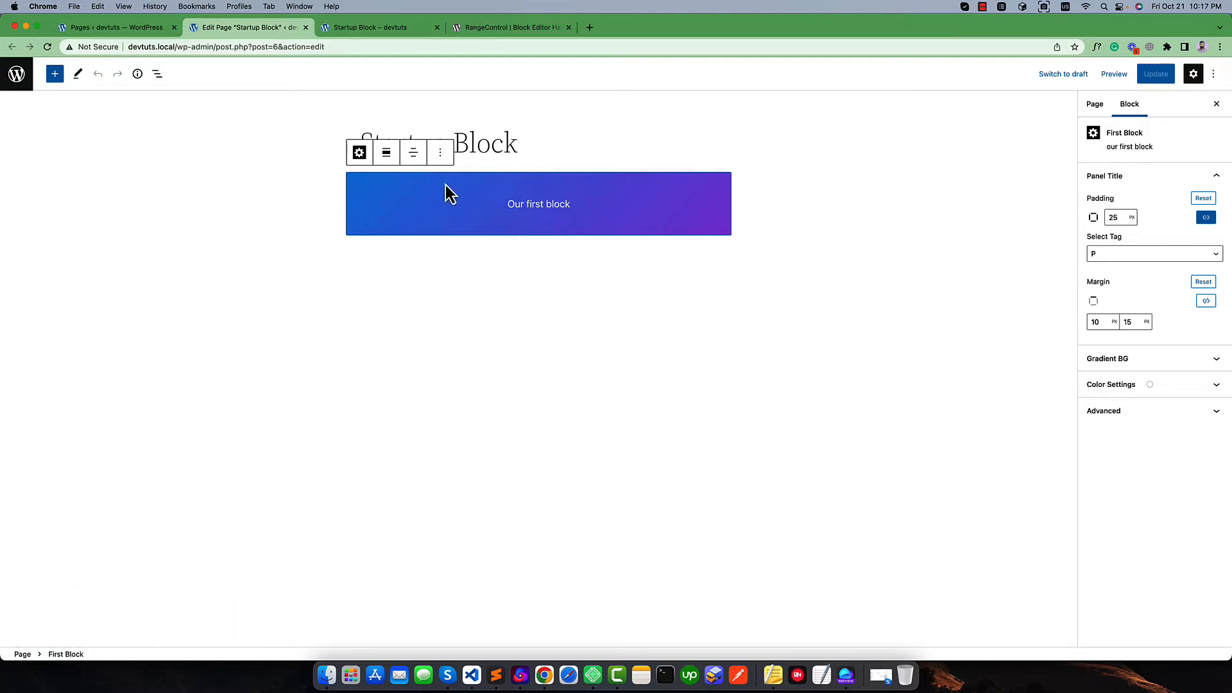
mouse_move(446, 186)
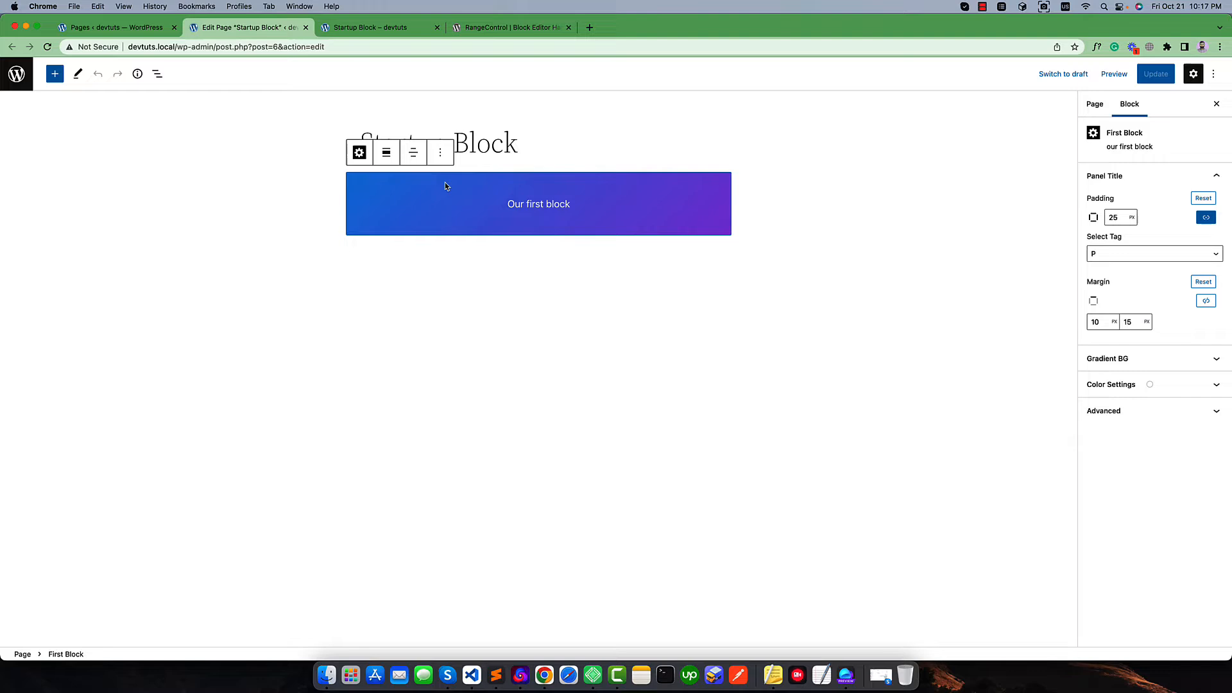
mouse_move(561, 266)
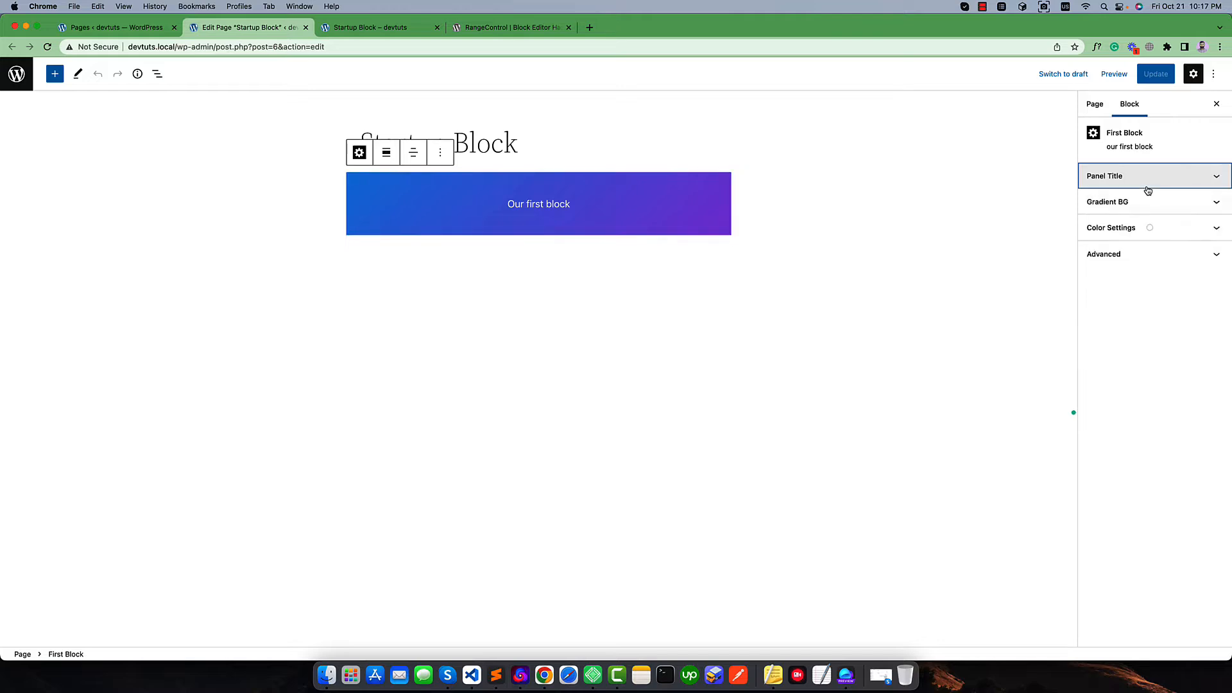
mouse_move(640, 199)
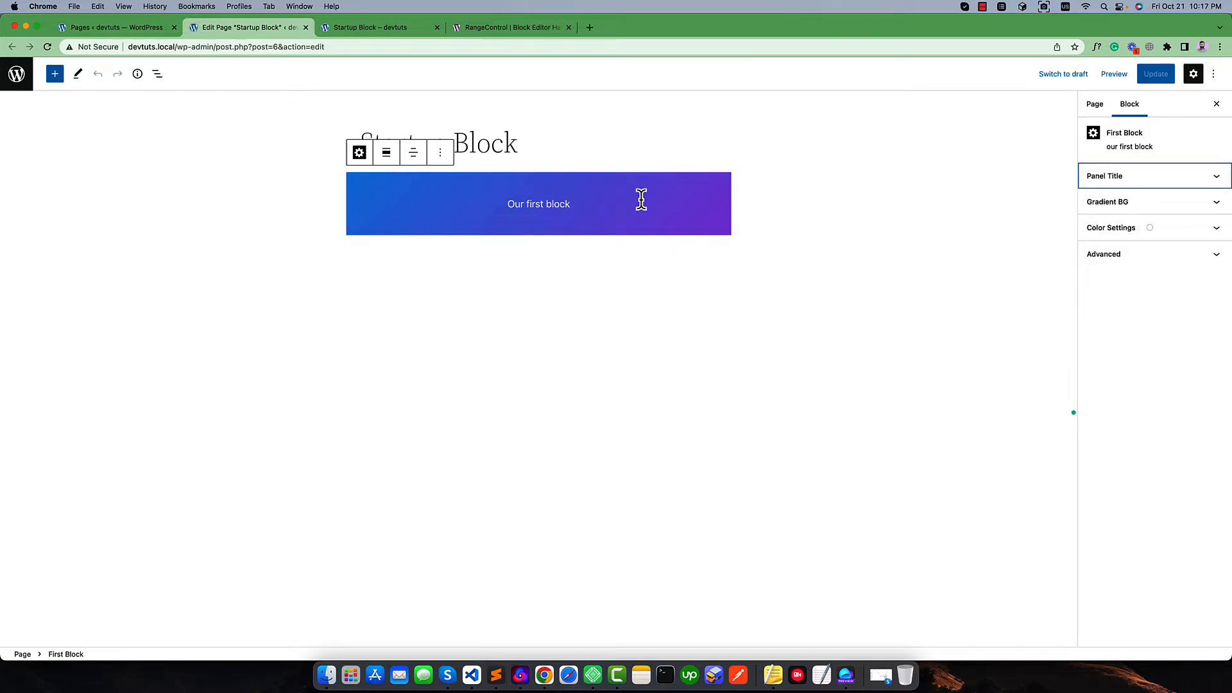
mouse_move(348, 196)
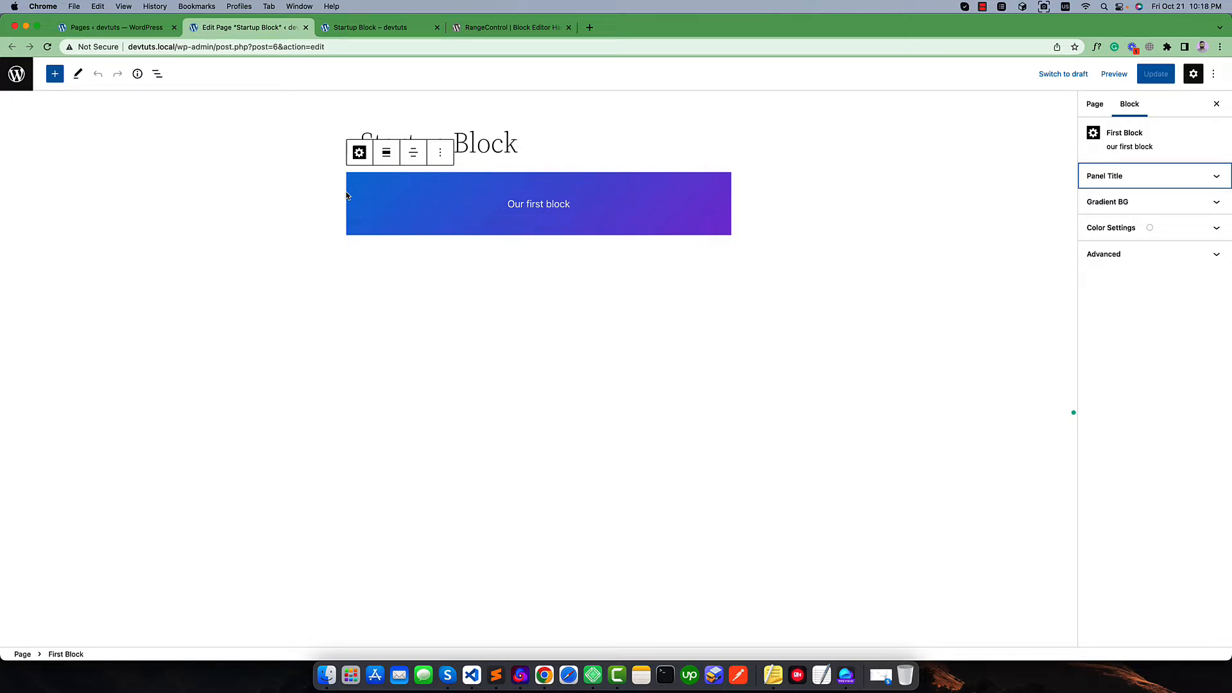
Browse the RangeControl handbook page through its guidelines and props, back up to the Usage sample
click(509, 27)
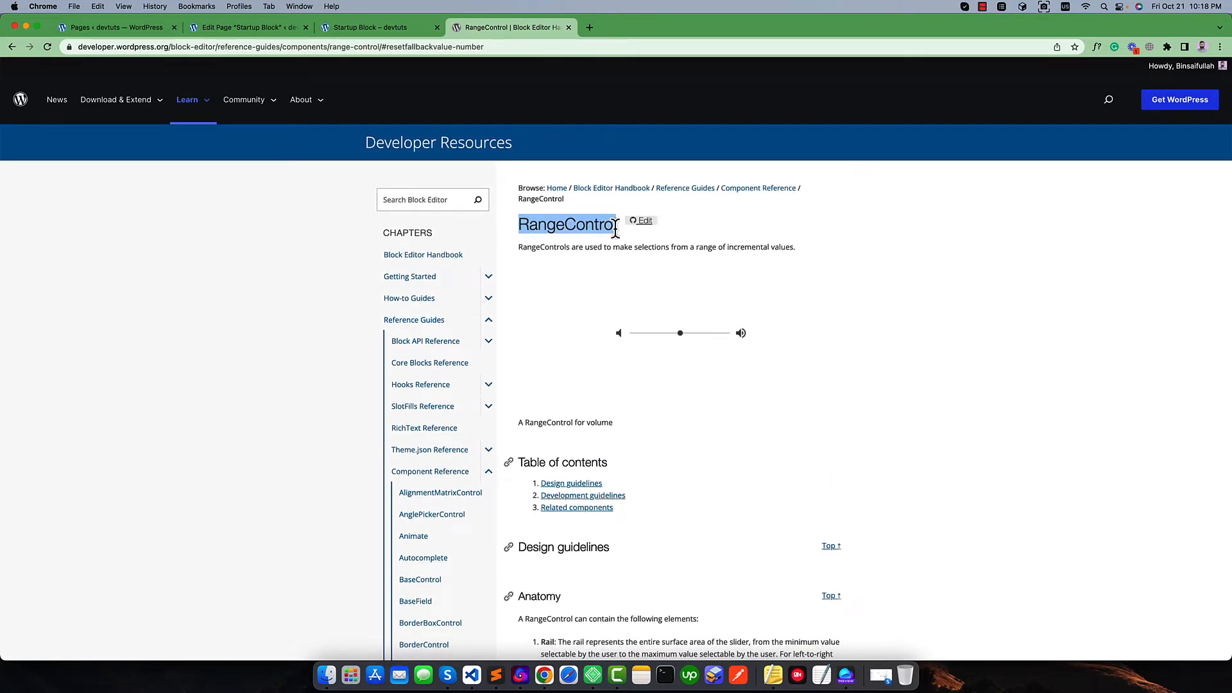
scroll(down, 3)
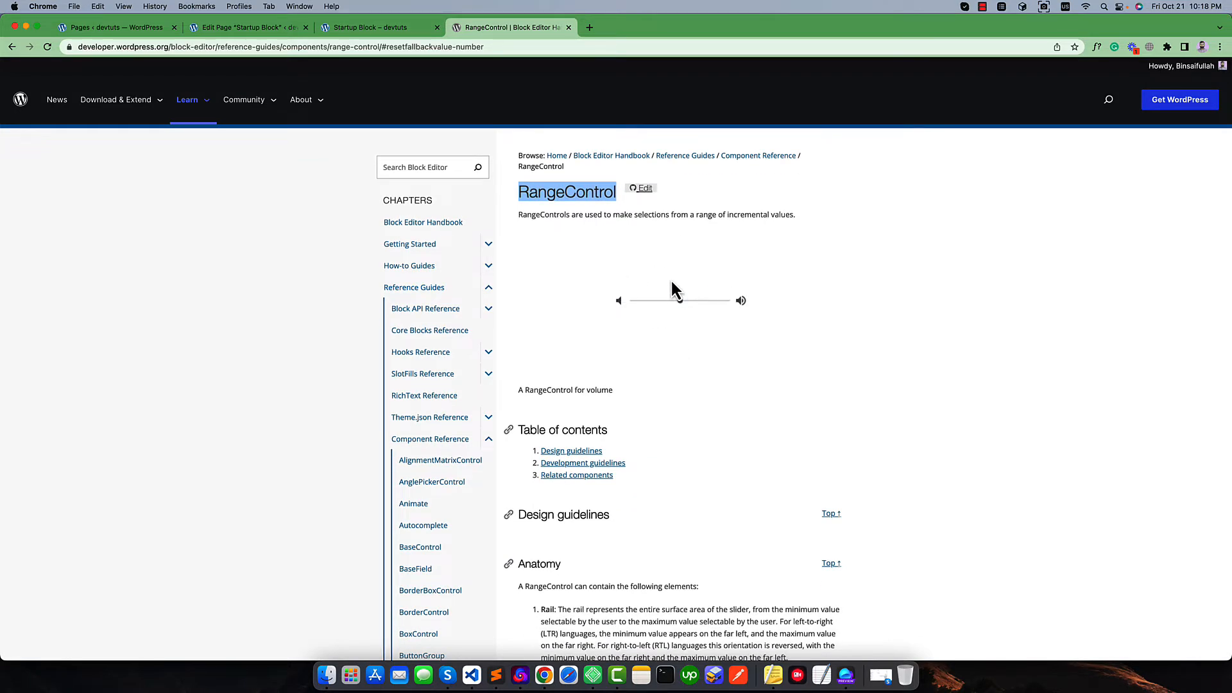
scroll(down, 3)
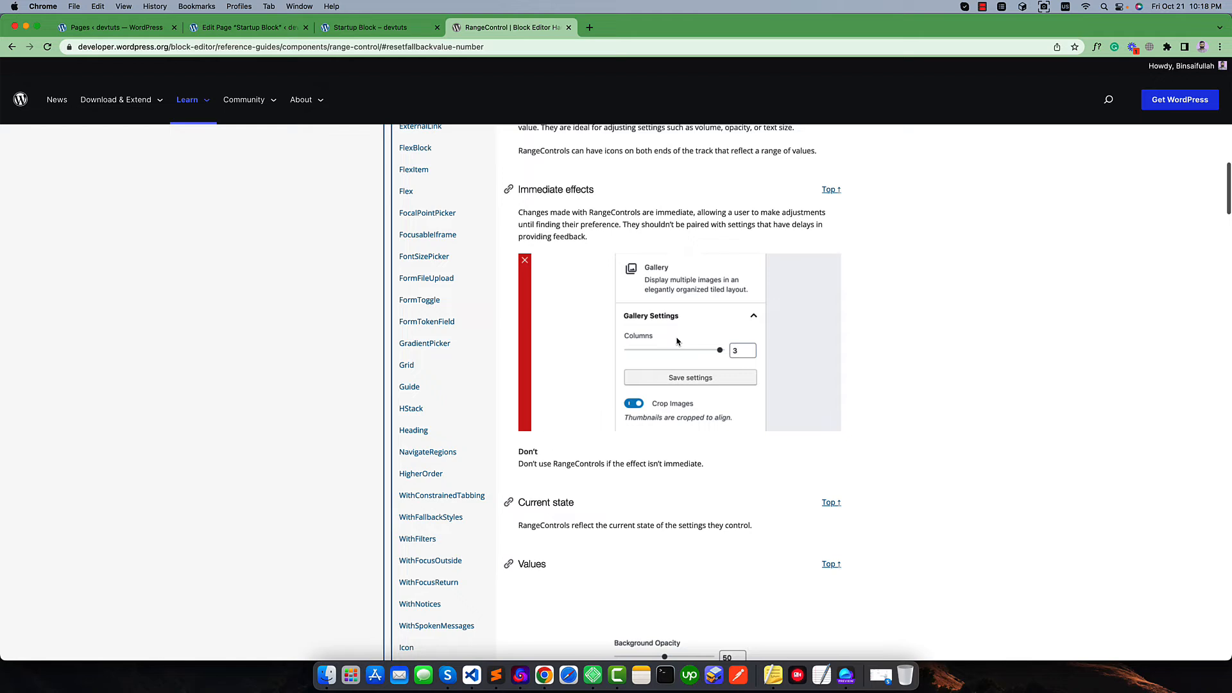
mouse_move(653, 344)
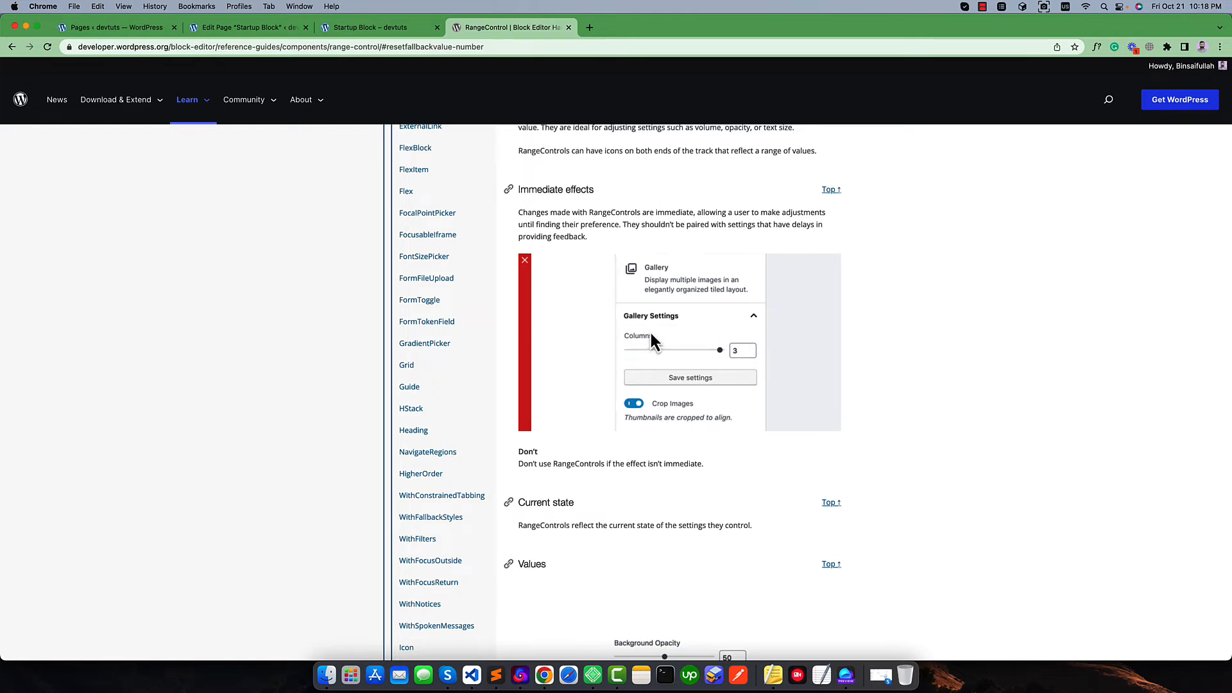
mouse_move(635, 359)
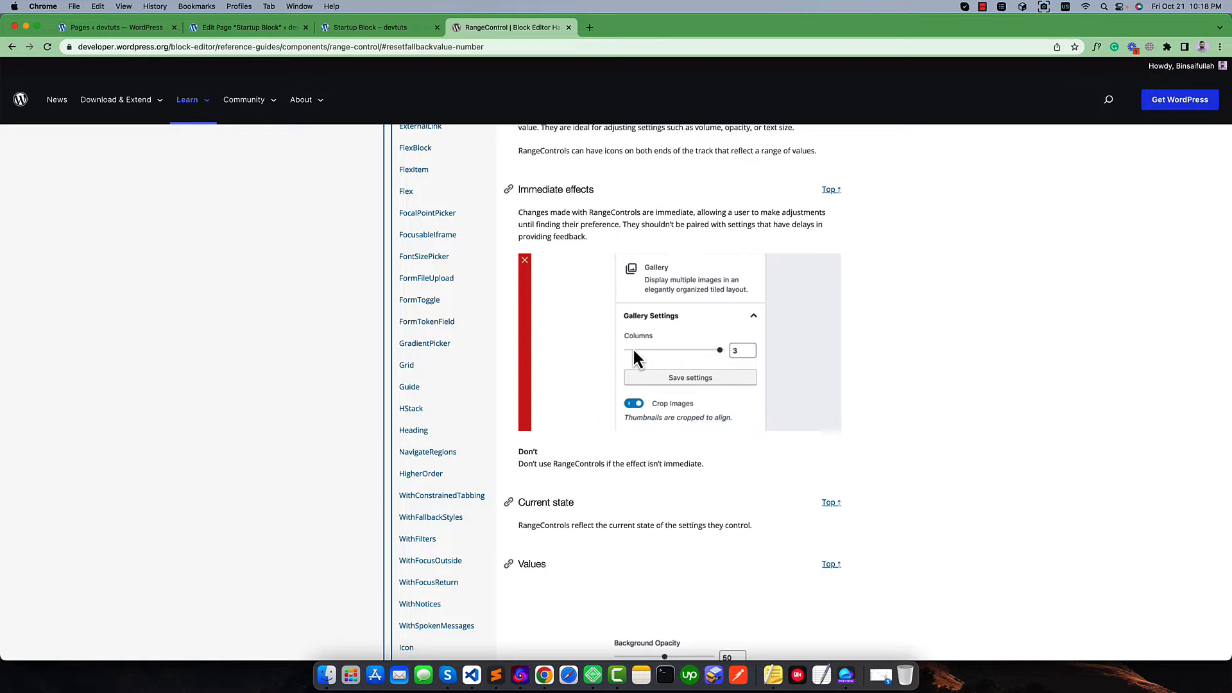
mouse_move(739, 359)
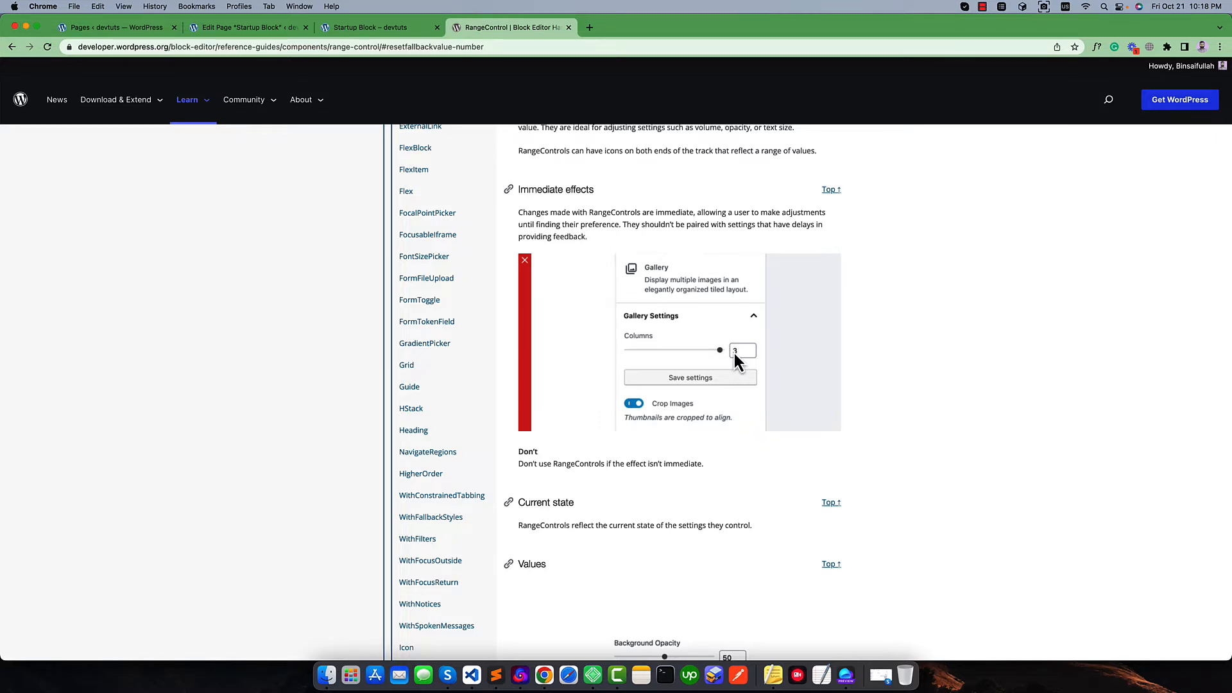
mouse_move(705, 358)
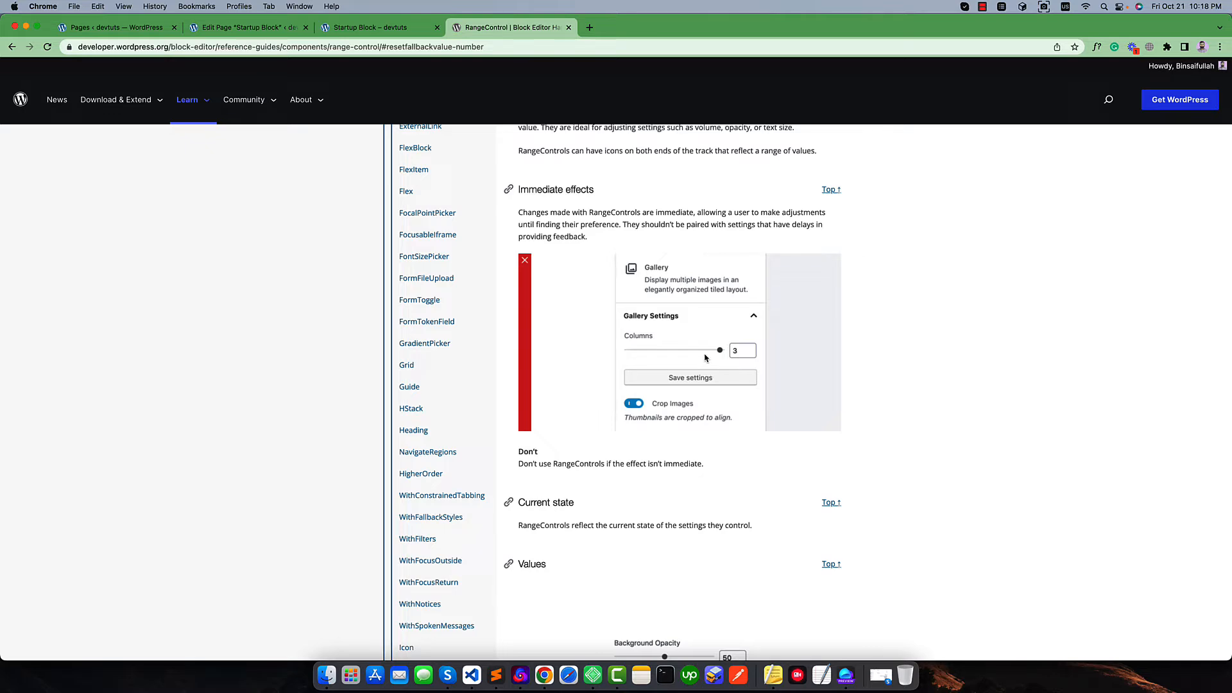
scroll(down, 3)
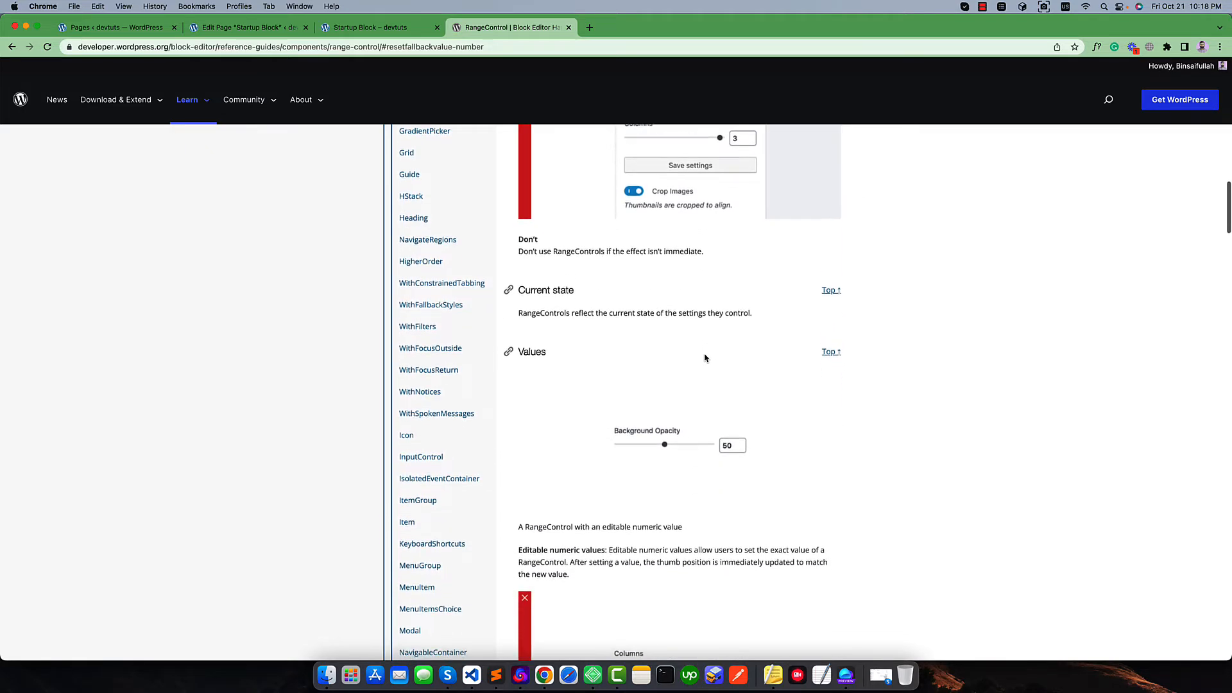
scroll(down, 3)
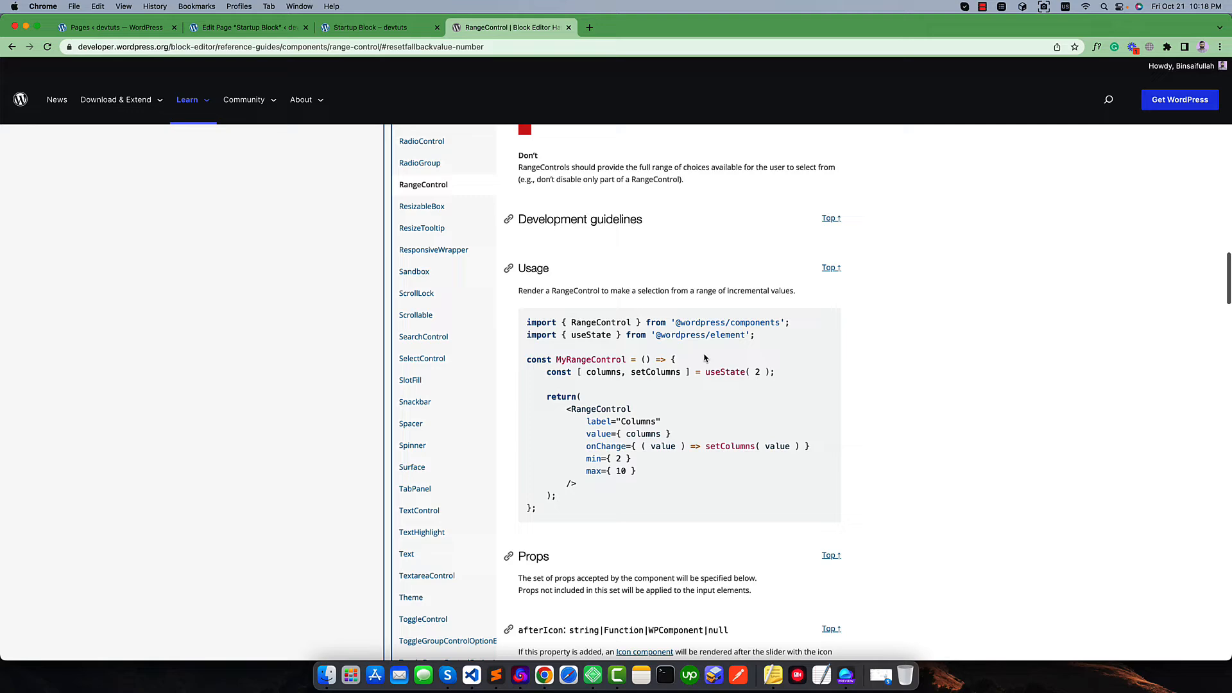
scroll(down, 3)
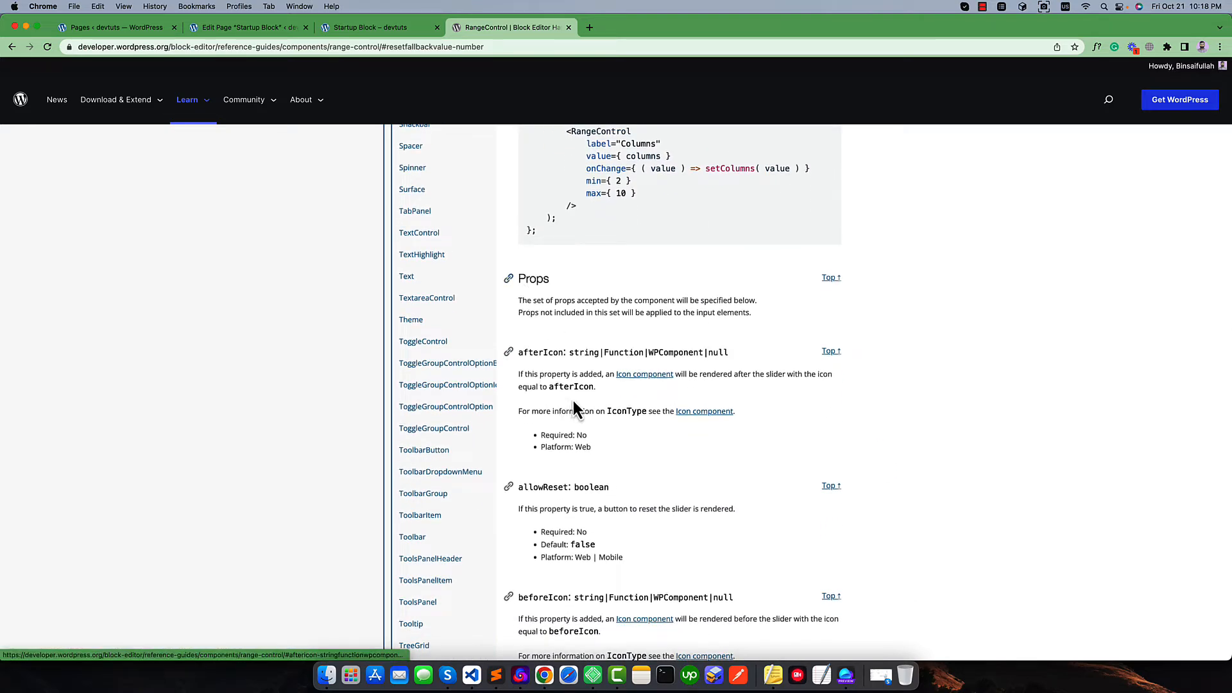
scroll(down, 3)
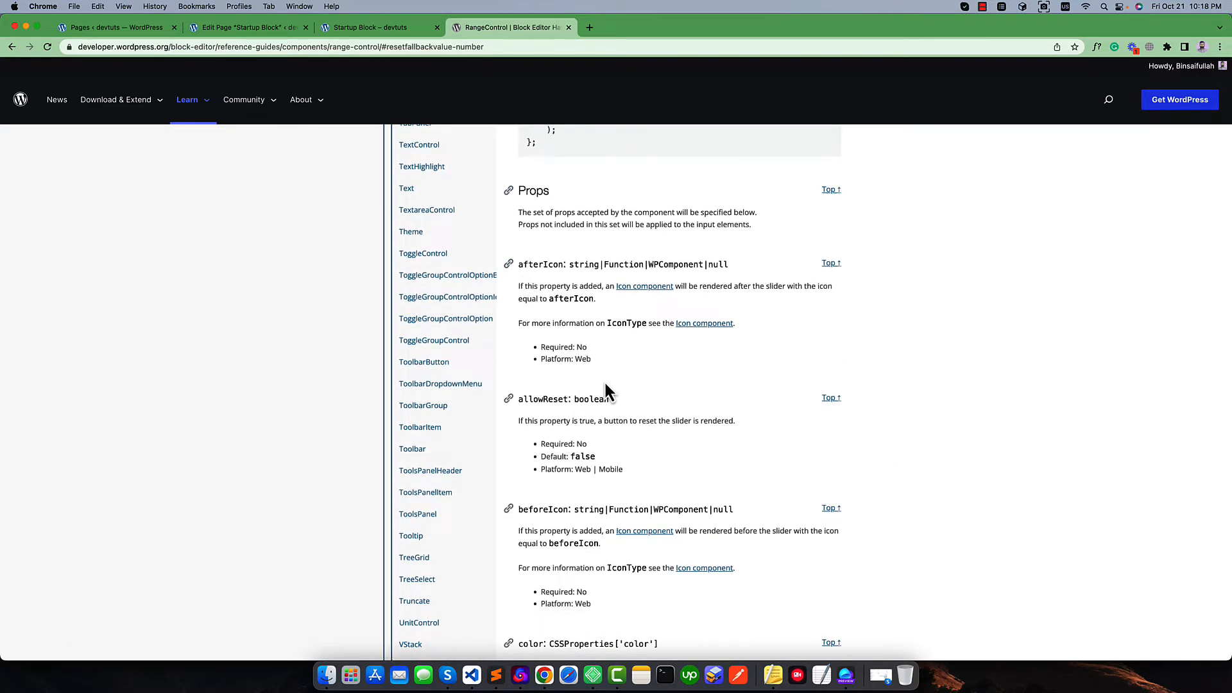
scroll(up, 3)
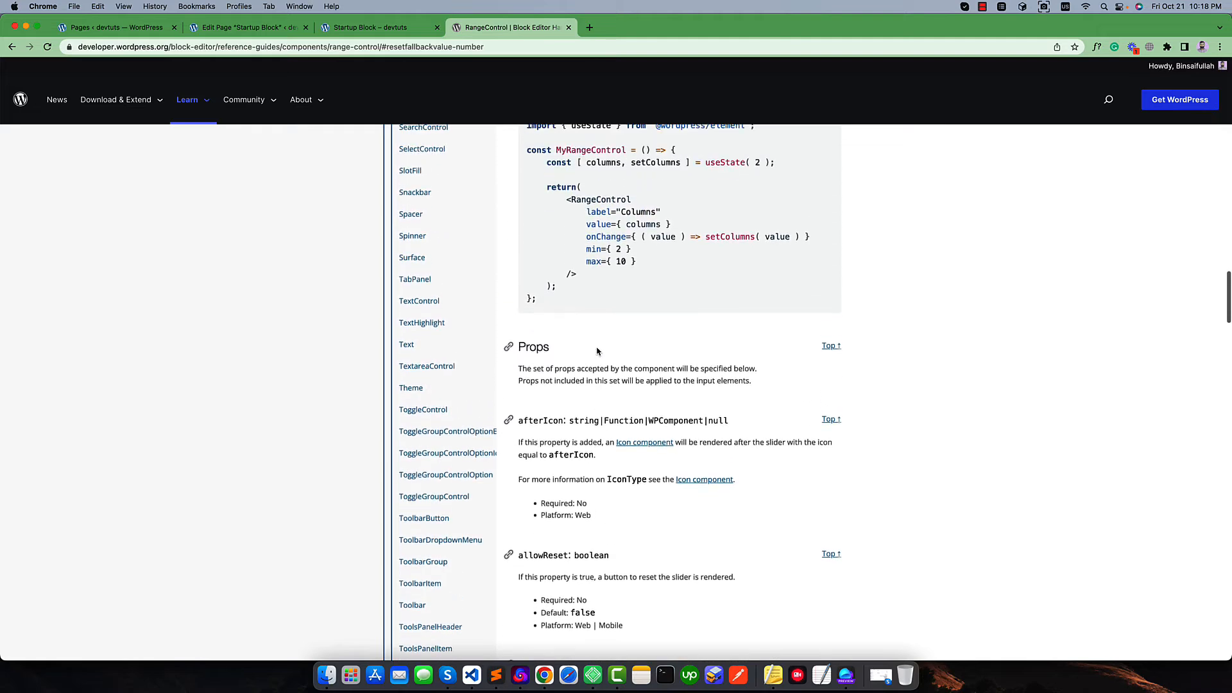
scroll(down, 3)
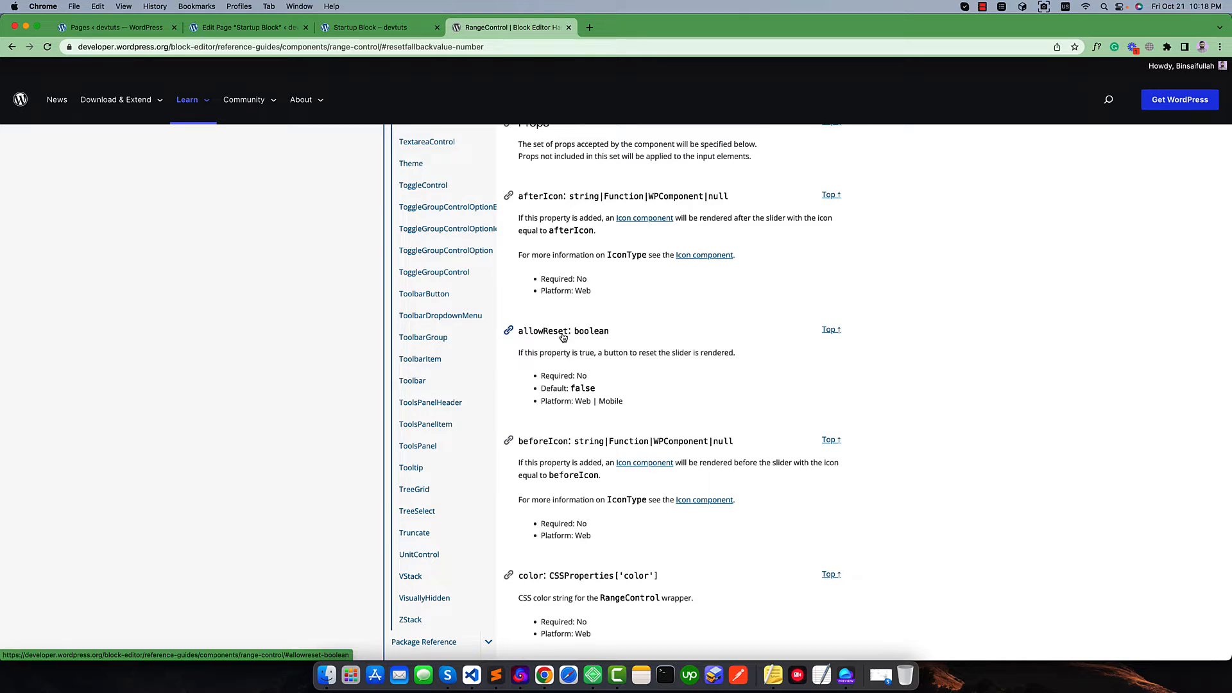
scroll(up, 3)
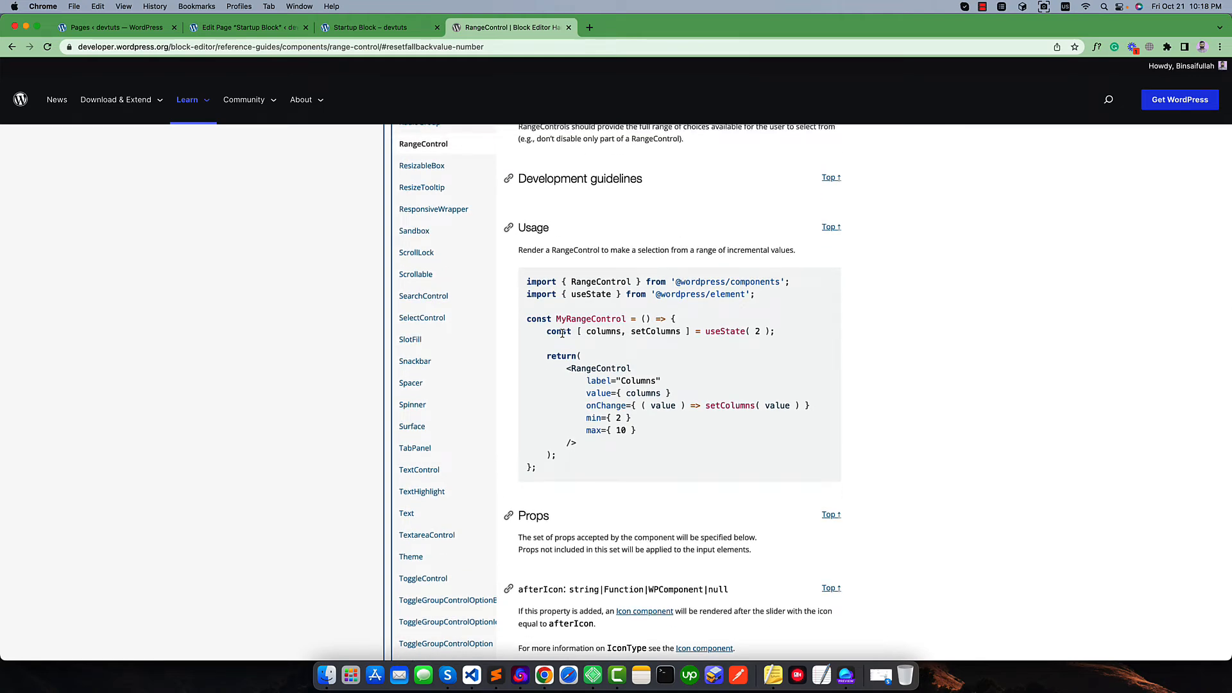
Select the word RangeControl in the Usage example's import line
double_click(601, 281)
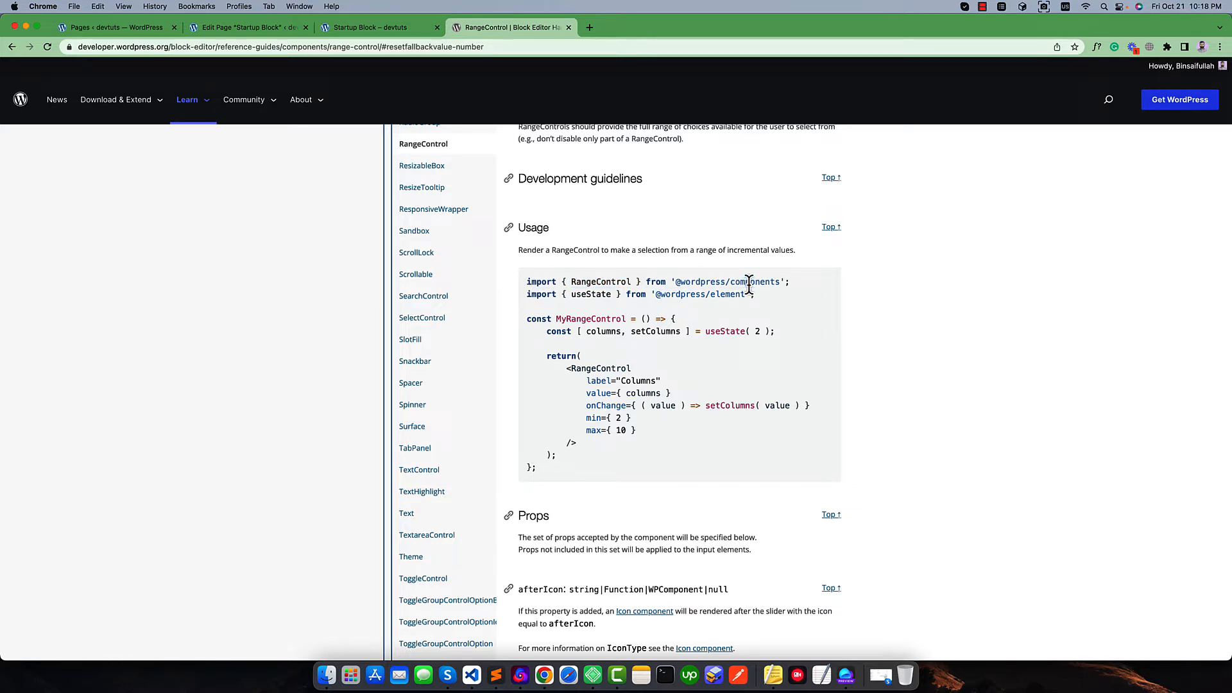
double_click(600, 281)
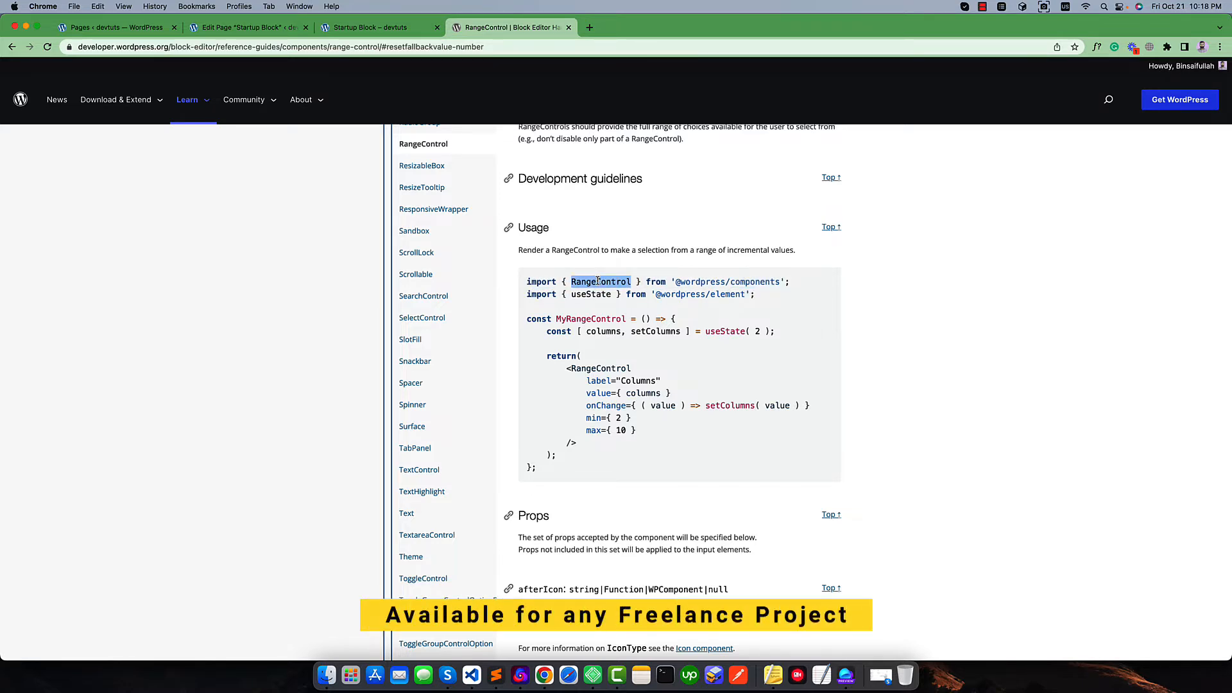
Add a new attribute entry named "borderRadius": after textAlign in block.json
click(469, 674)
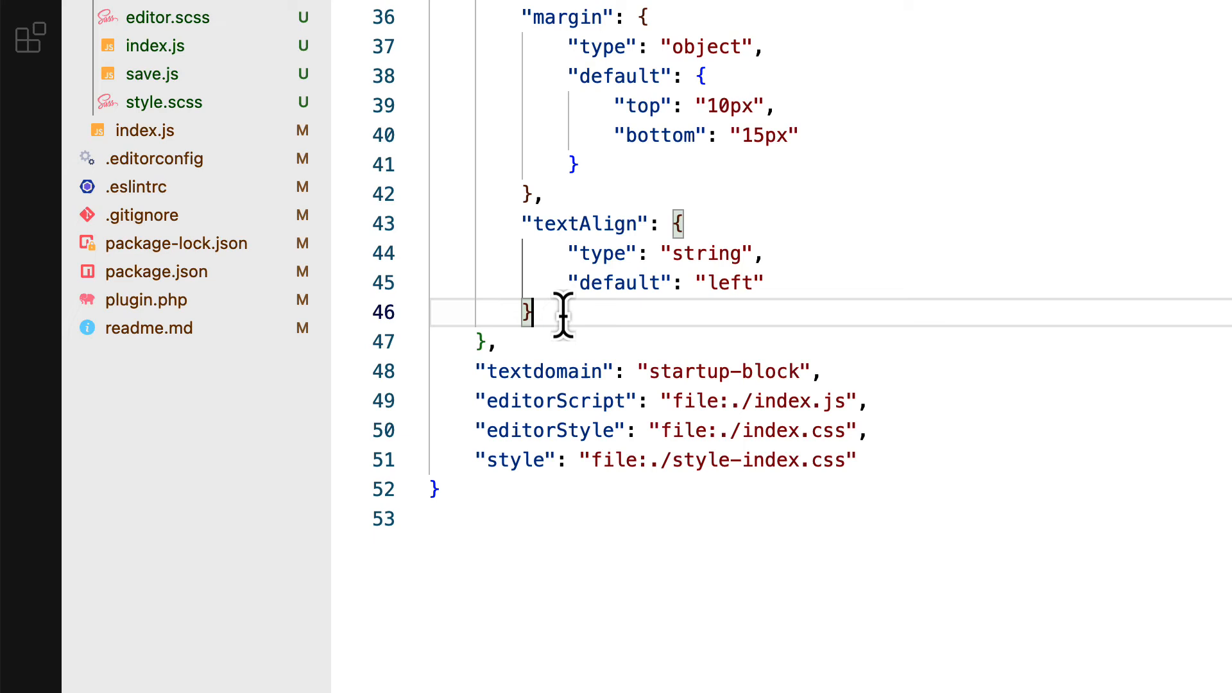
mouse_move(561, 313)
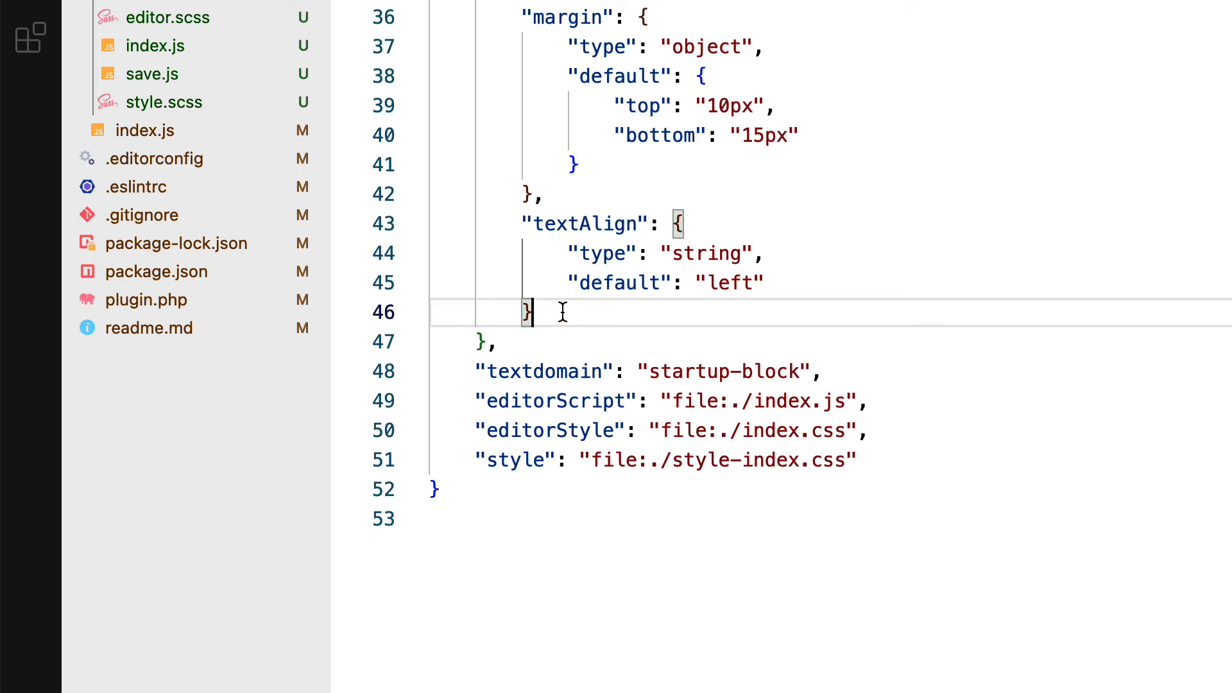
key(Enter)
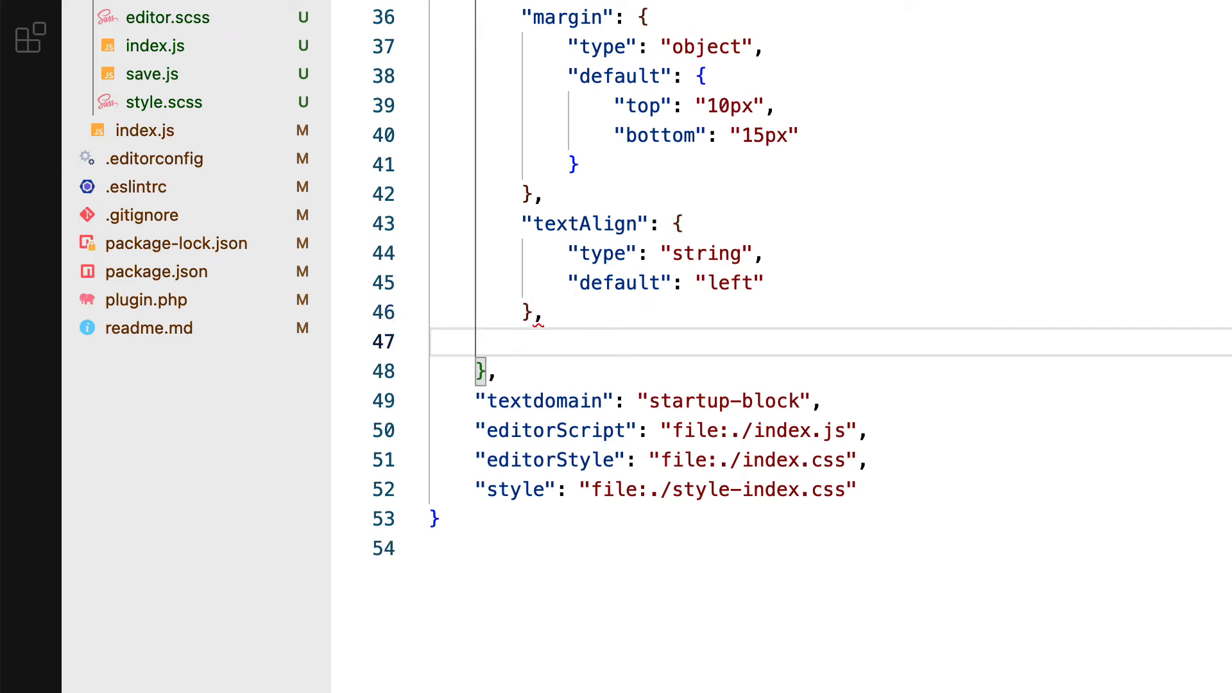
text("border")
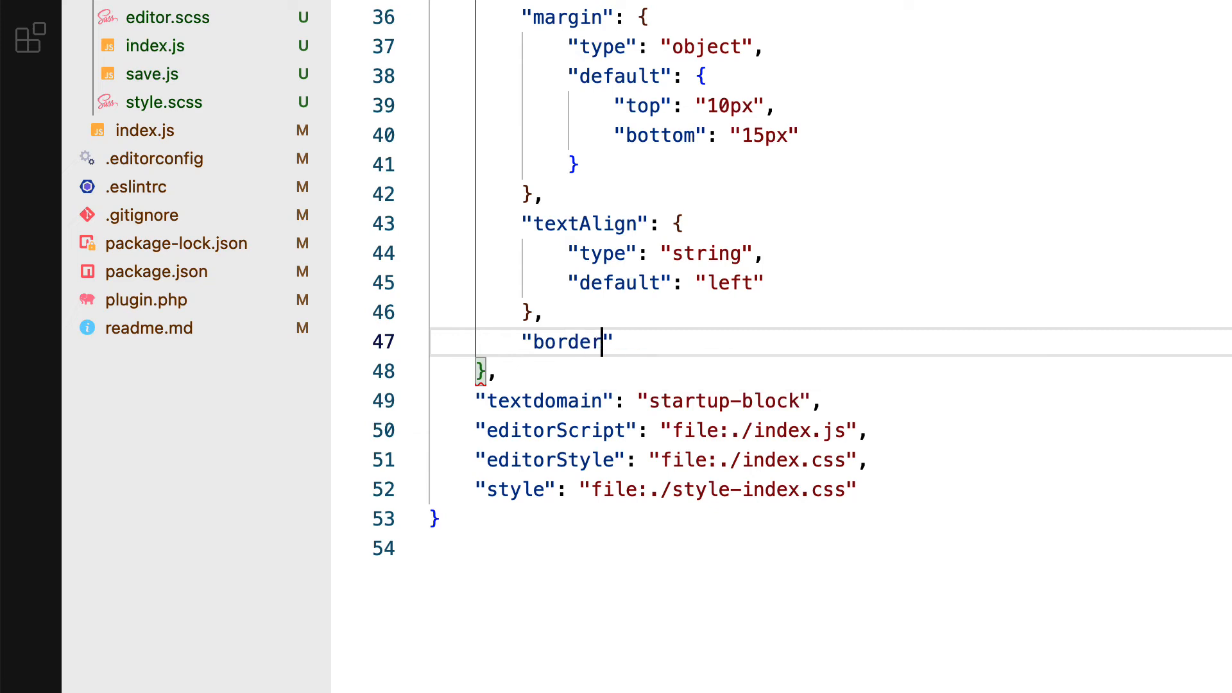
text(Radiu)
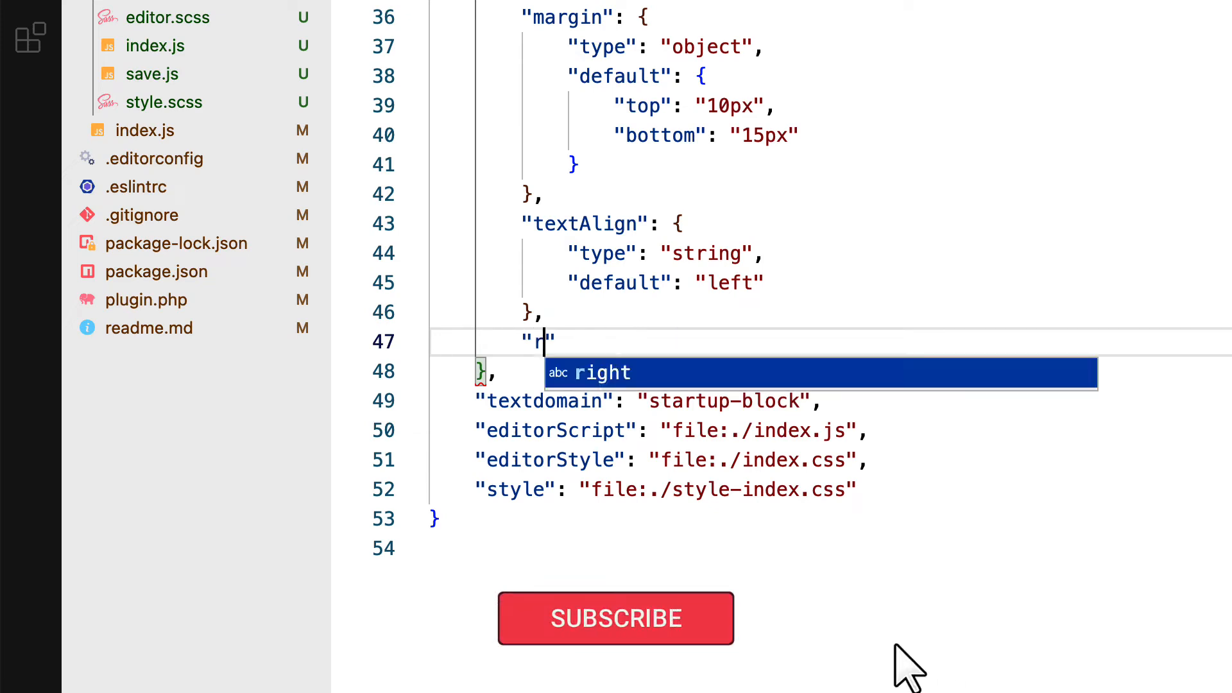
text(adi)
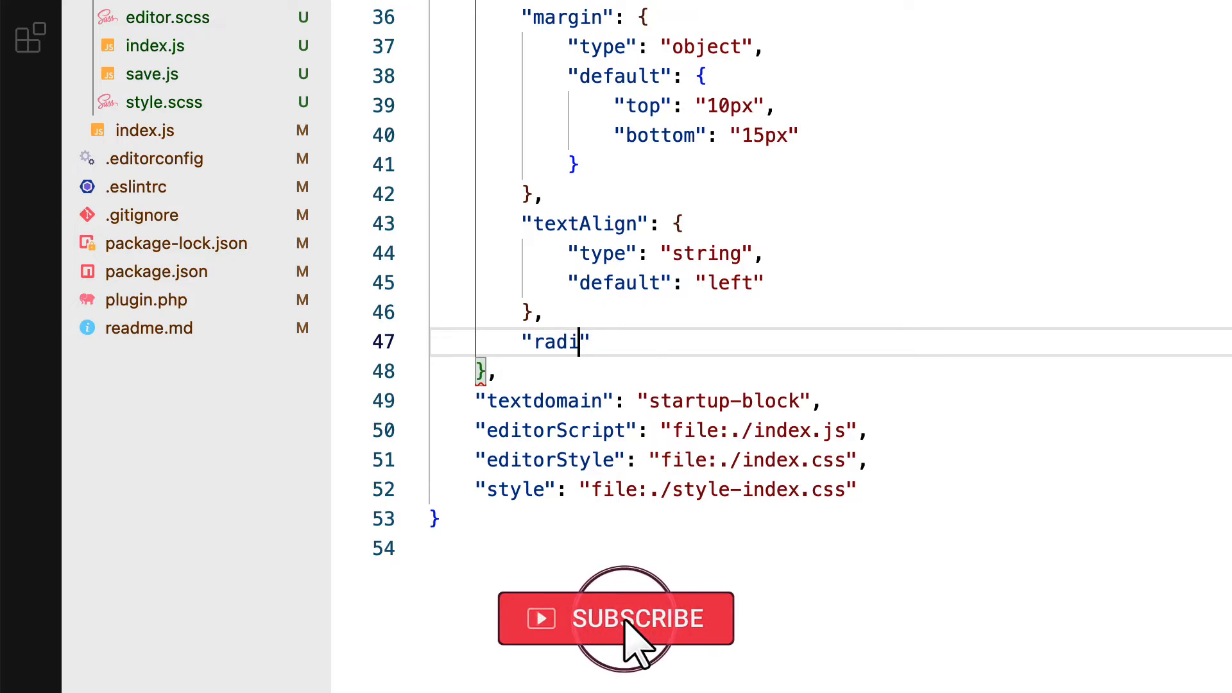
text(us": {)
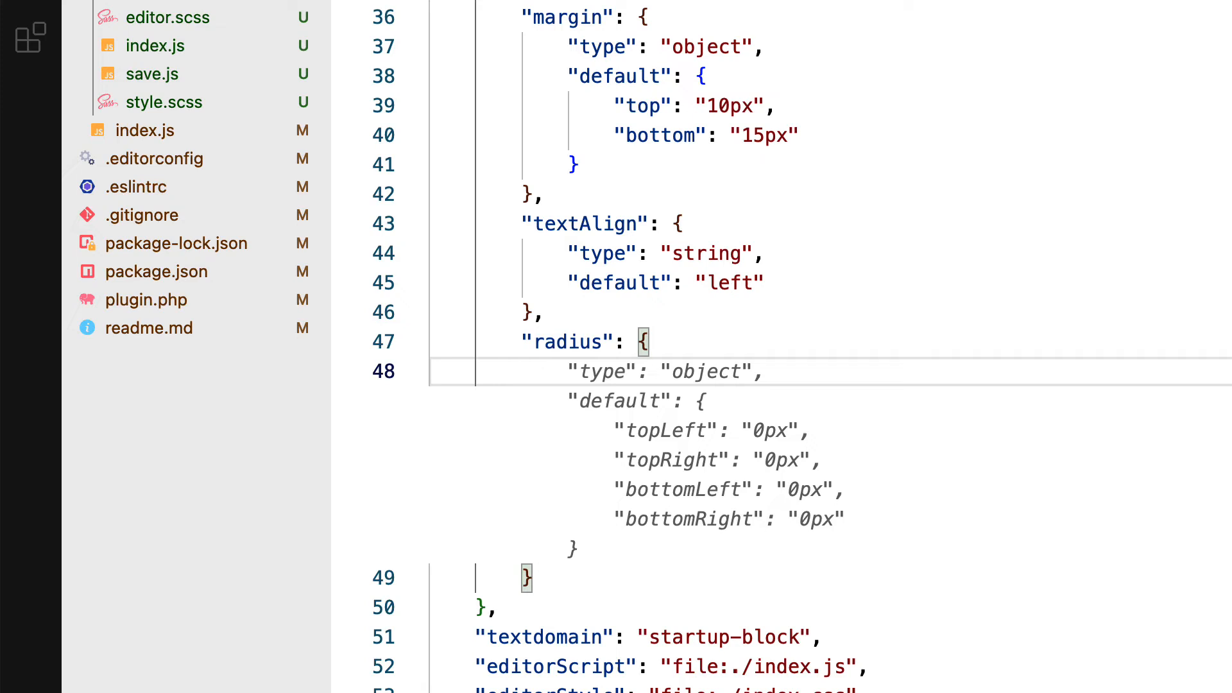
Change the radius attribute's type to "number" with "default": 0
click(625, 371)
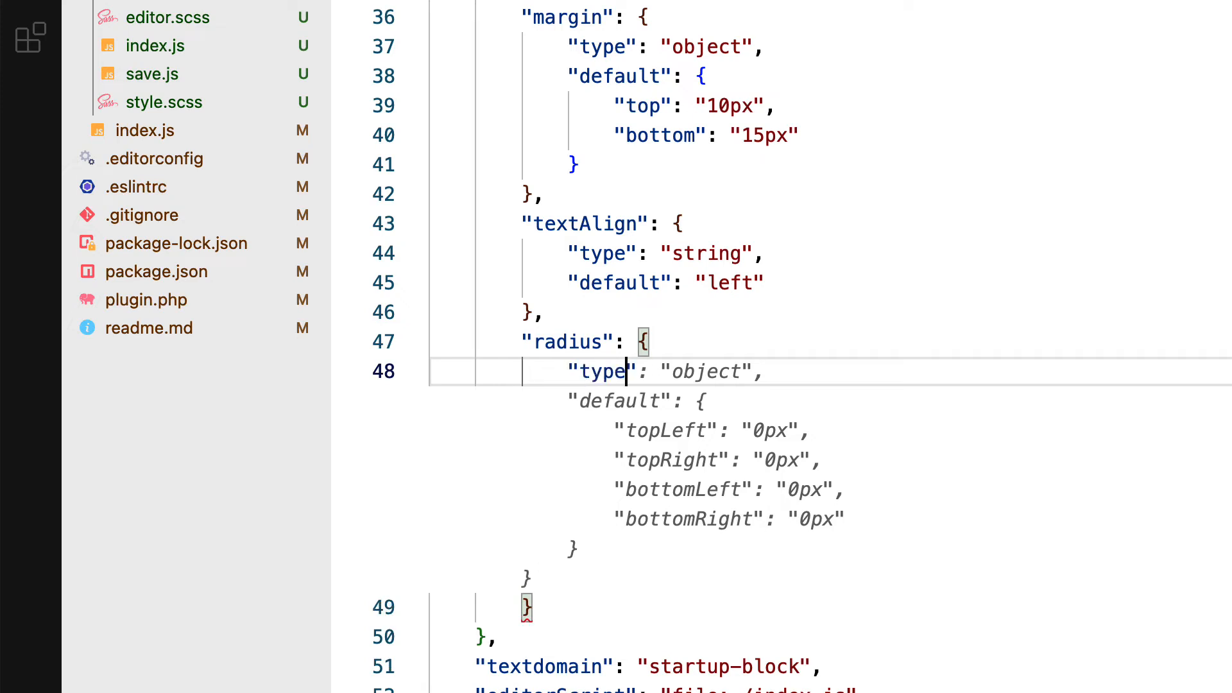
click(668, 371)
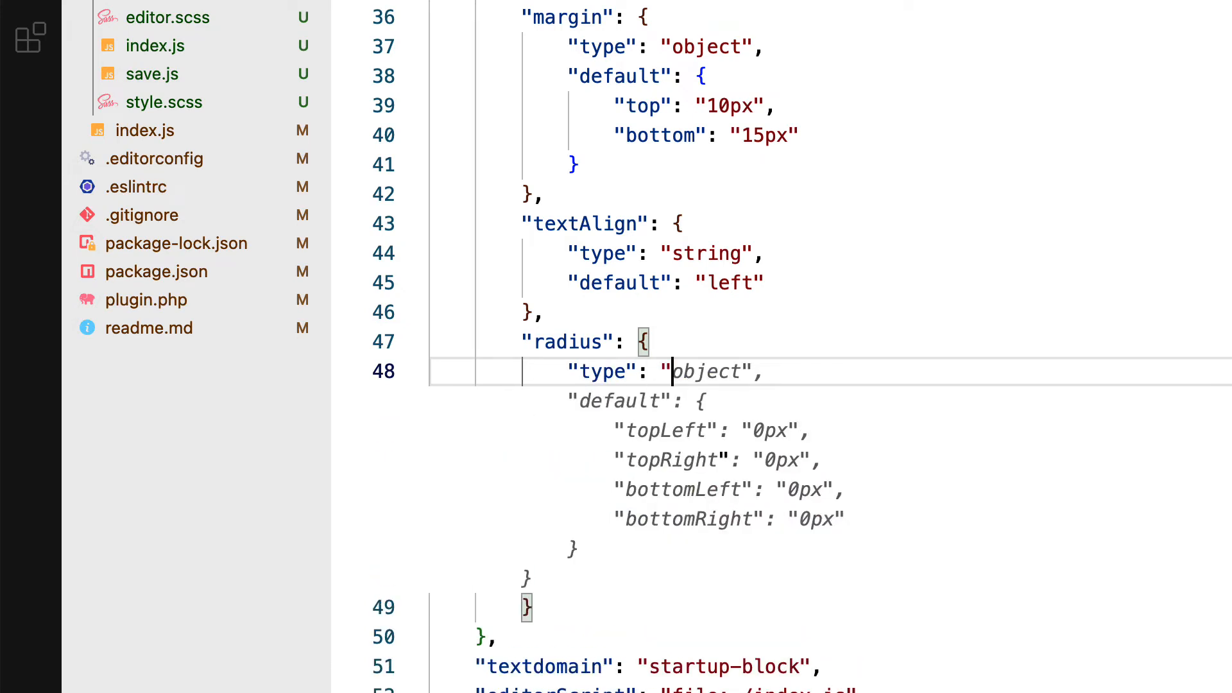
text(number",)
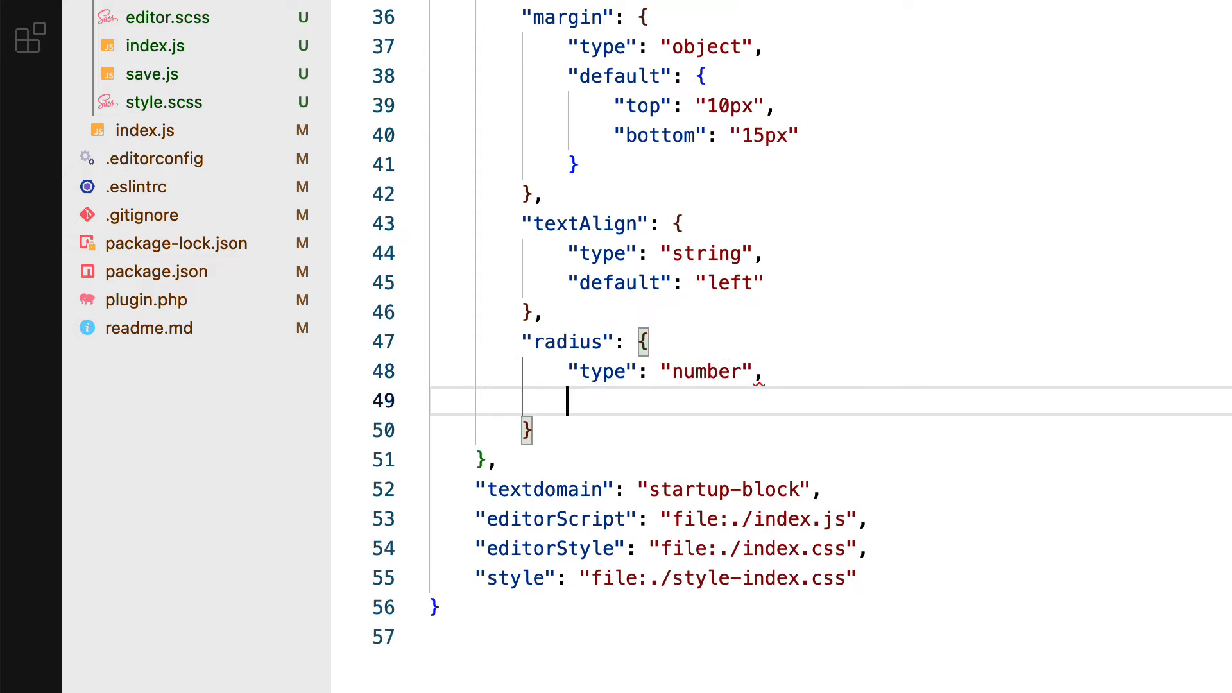
text("default": 0)
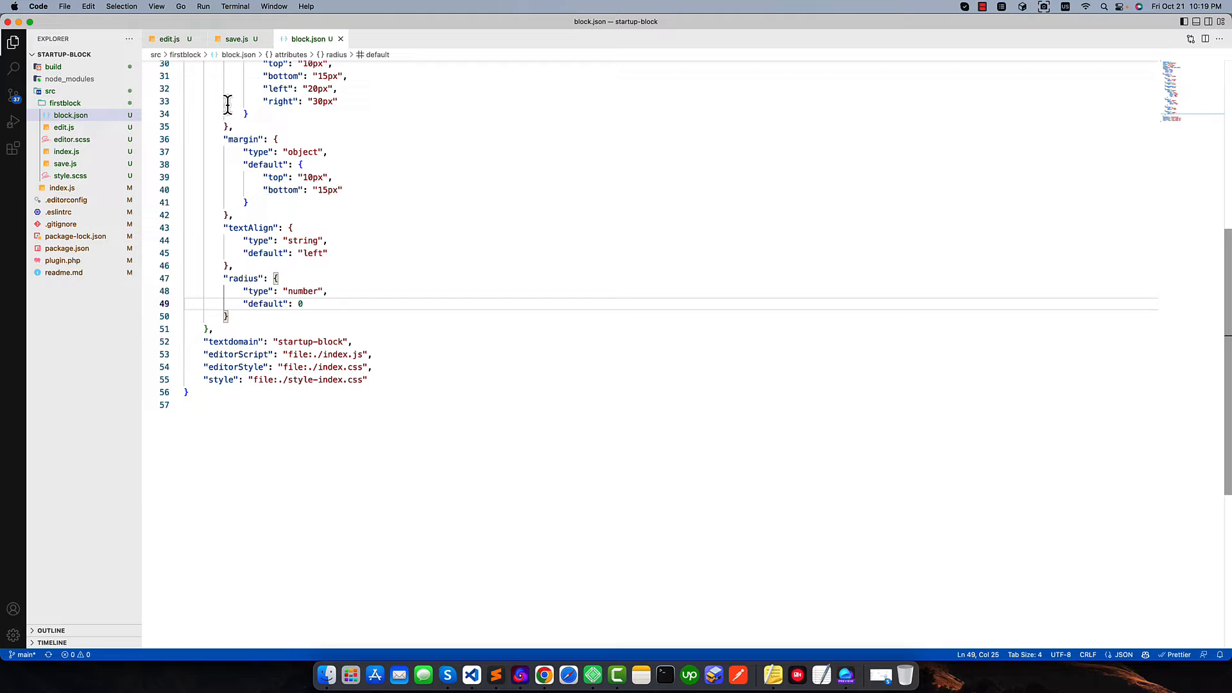
click(169, 38)
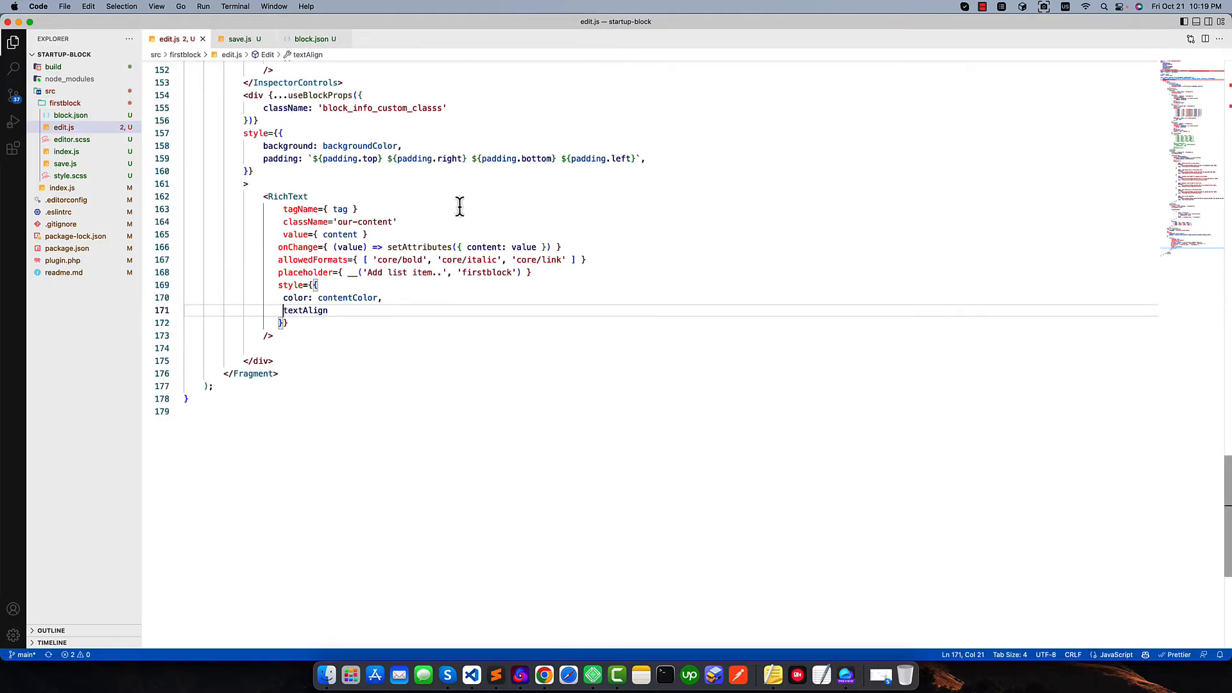
scroll(up, 3)
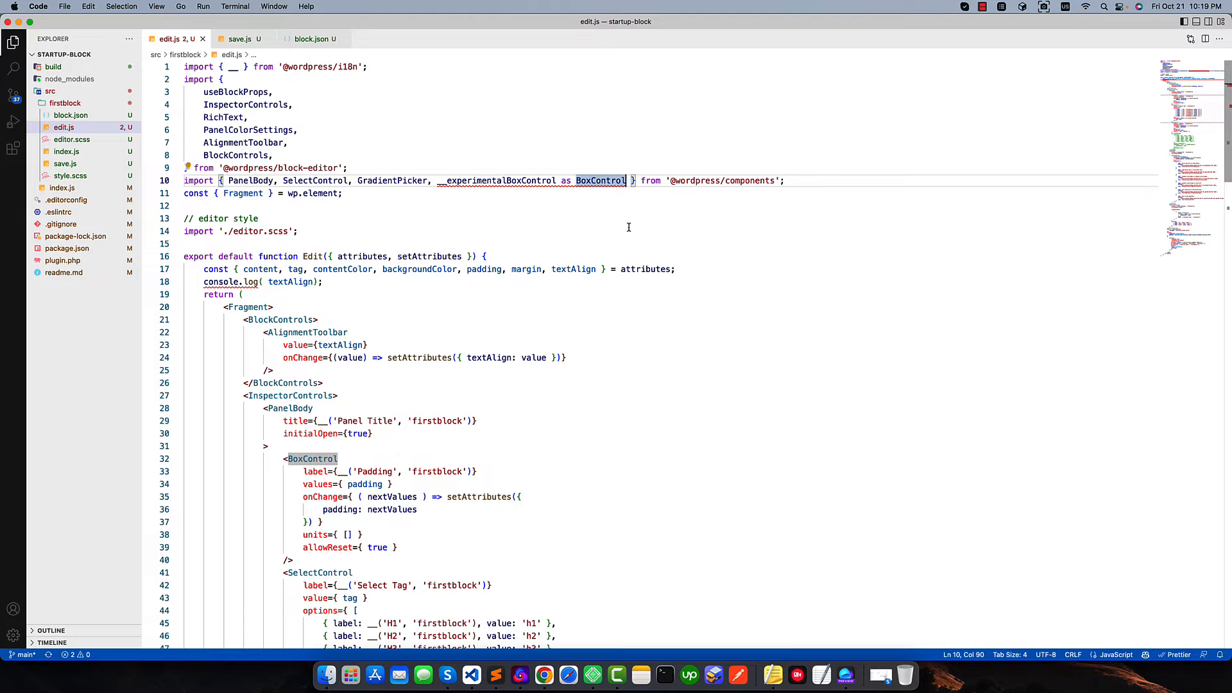
text(, RangeControl)
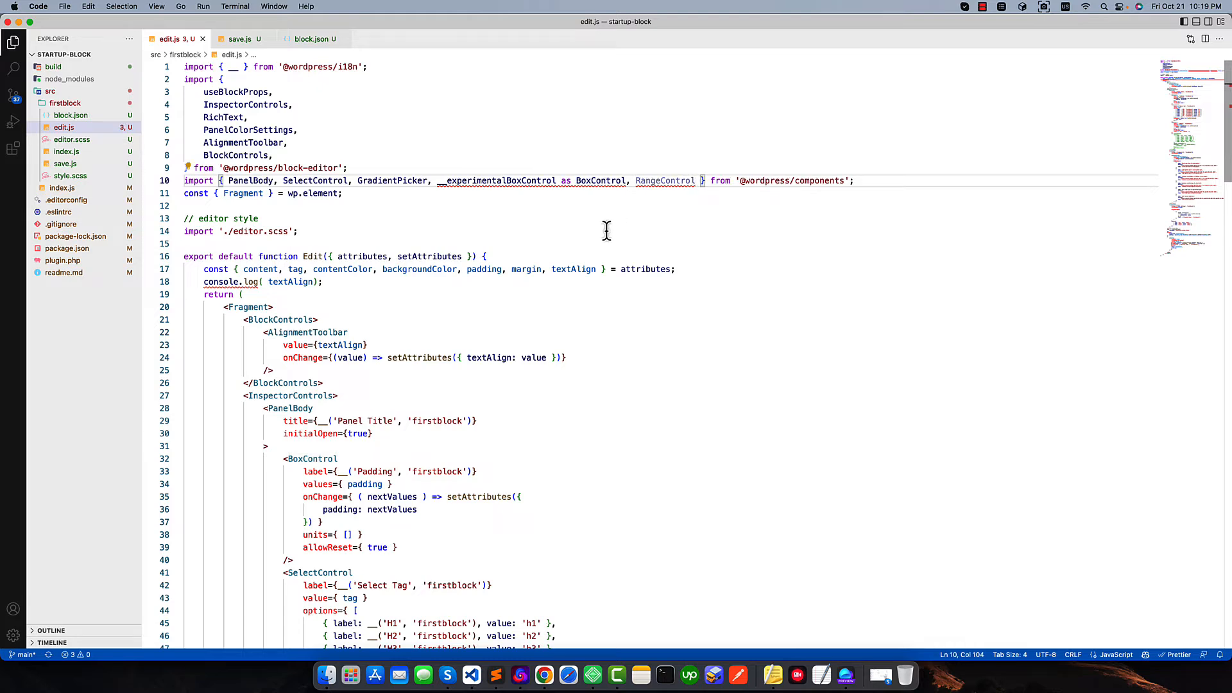
Remove the console.log line and add radius to the destructured attributes
double_click(820, 181)
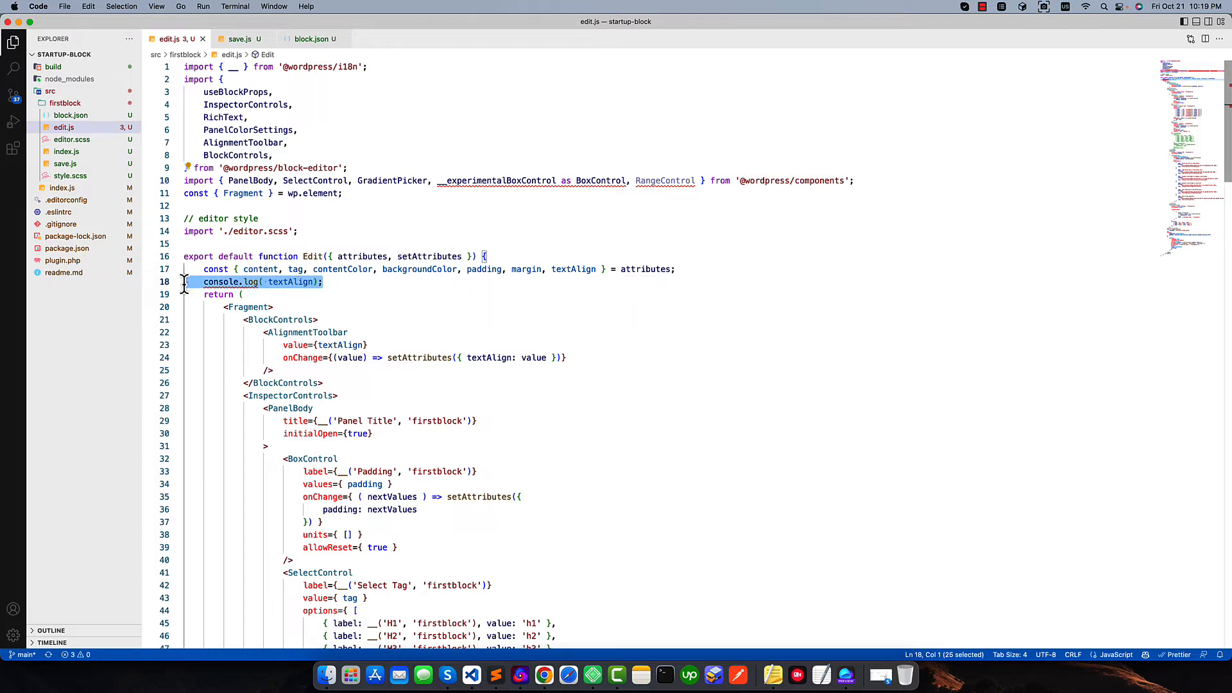
key(Delete)
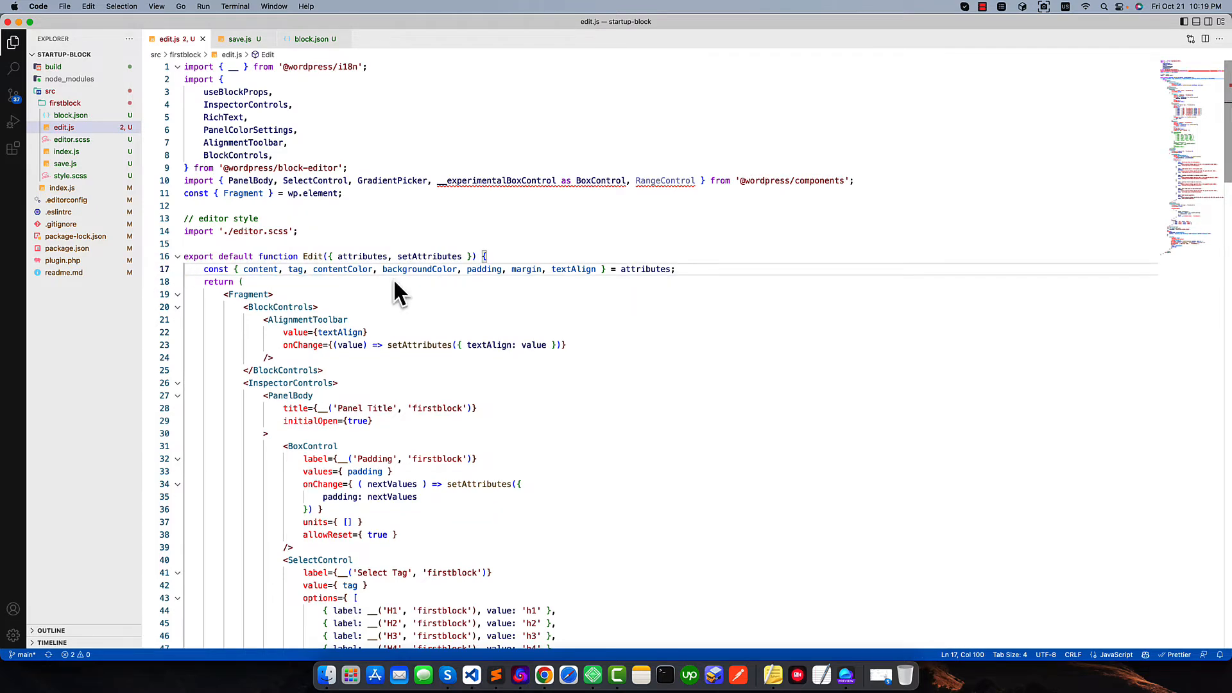
double_click(572, 268)
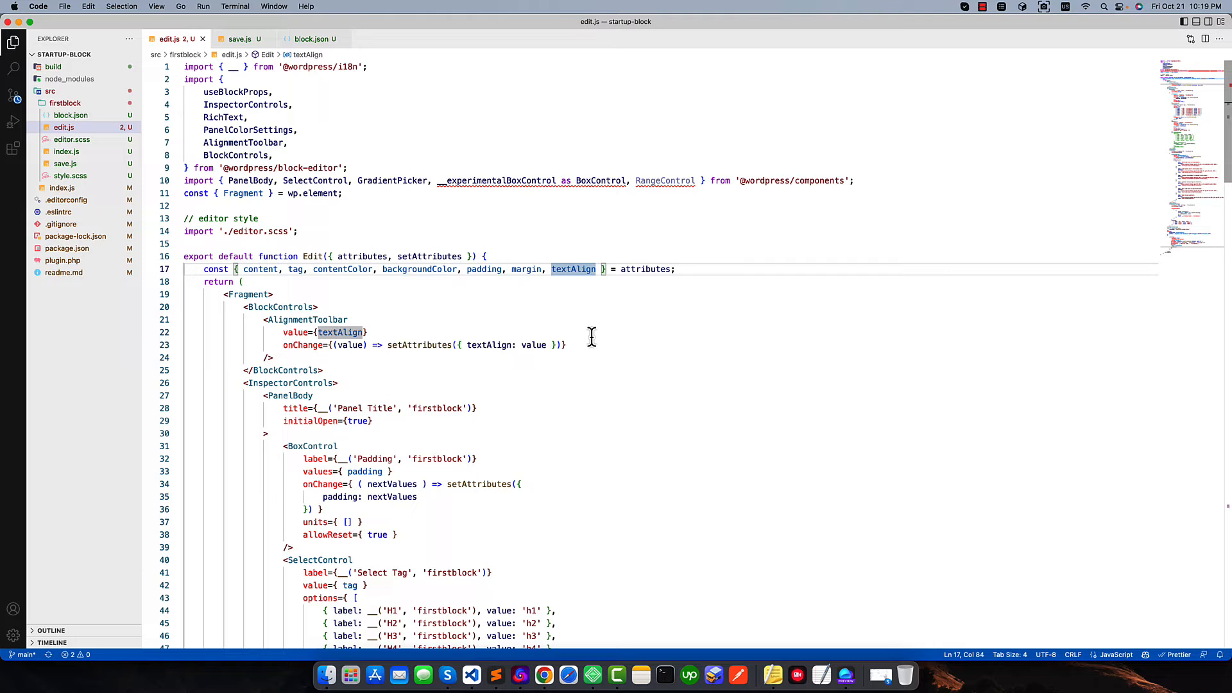
text(, radius)
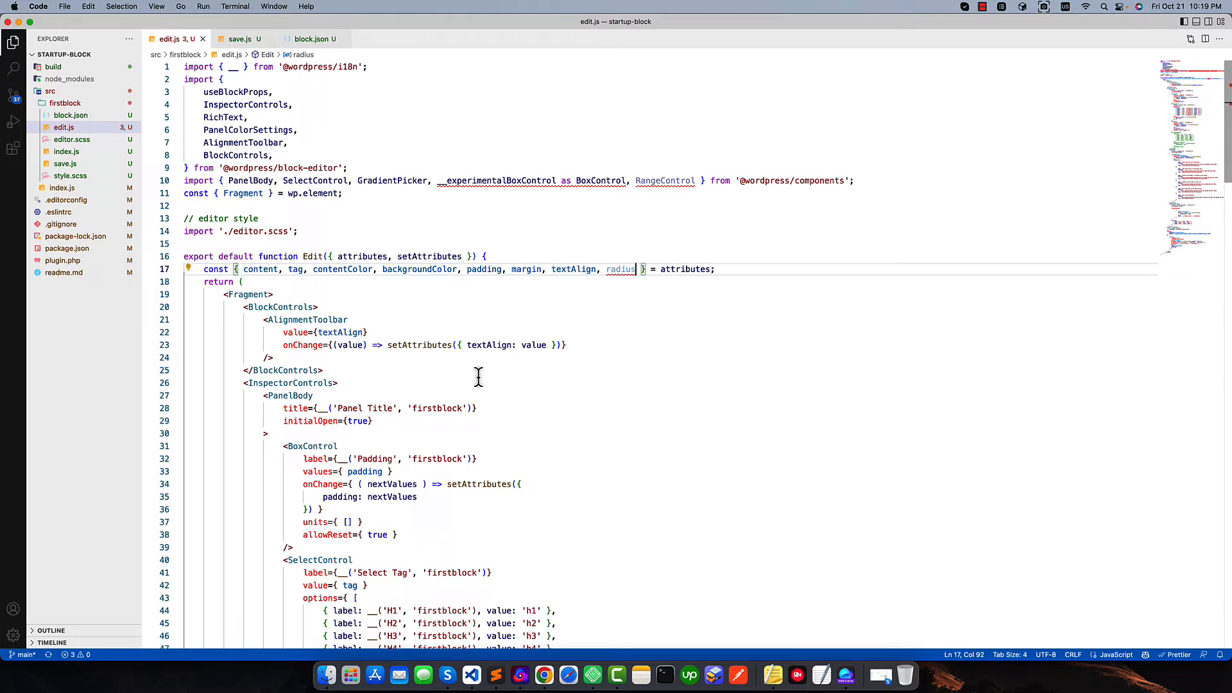
Insert a RangeControl in the sidebar panel and relabel it __('Border Radius')
scroll(down, 3)
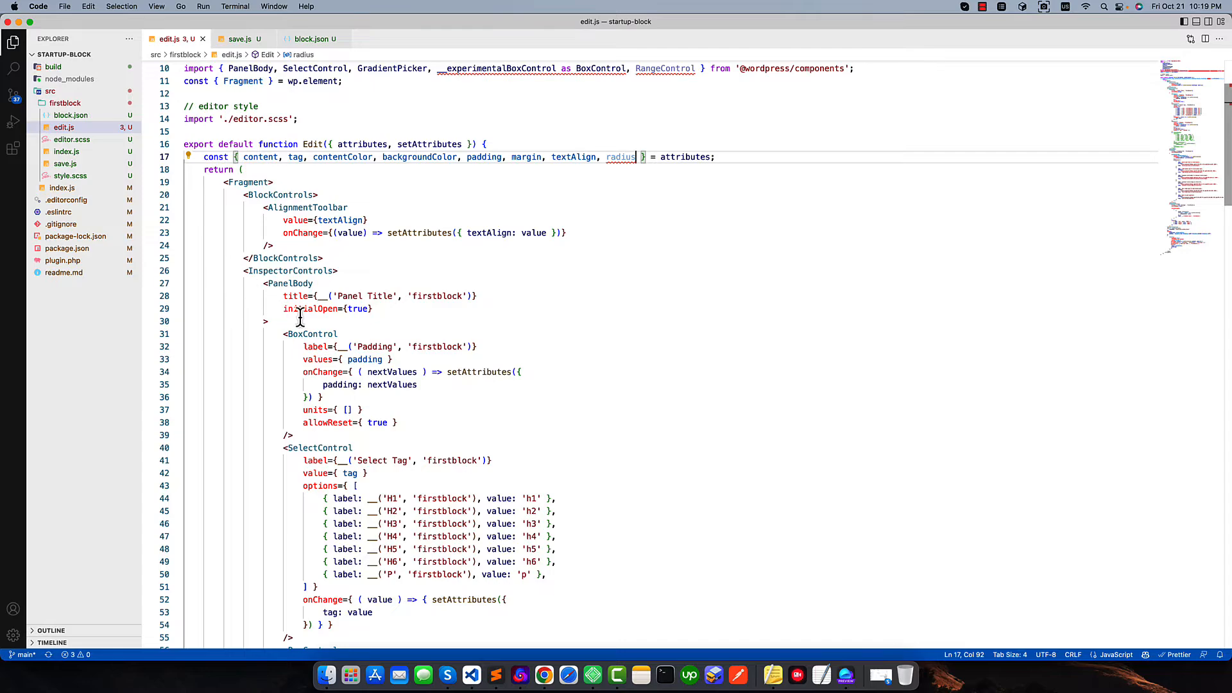
scroll(down, 3)
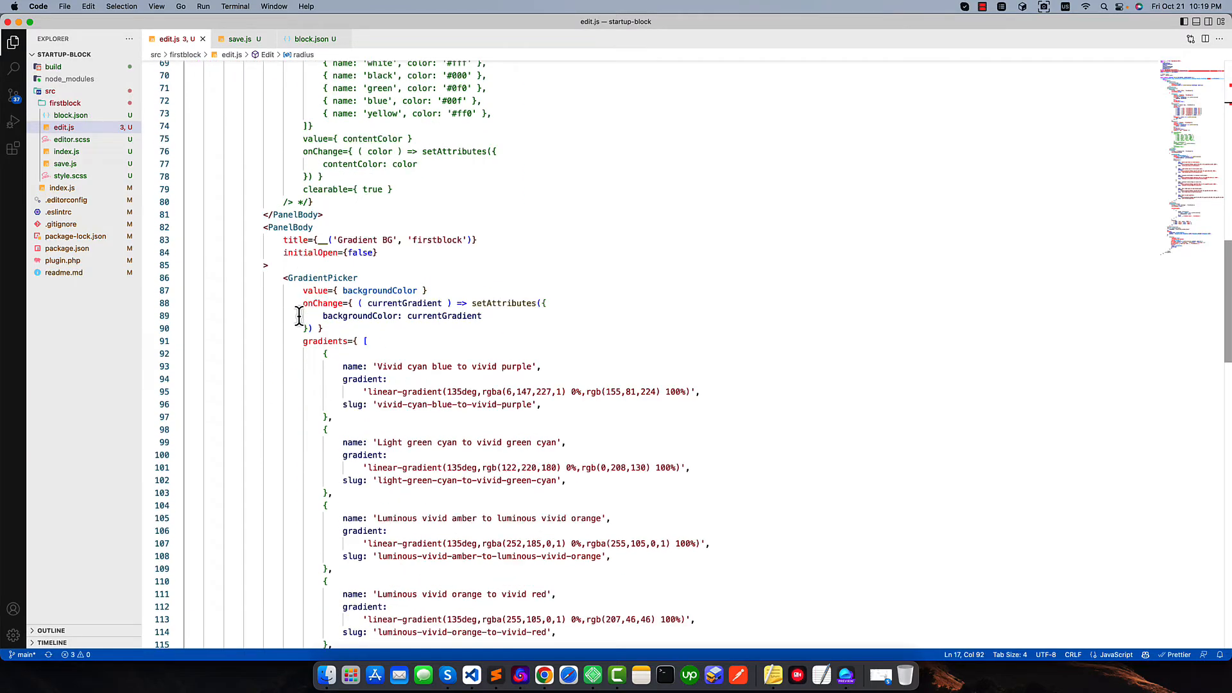
scroll(up, 3)
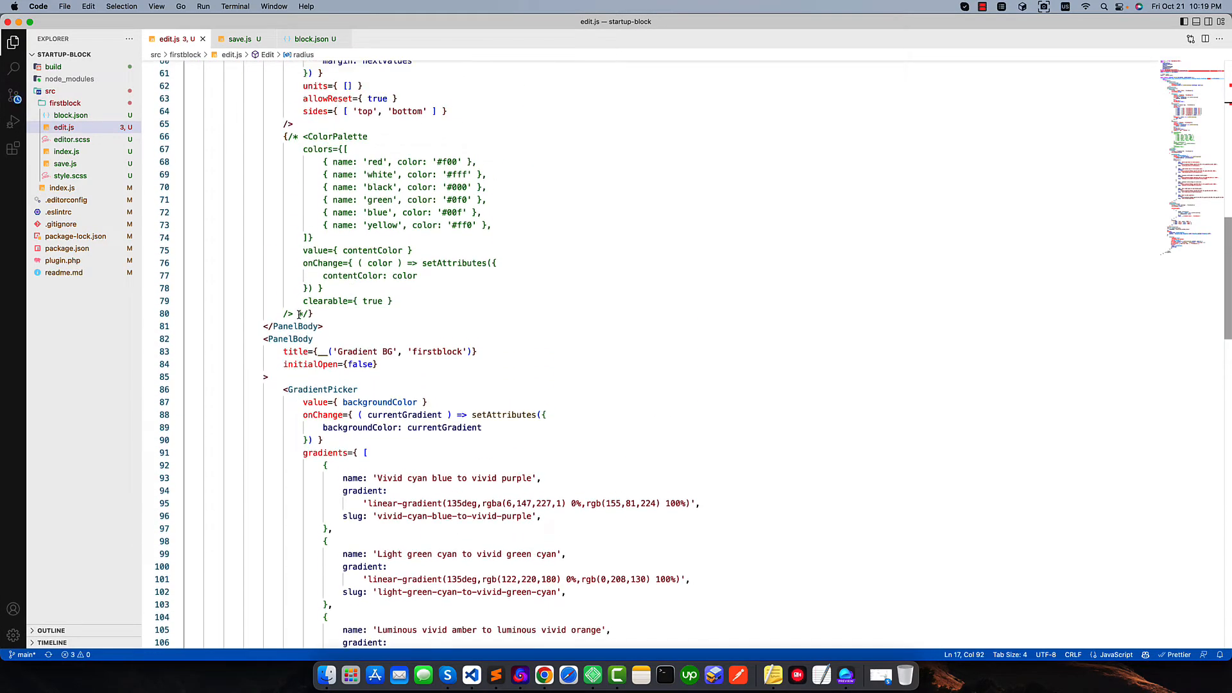
scroll(up, 3)
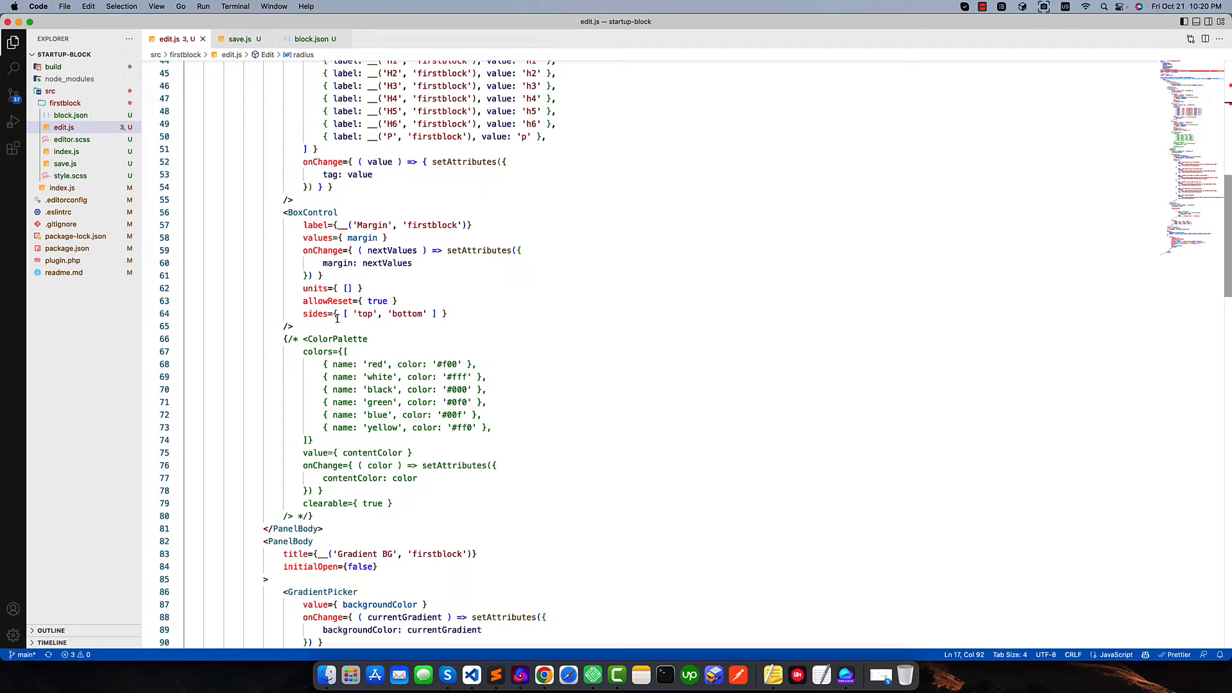
scroll(down, 3)
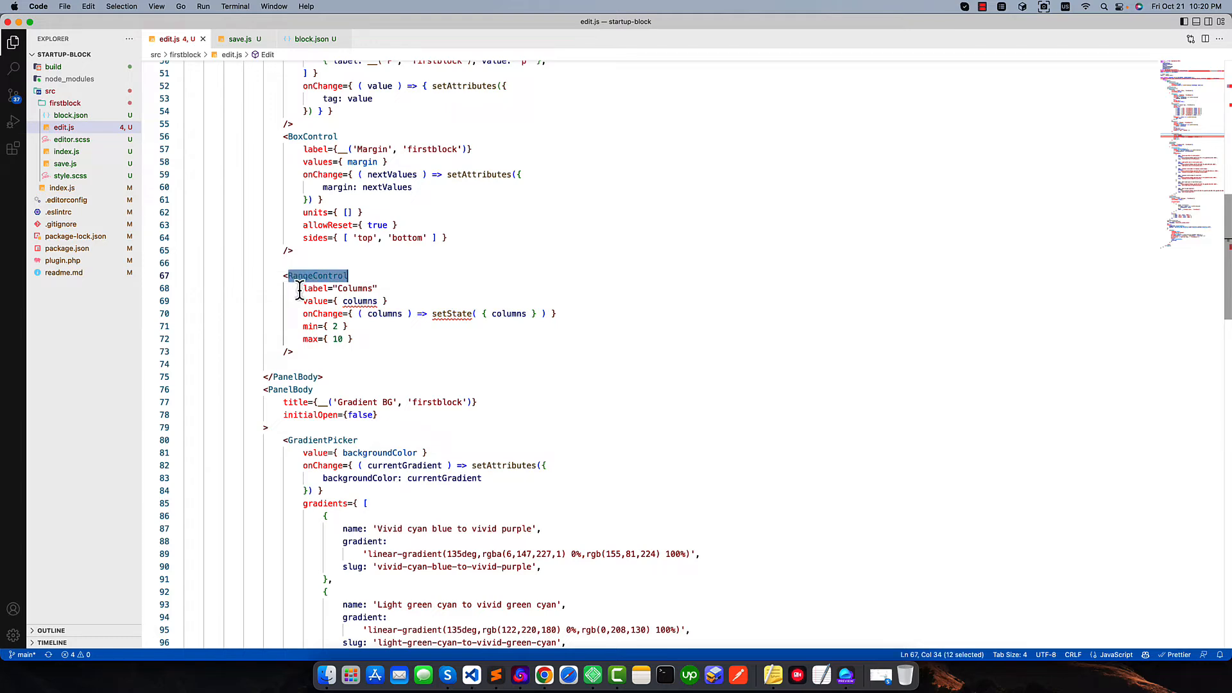
double_click(316, 289)
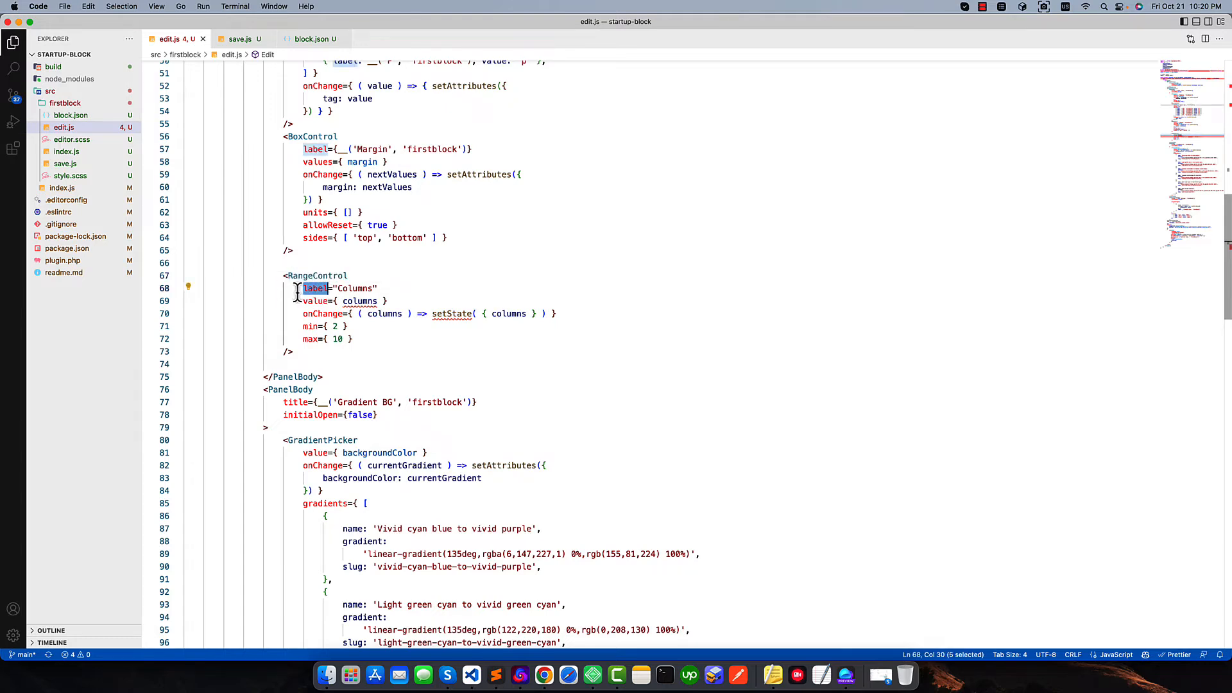
double_click(354, 289)
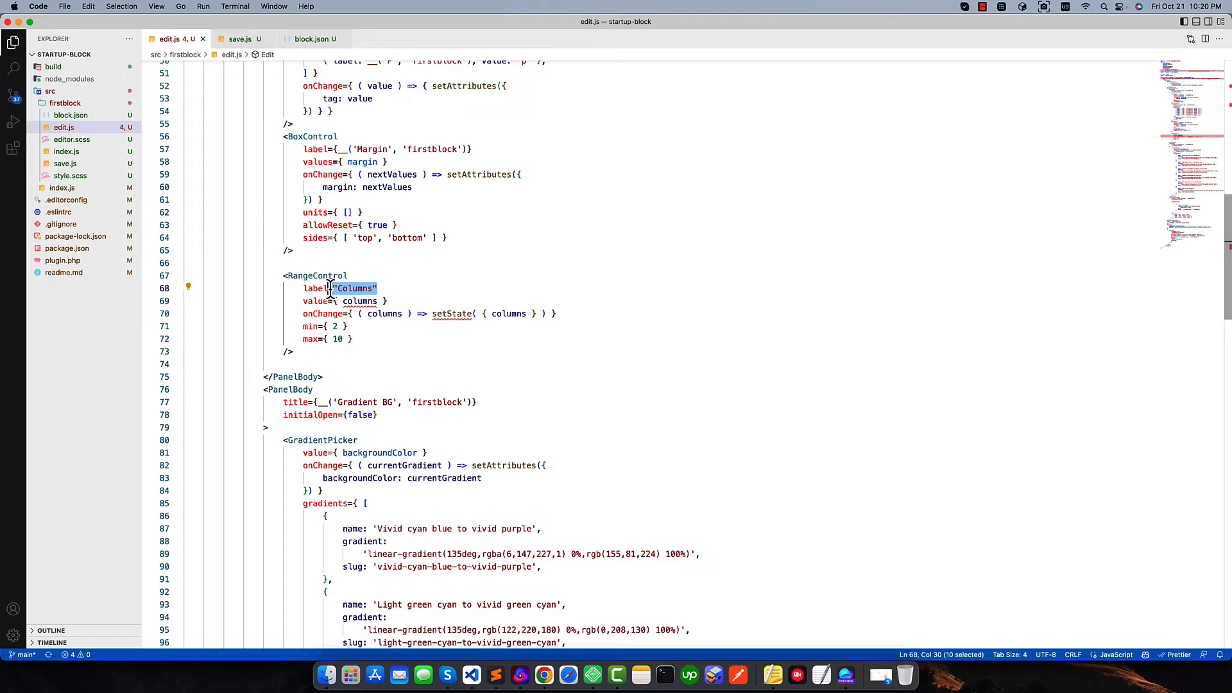
click(380, 289)
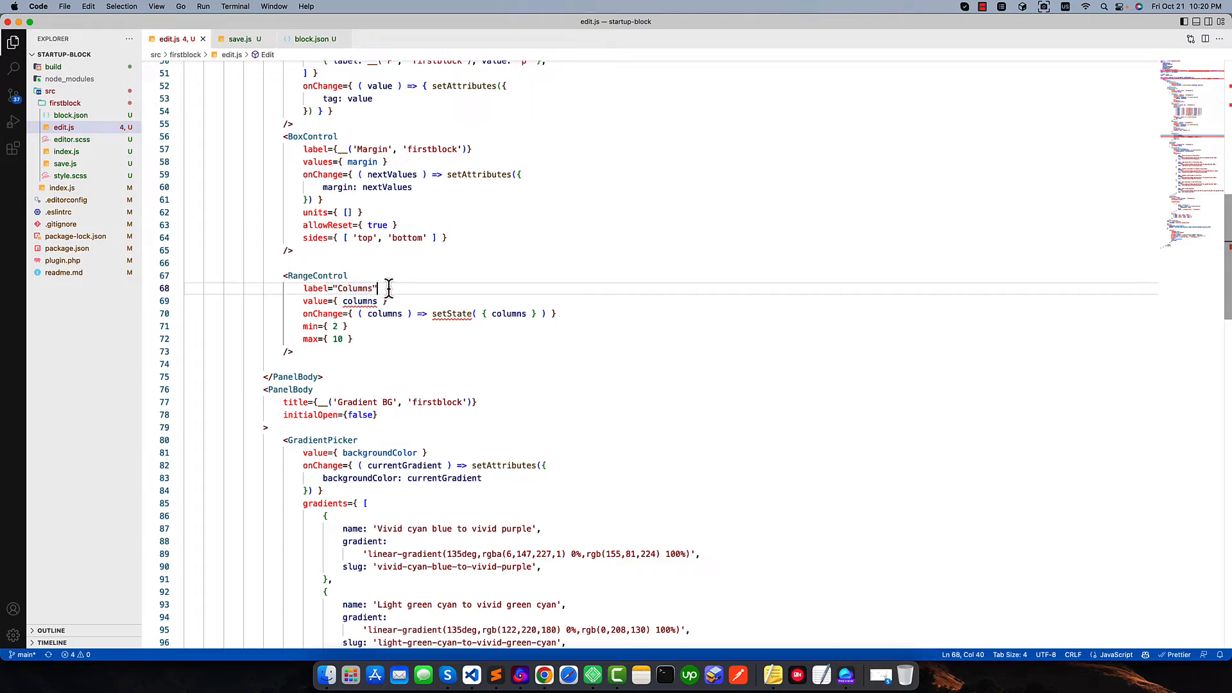
double_click(354, 289)
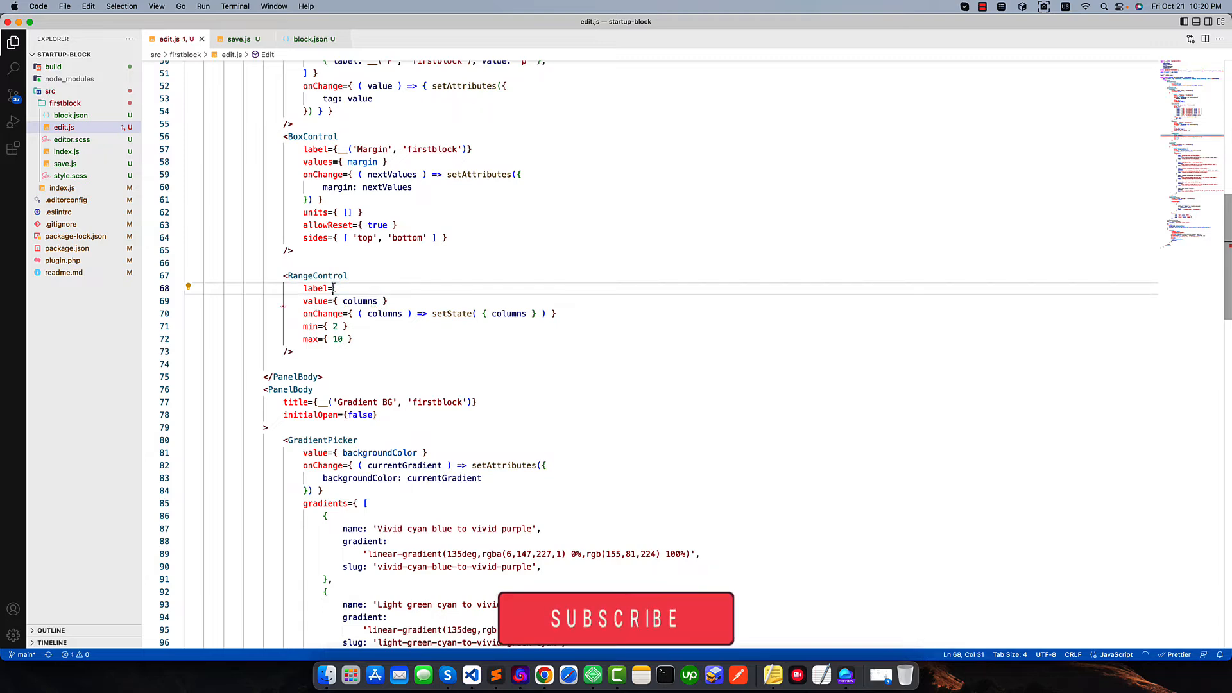
text(__()
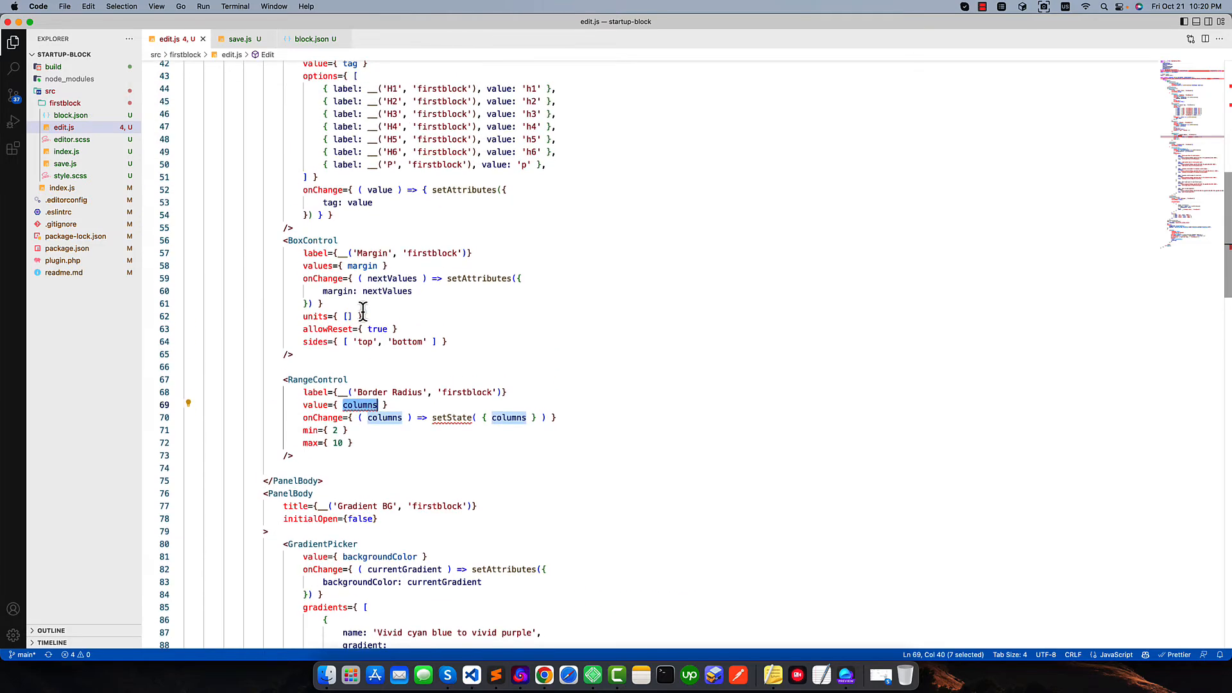
scroll(up, 3)
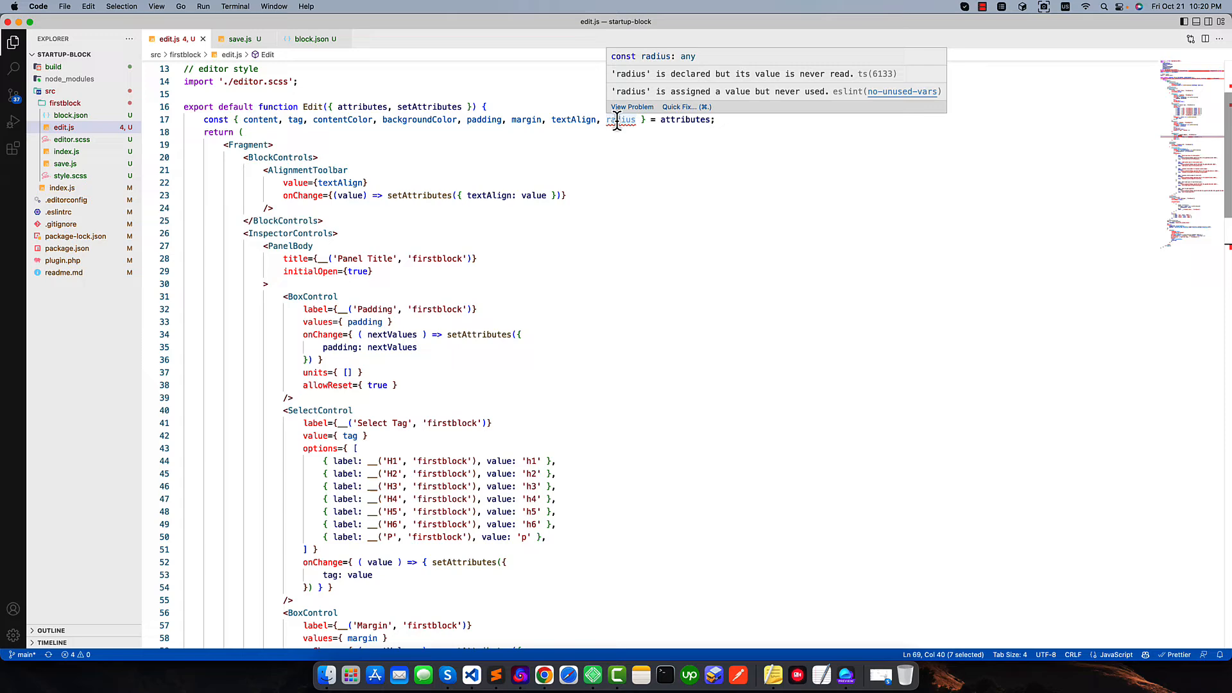
scroll(down, 3)
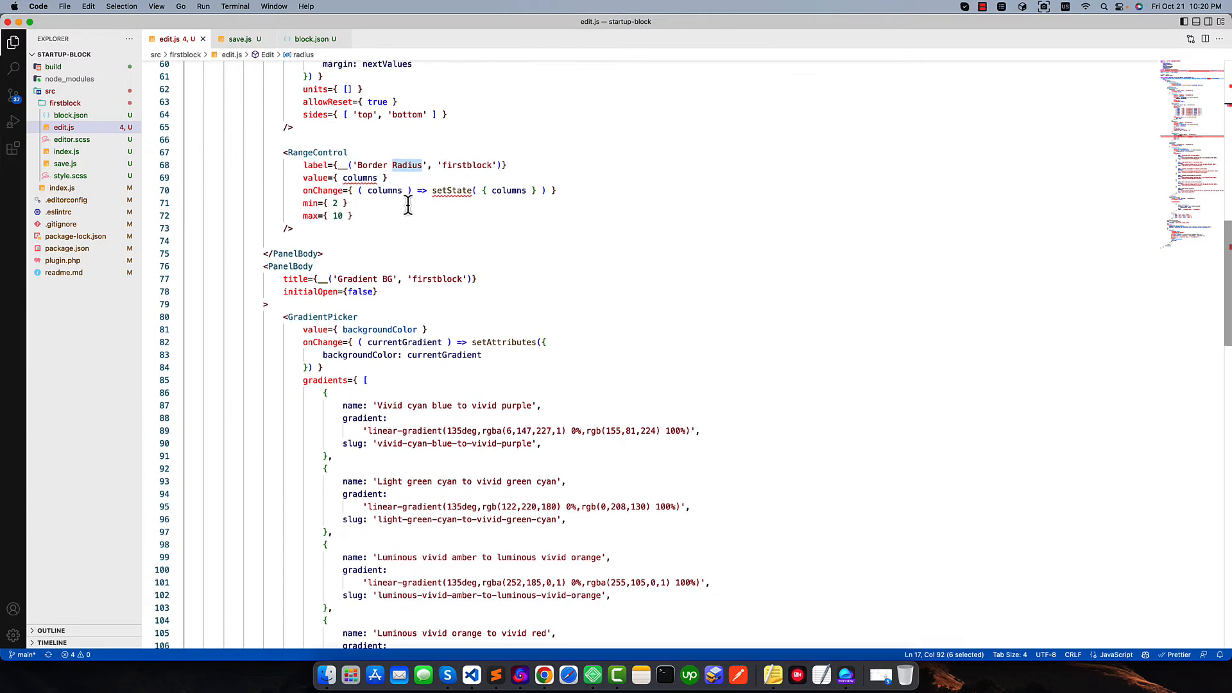
text(radi)
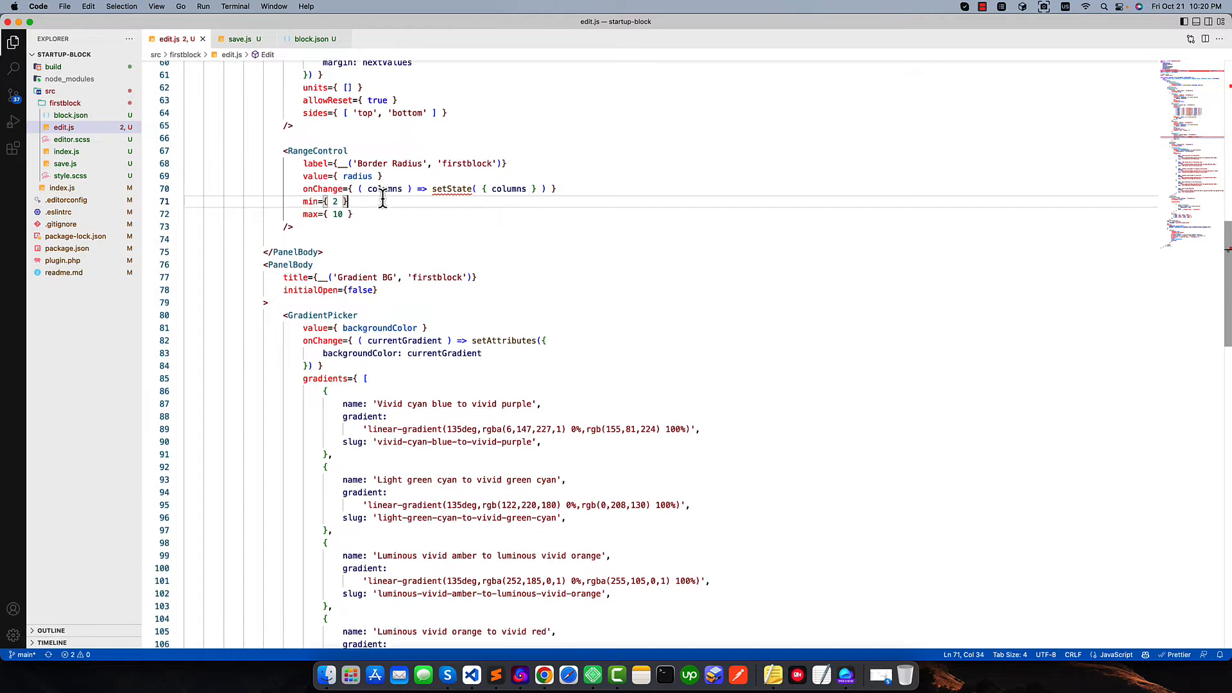
Bind the slider's value to radius via setAttributes and set min 0, max 100
text(value)
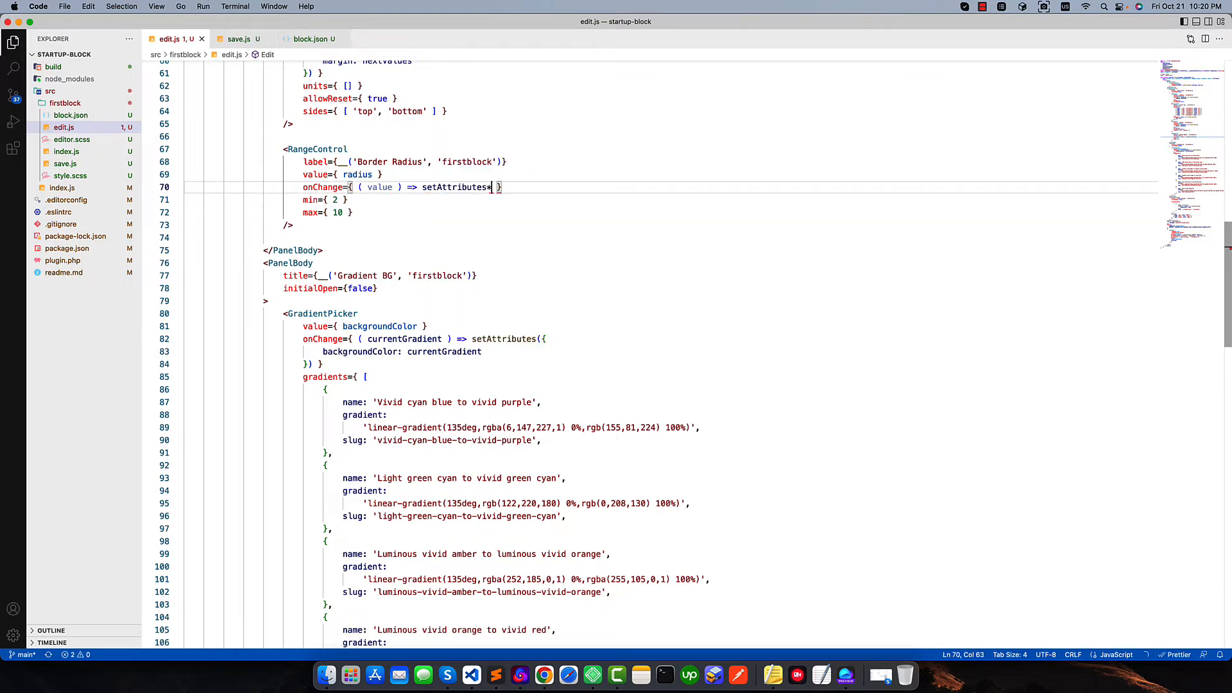
text({)
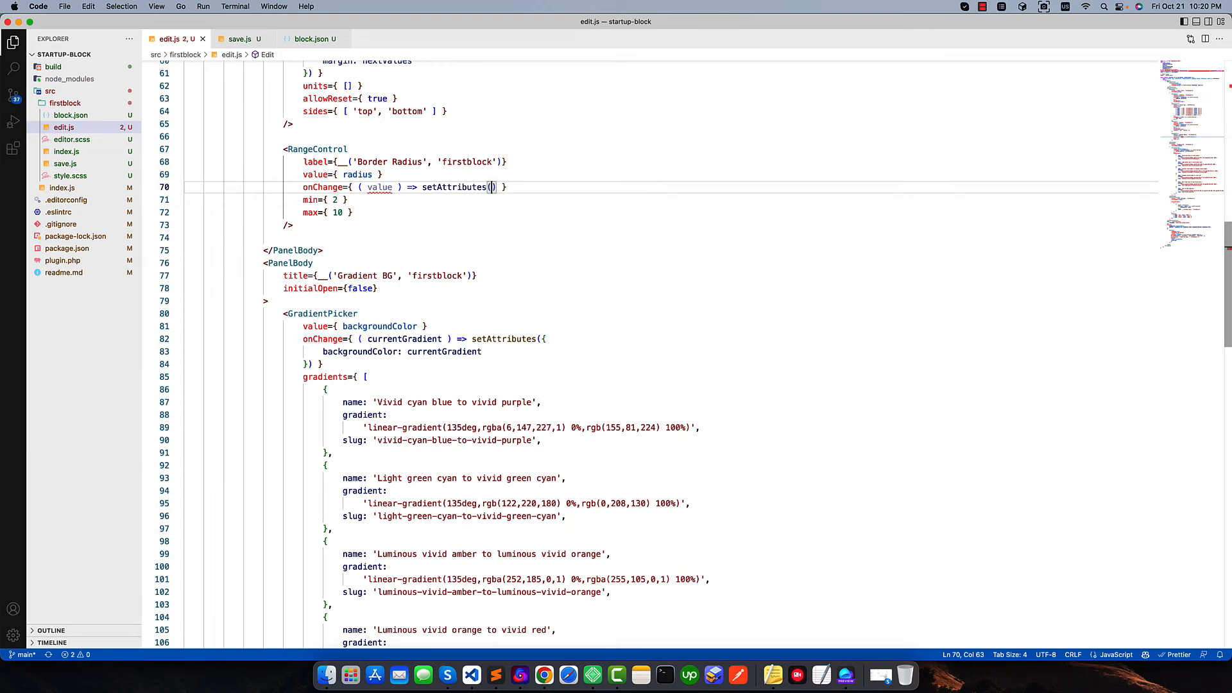
text(radius: value)
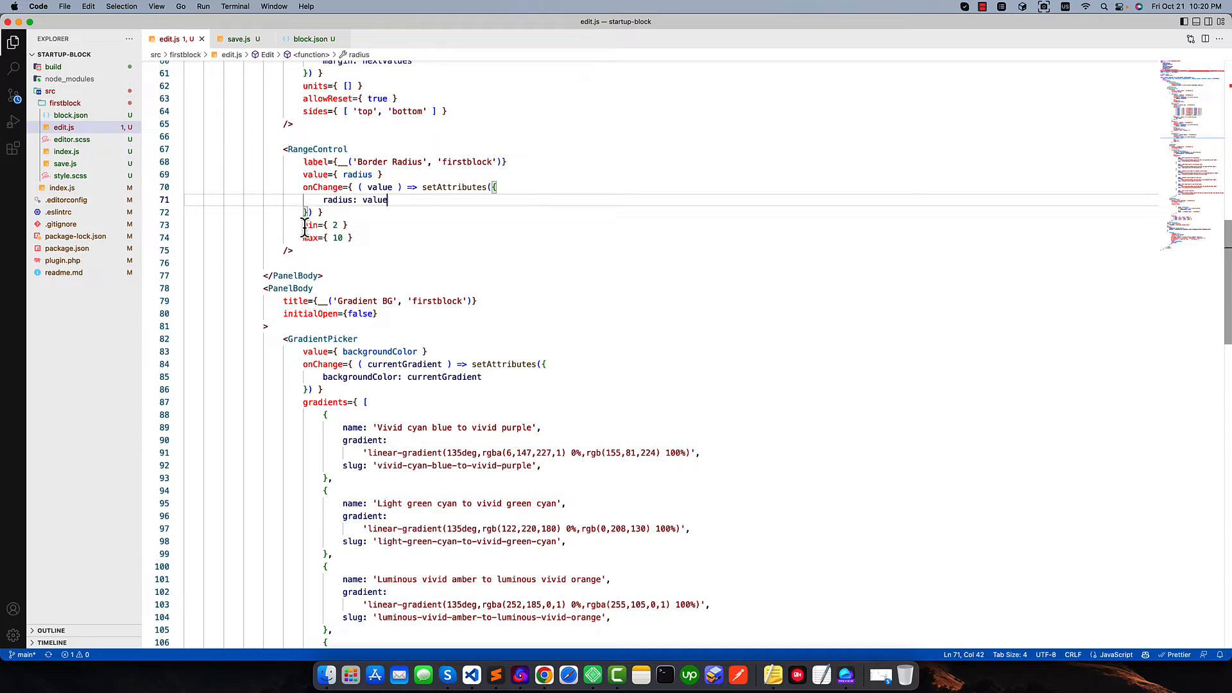
double_click(311, 225)
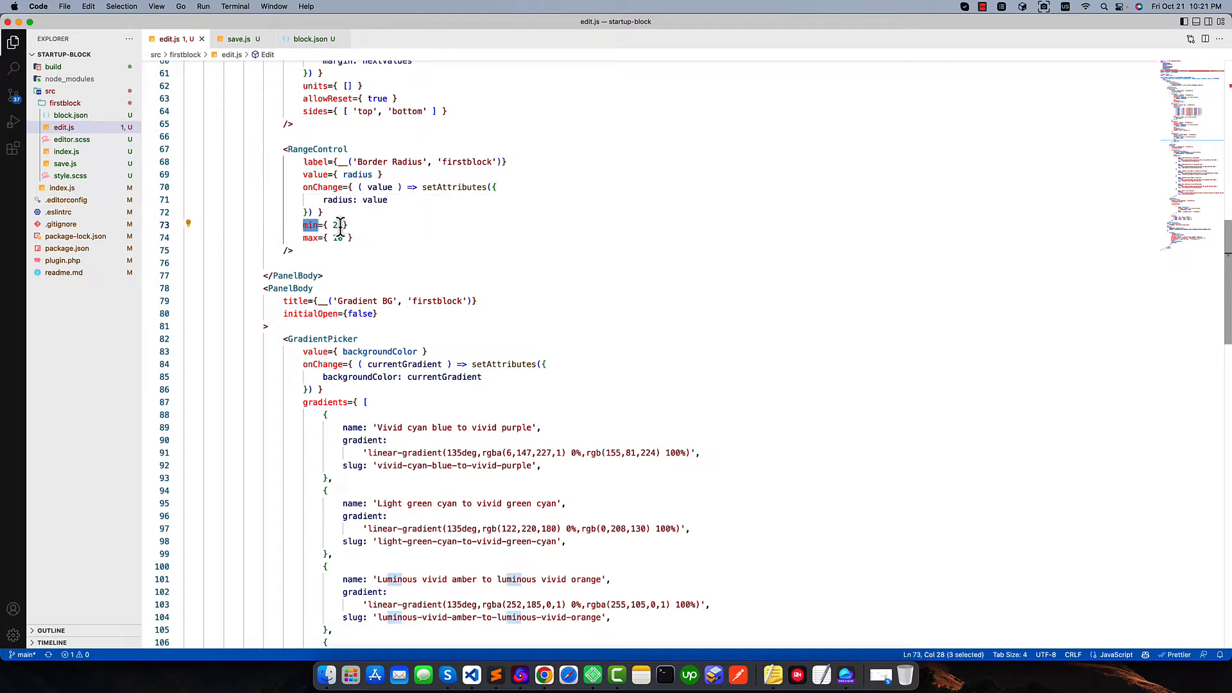
click(310, 237)
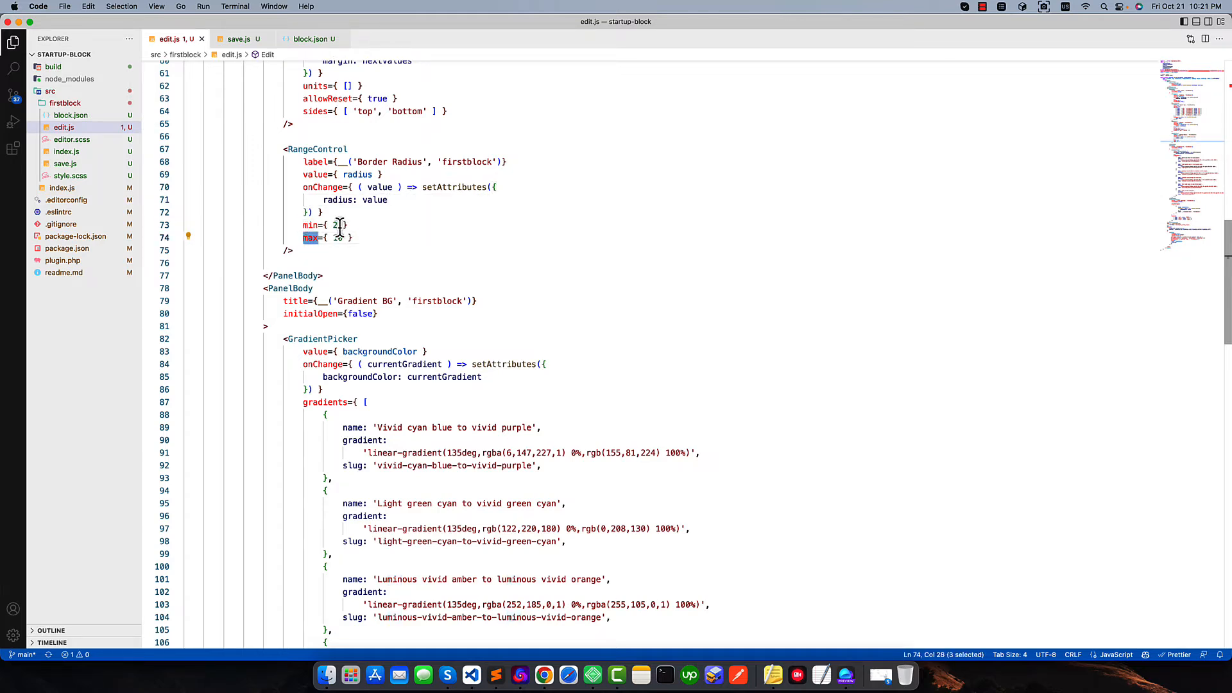
text(0)
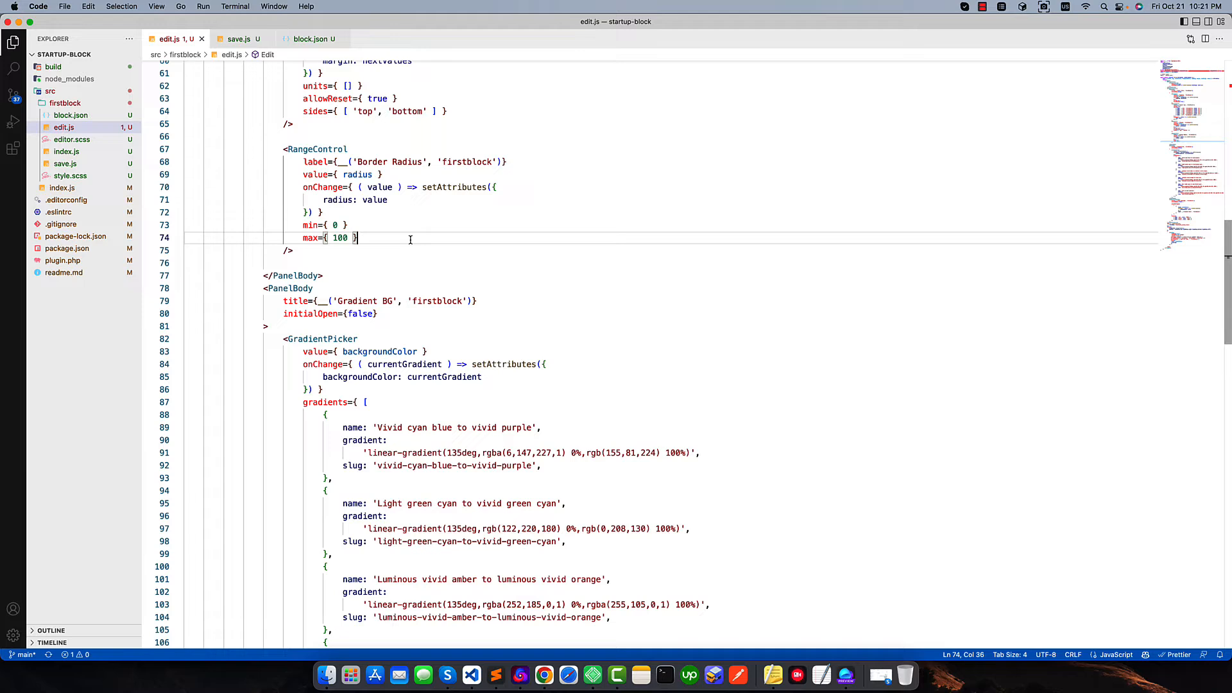
Run npm start in a new terminal to build the block
click(235, 6)
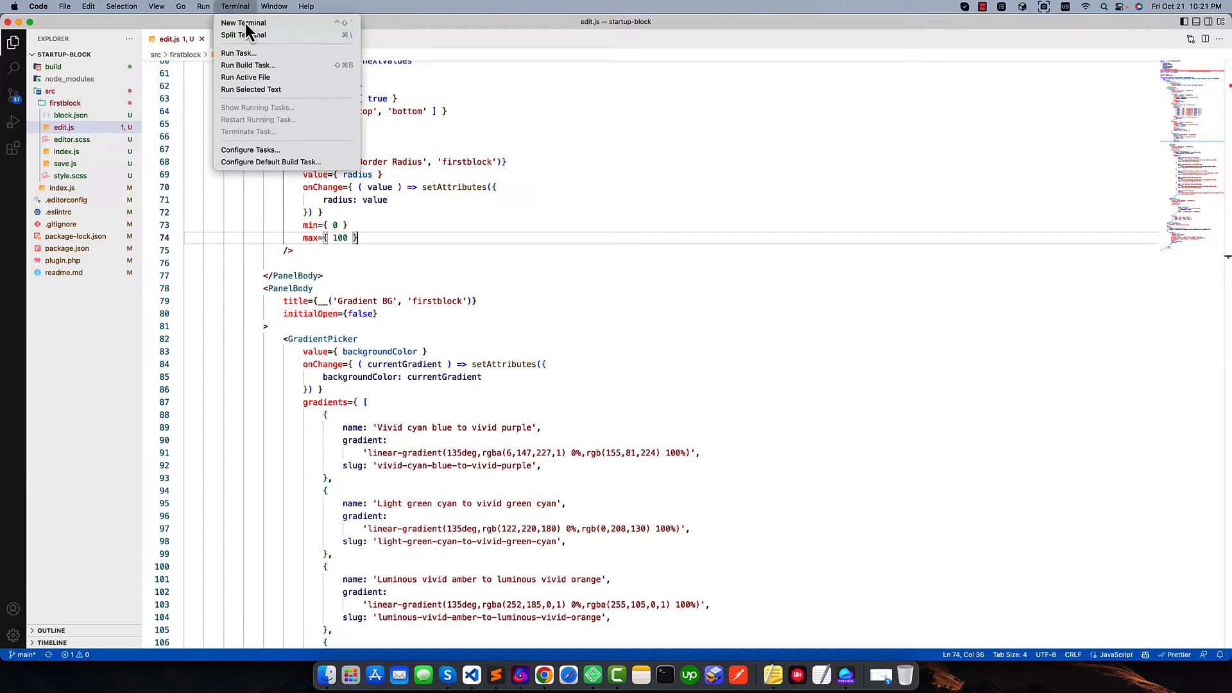
click(243, 22)
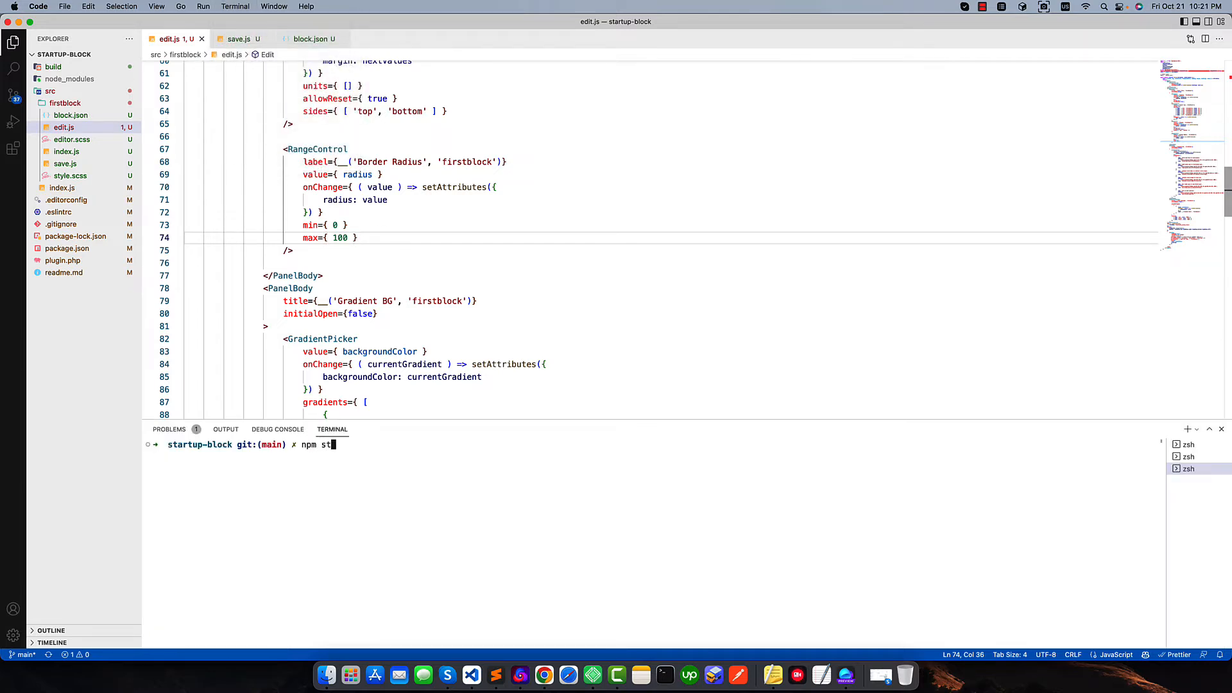
key(Return)
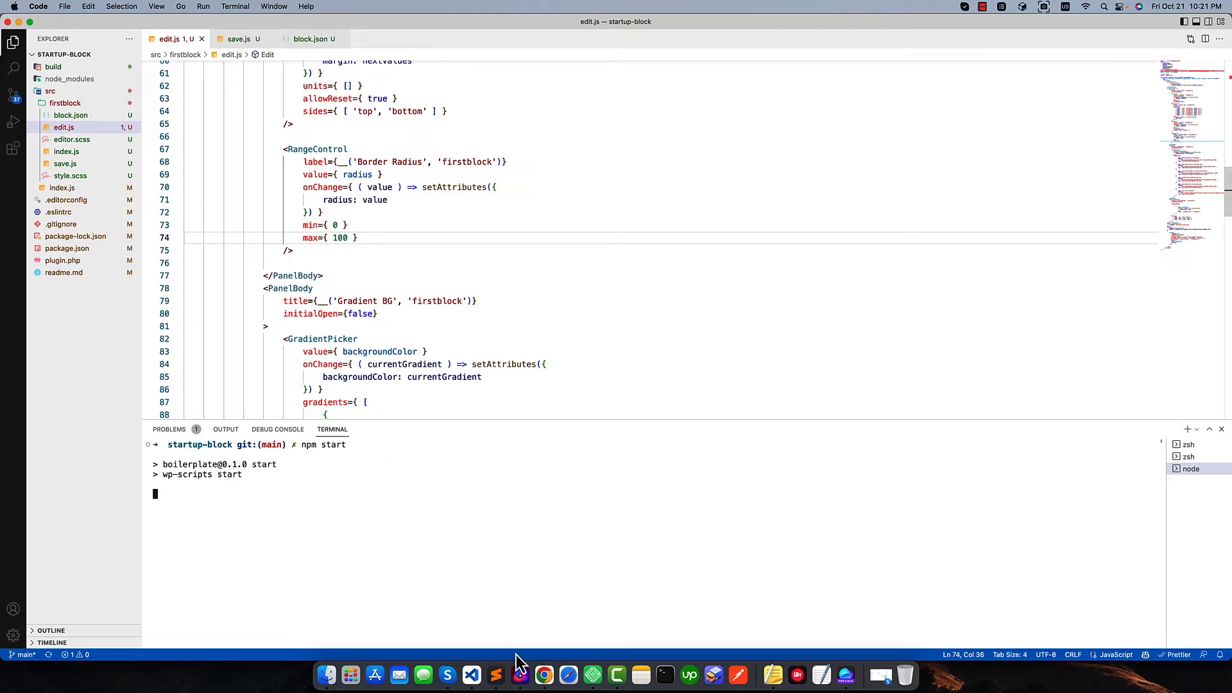
click(544, 674)
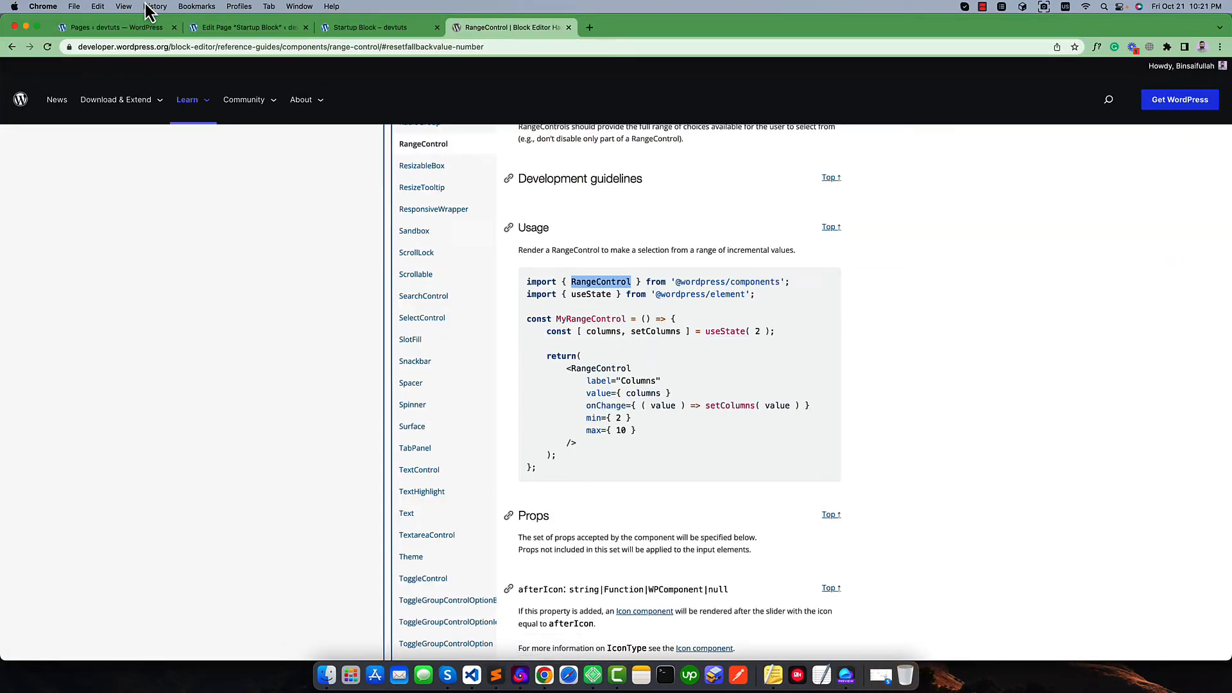
Select the First Block in the page editor and update the page with its Border Radius
click(248, 27)
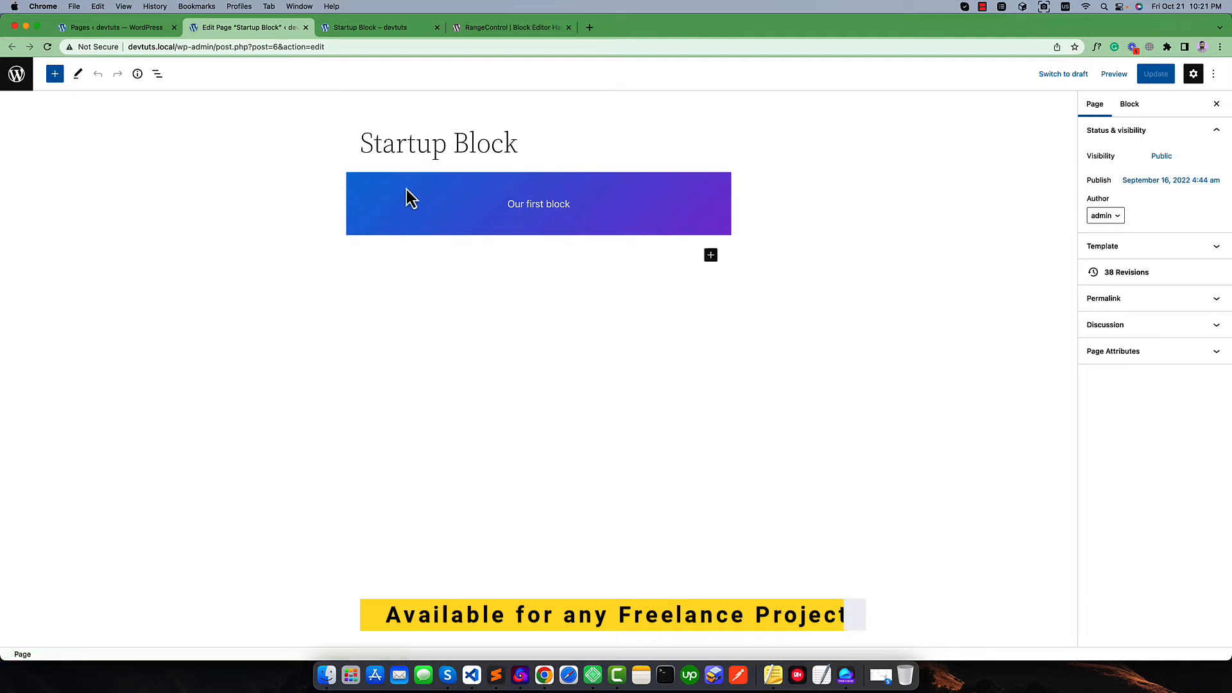
click(538, 204)
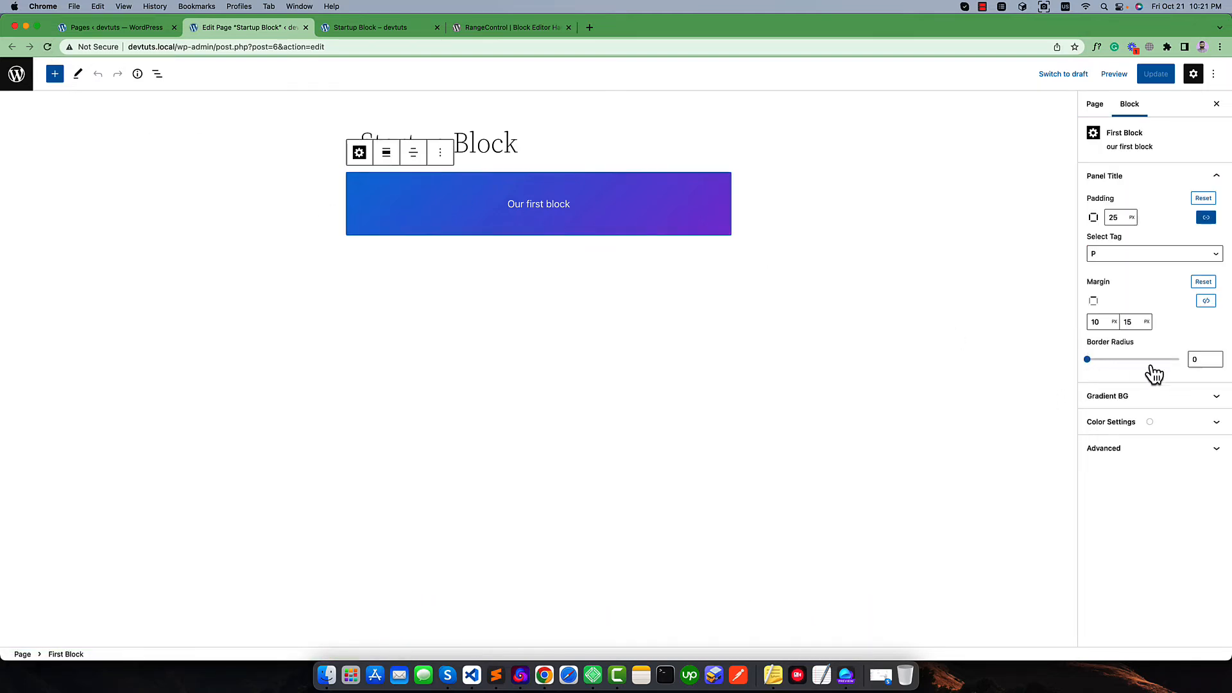
mouse_move(1122, 354)
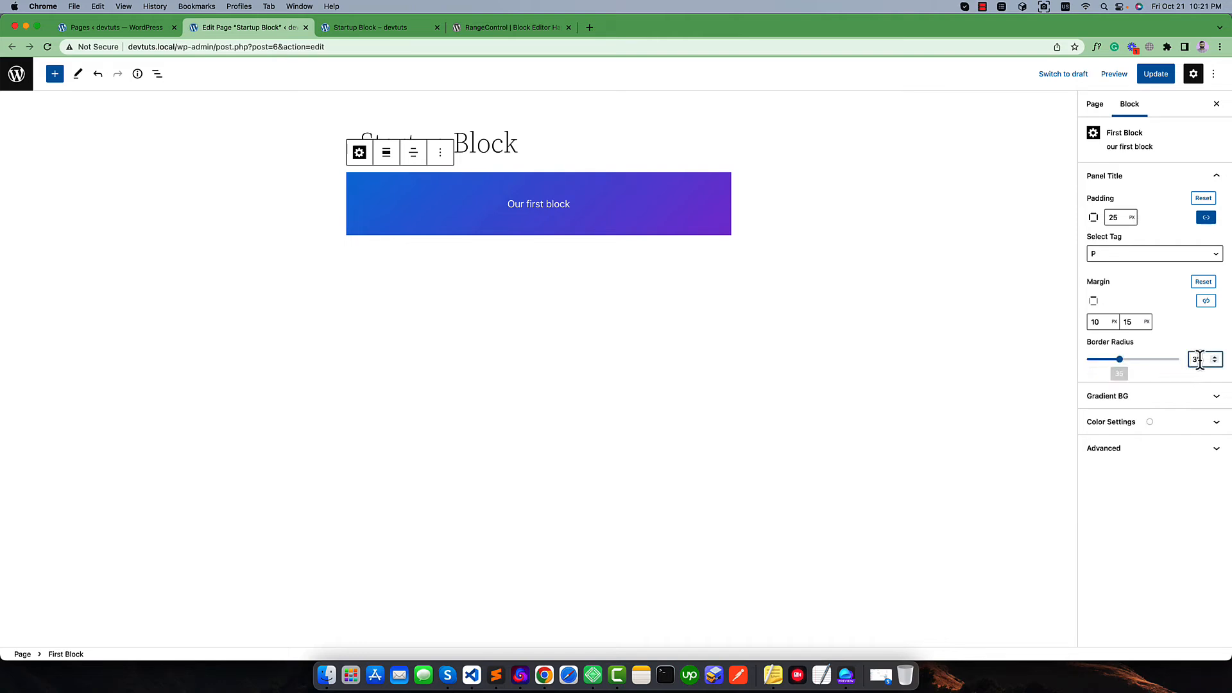
click(1155, 73)
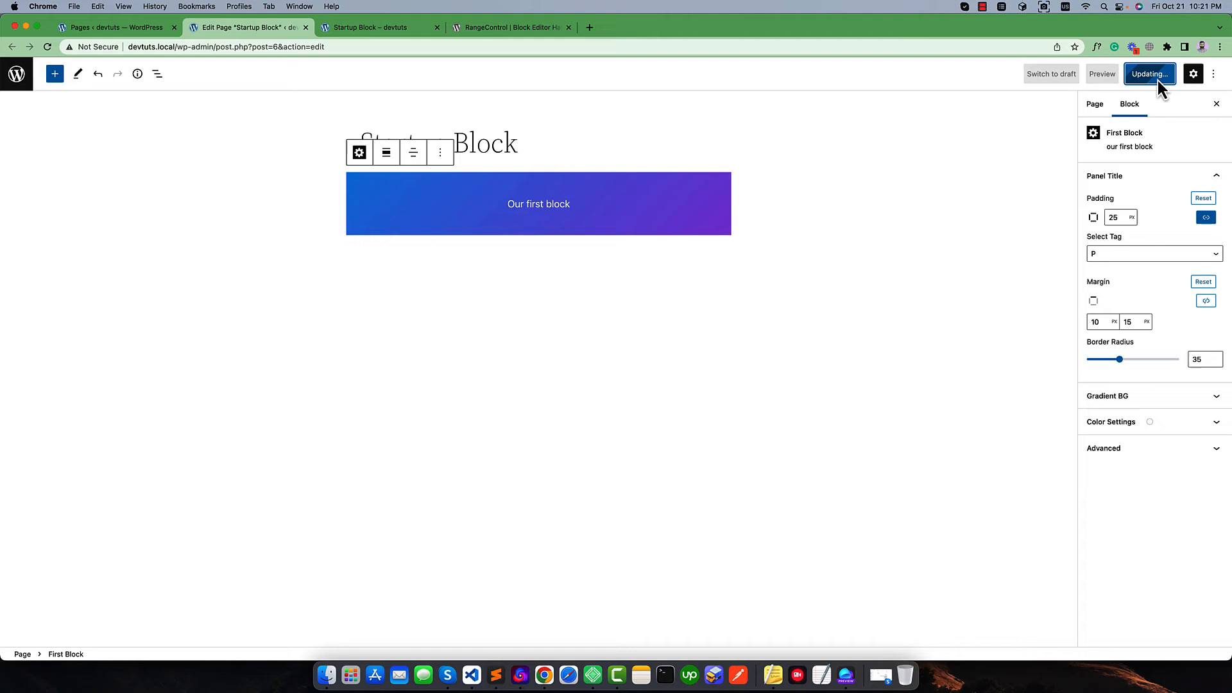
click(1150, 75)
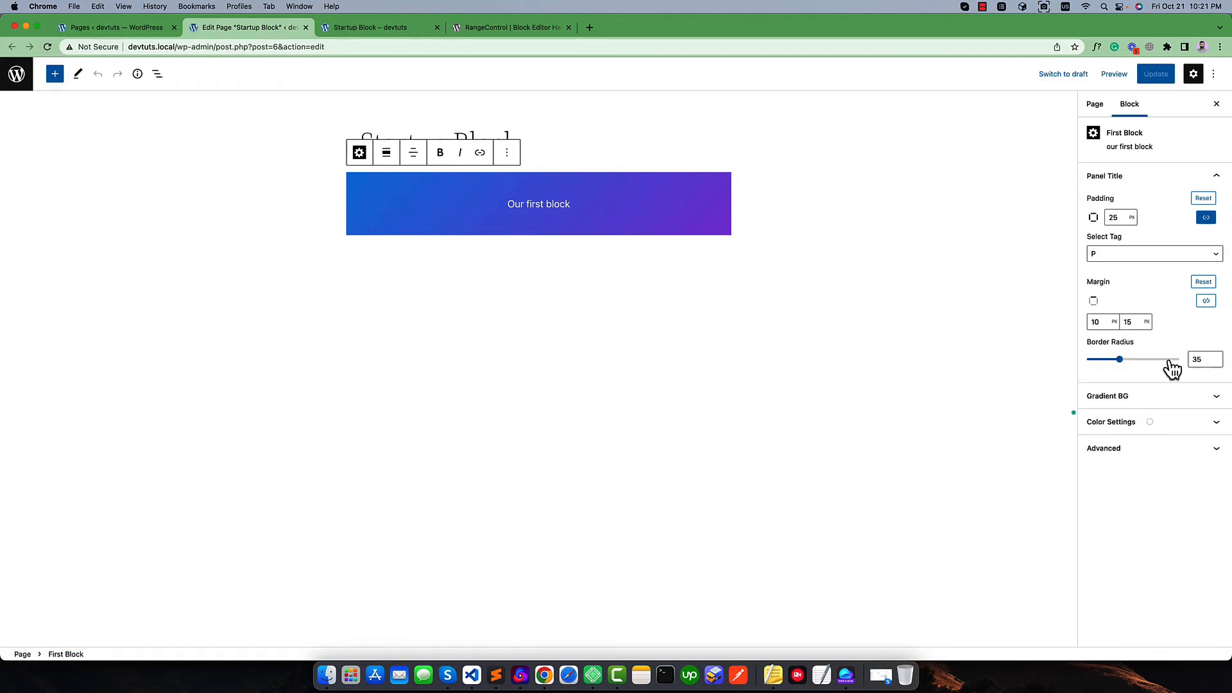
Adjust the Border Radius value to 35 in the block sidebar
click(1198, 359)
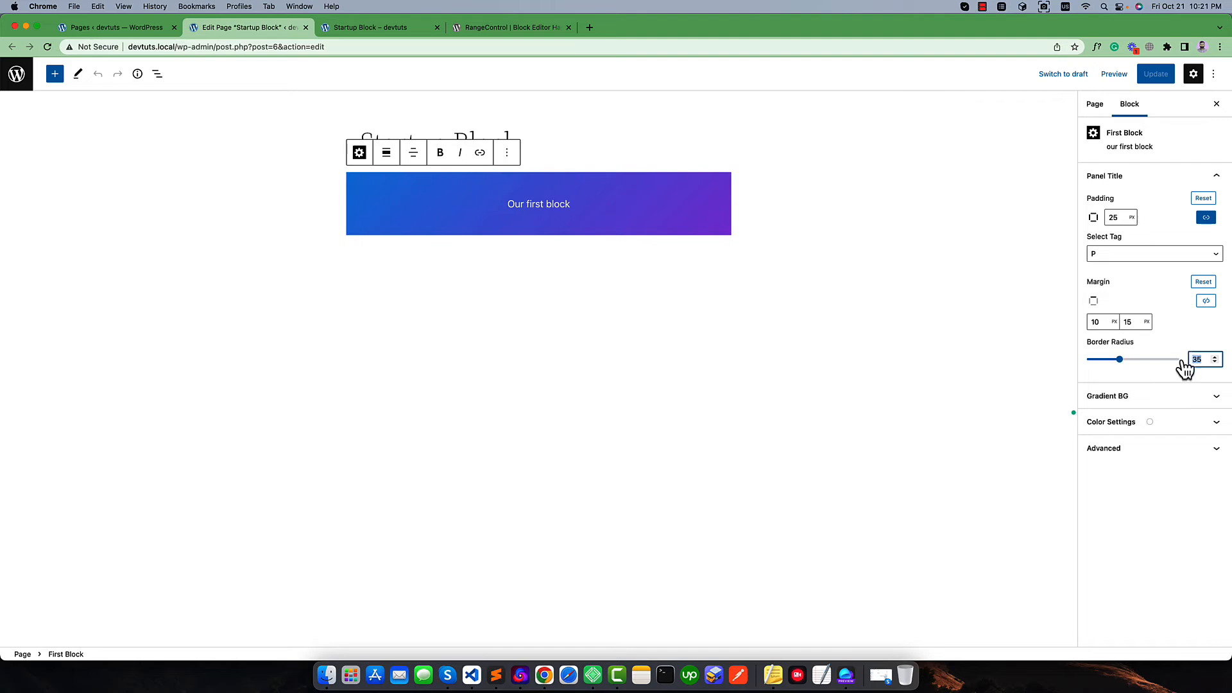
click(1197, 360)
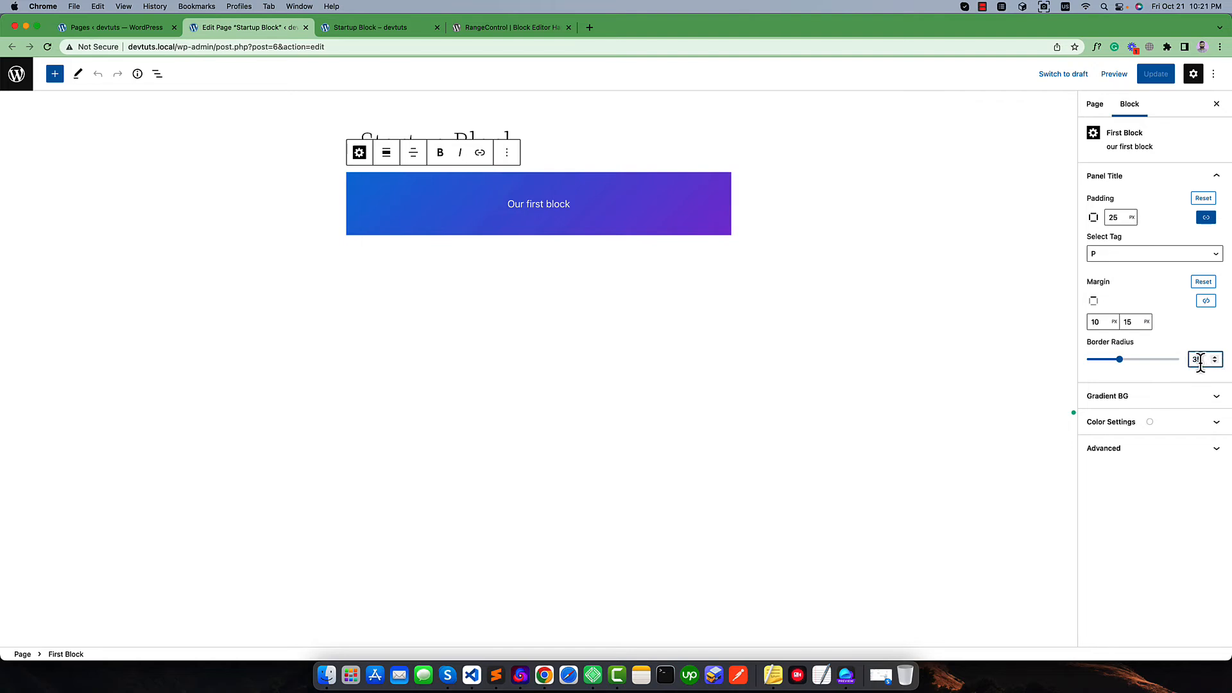
click(1216, 357)
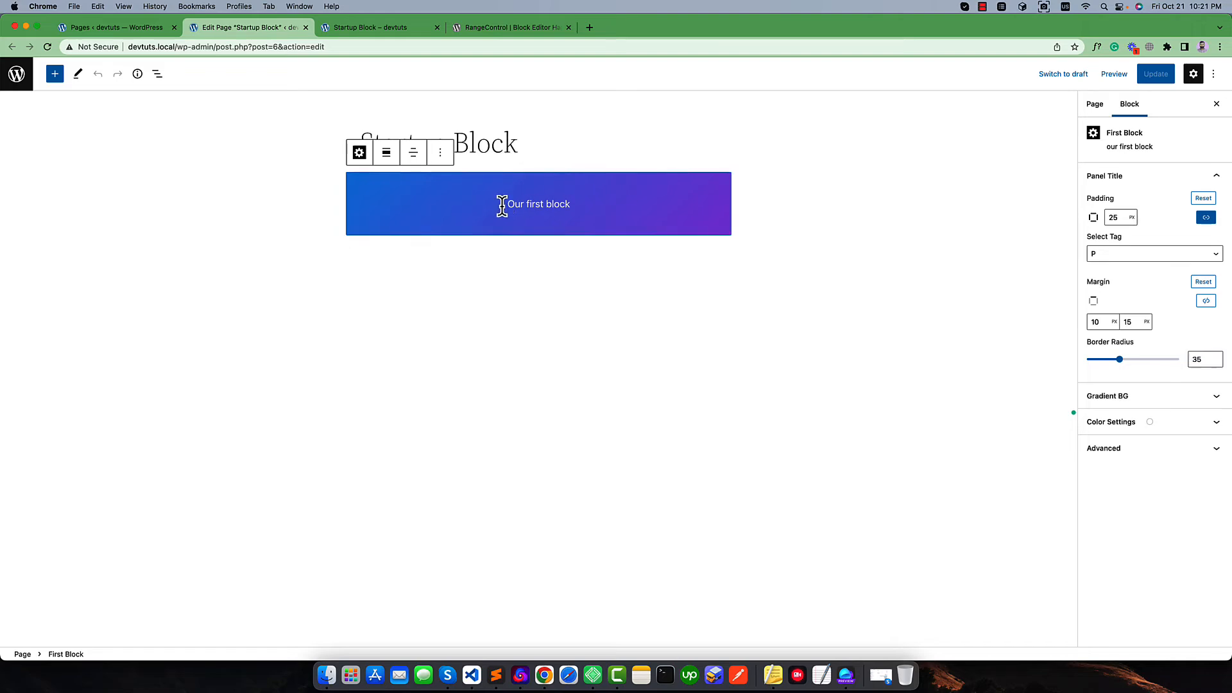
click(471, 673)
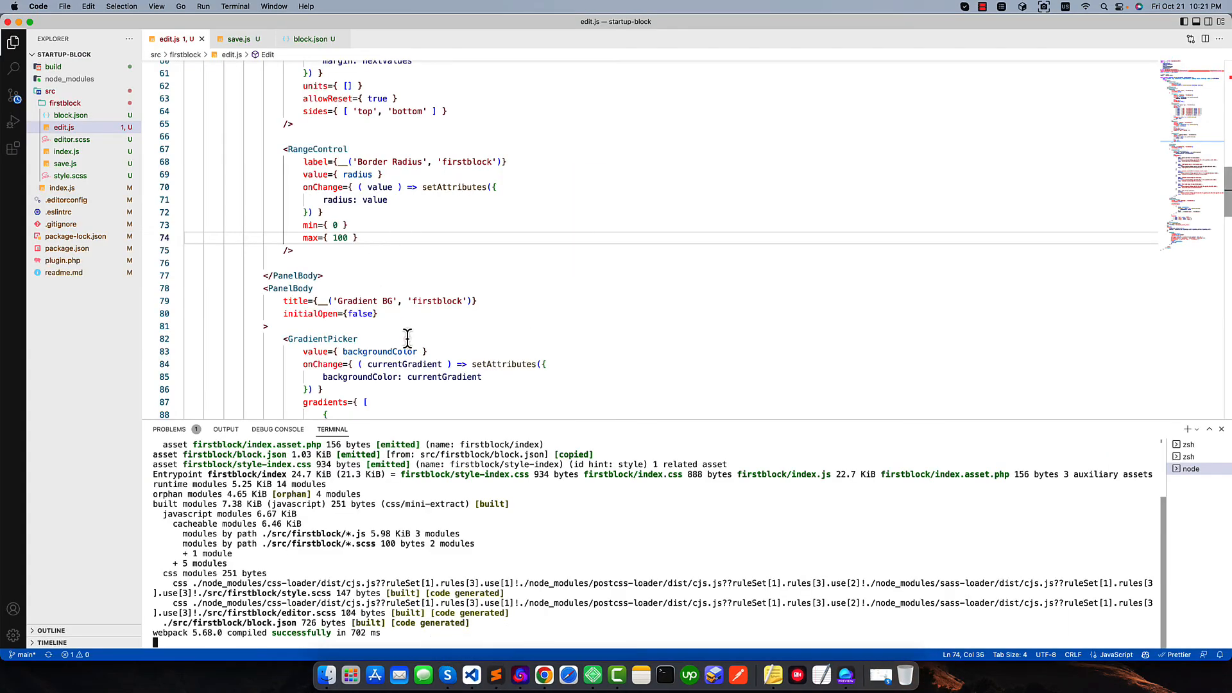
Add borderRadius: `${radius}px` to the div's inline style after padding in edit.js
scroll(down, 3)
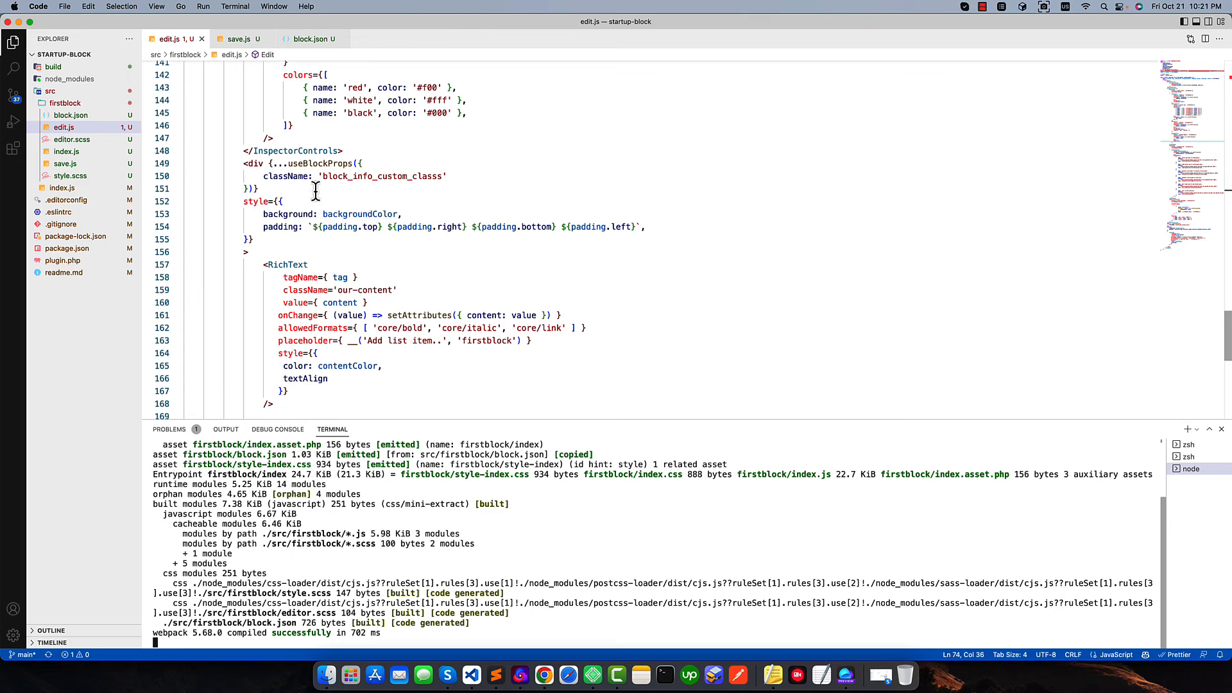
click(651, 225)
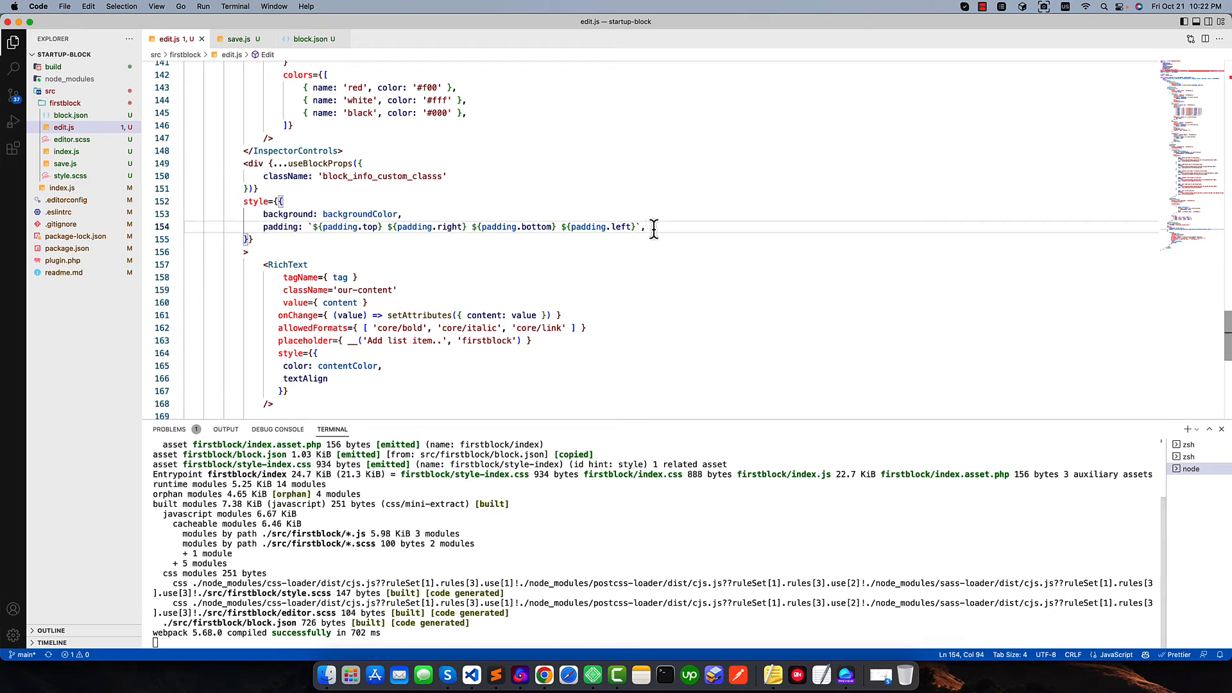
text(borderRadius:)
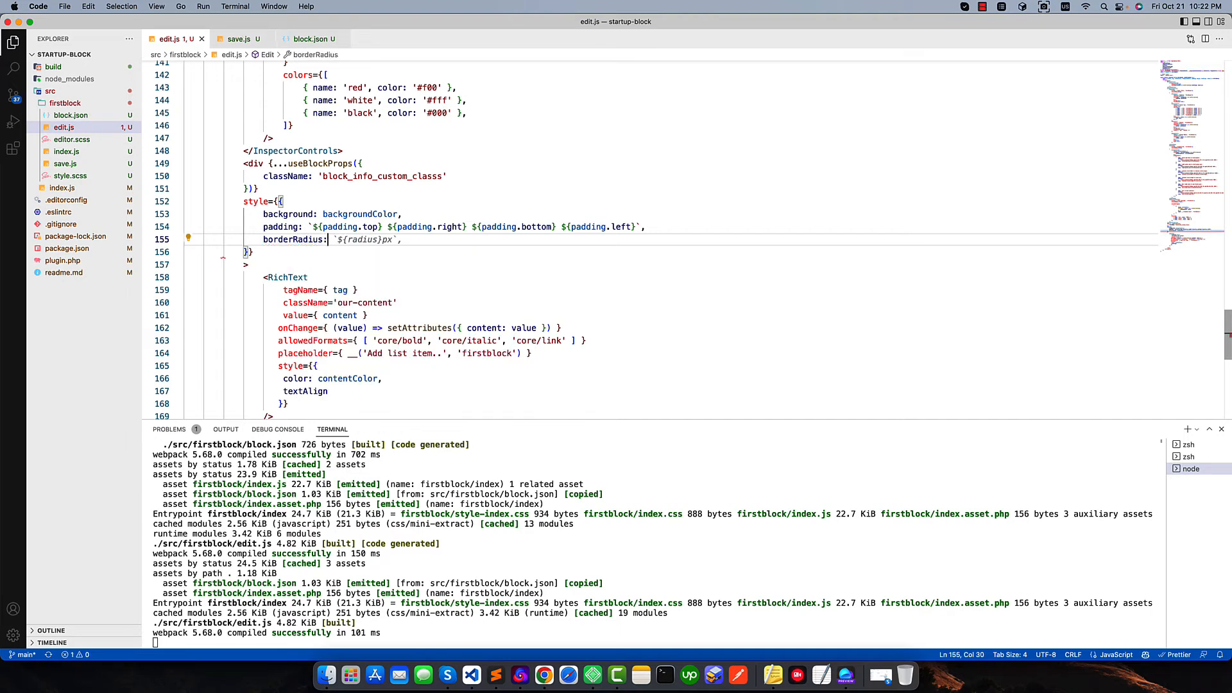
click(352, 240)
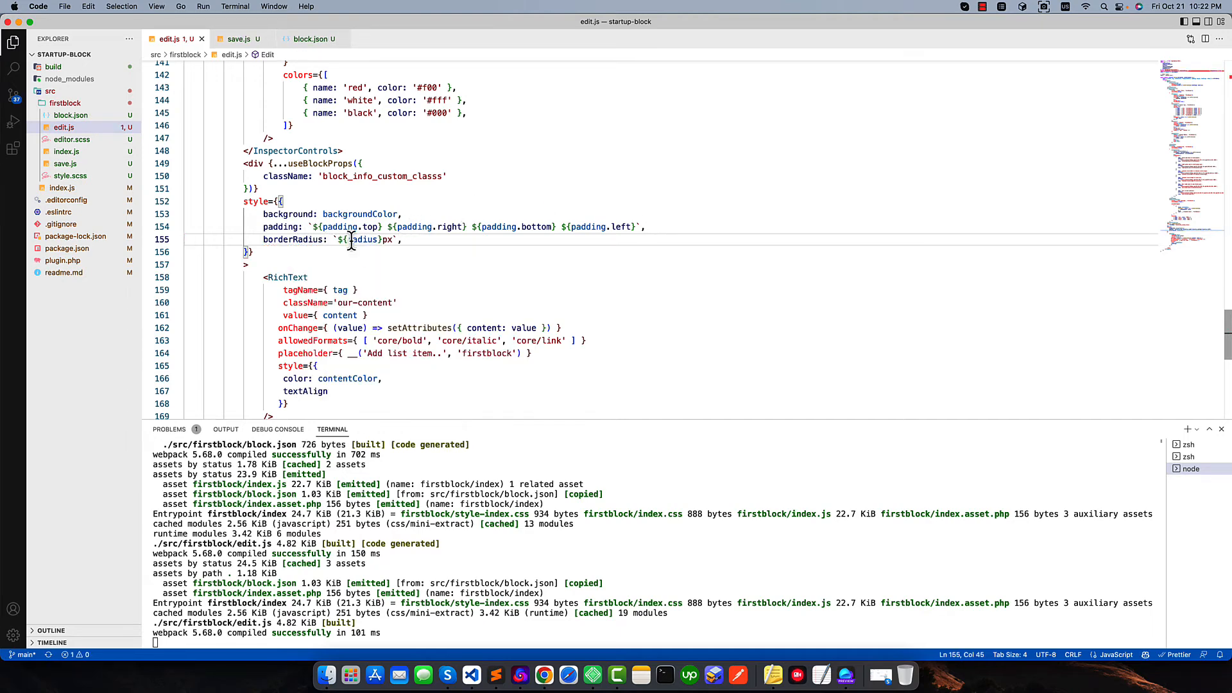
double_click(385, 240)
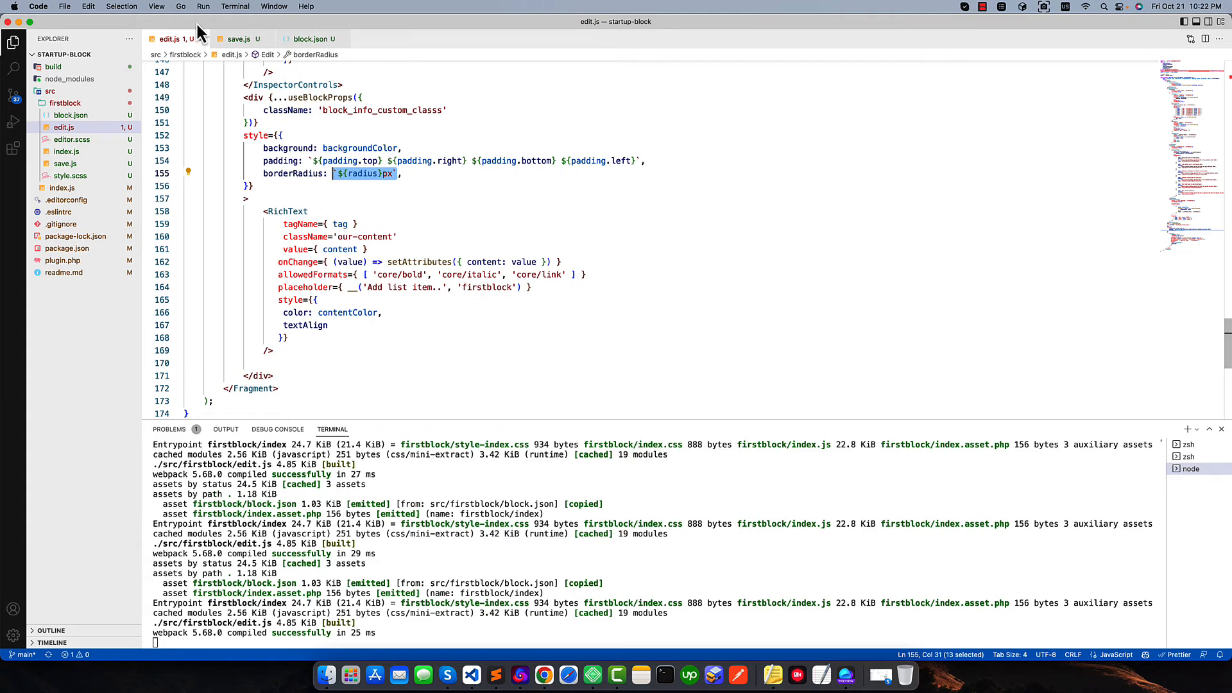
Destructure radius in save.js and apply it as borderRadius in the saved div's style
click(238, 39)
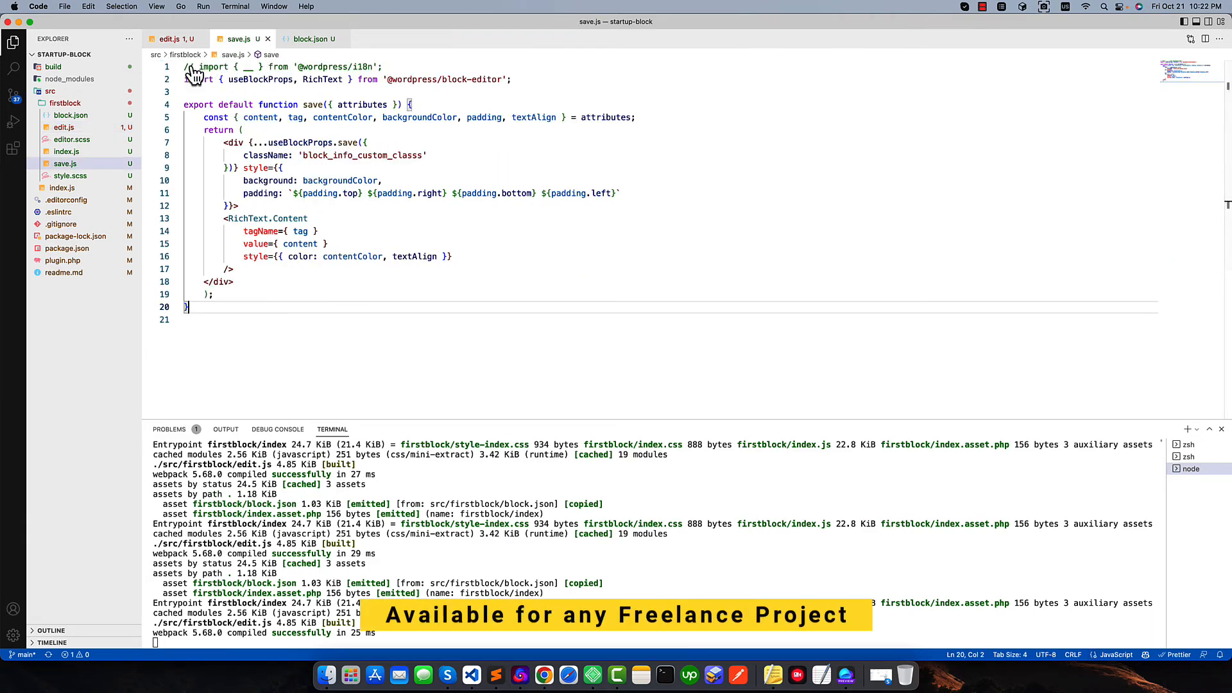
double_click(534, 117)
text(borderRadius: radius,)
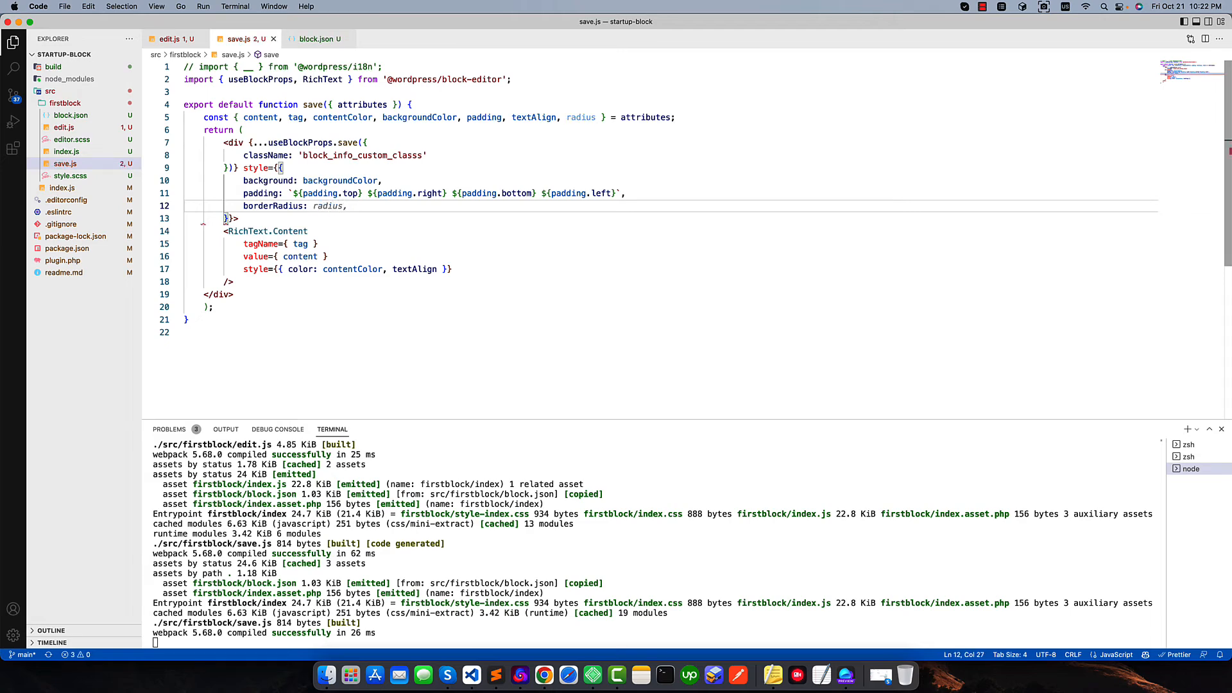
text(`${radius.topLeft} ${radius.topRight} ${radius.bottomRight} ${radius.bottomLeft}`,)
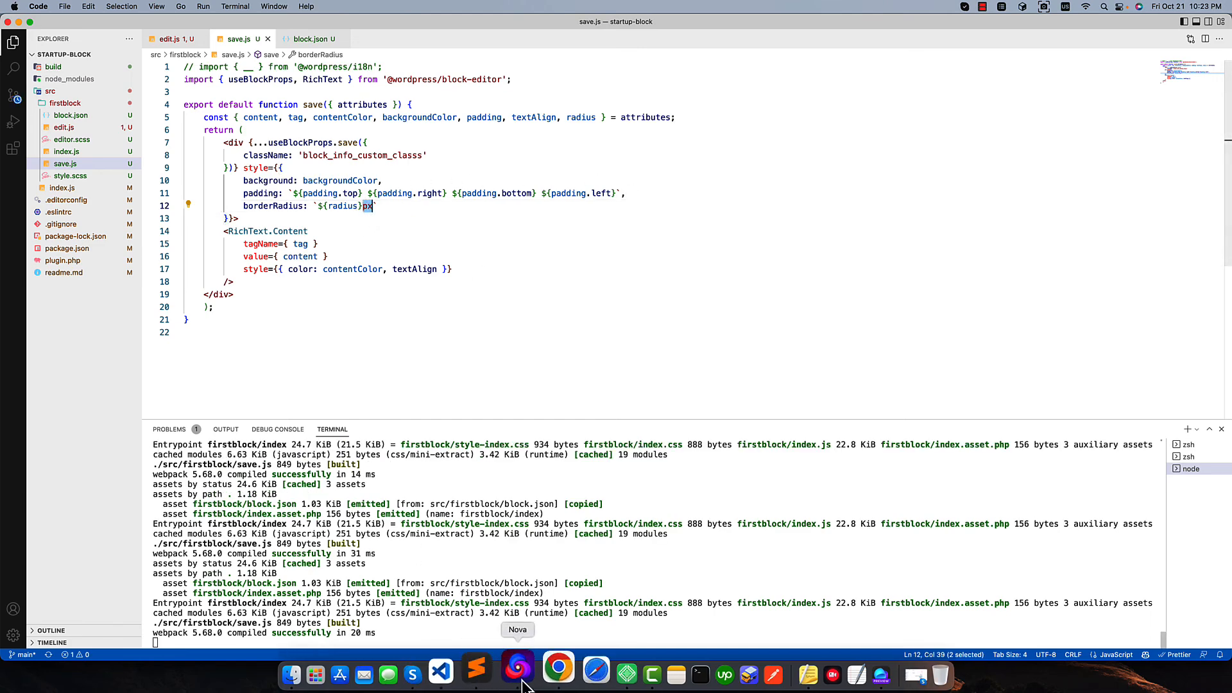
Reload the editor, run Attempt Block Recovery, set radius 10 and update the page
click(558, 674)
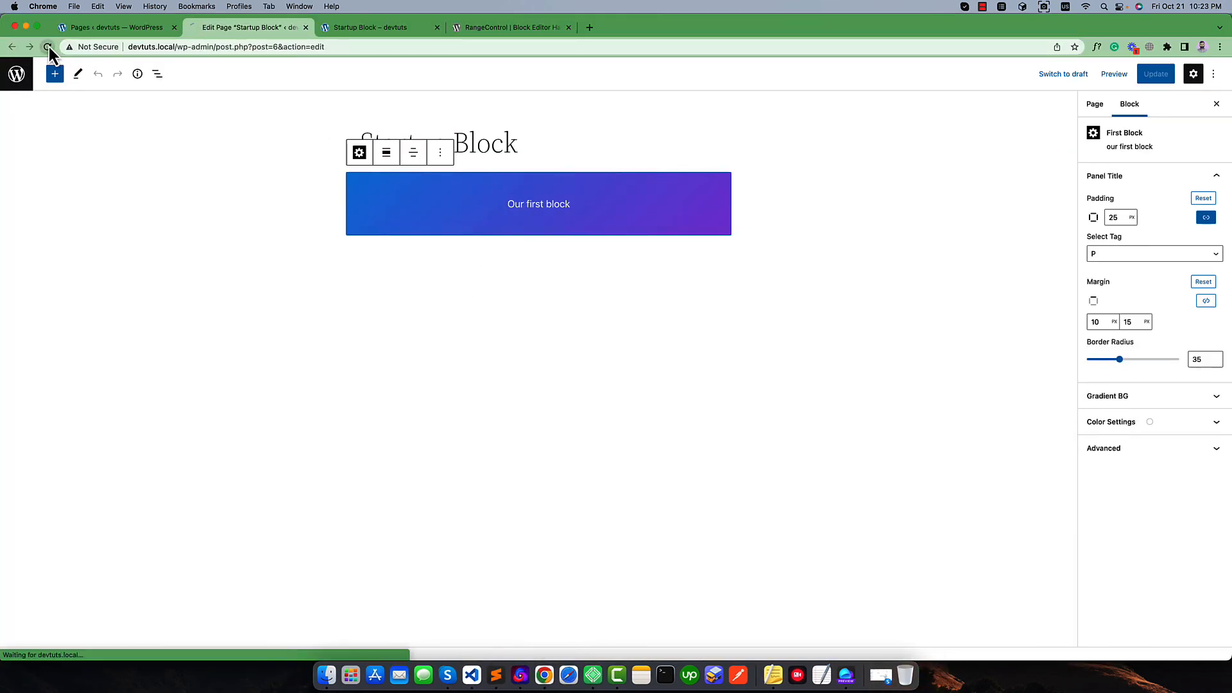
click(48, 46)
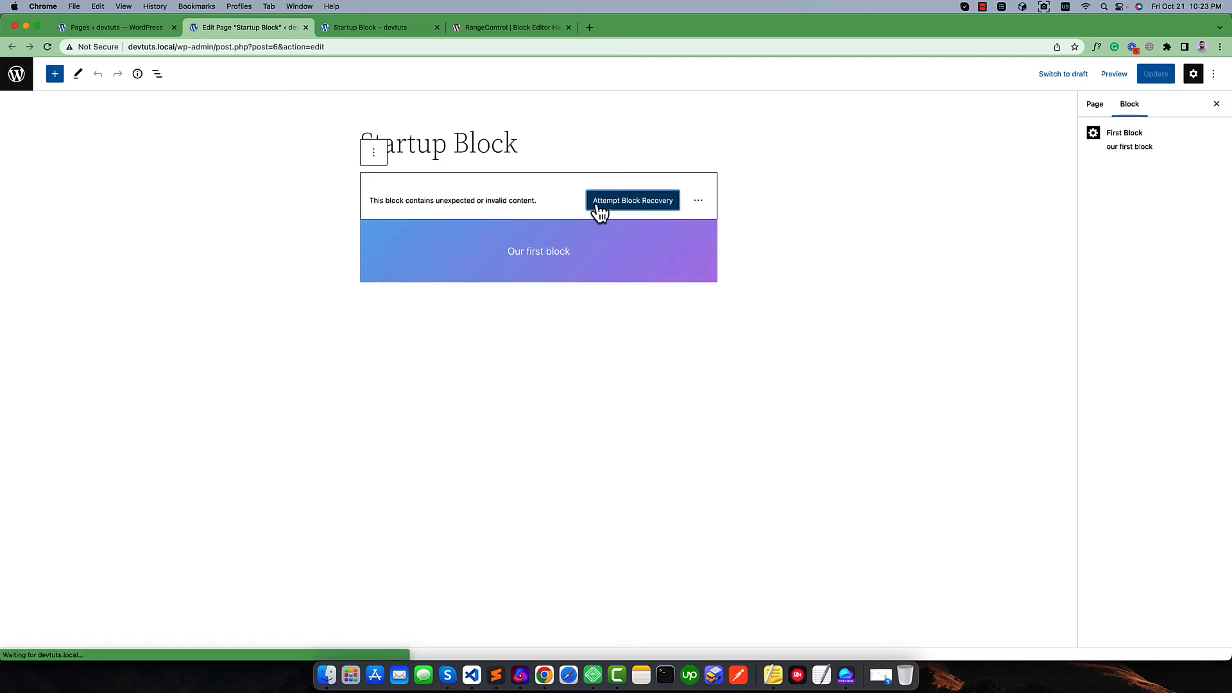
click(631, 200)
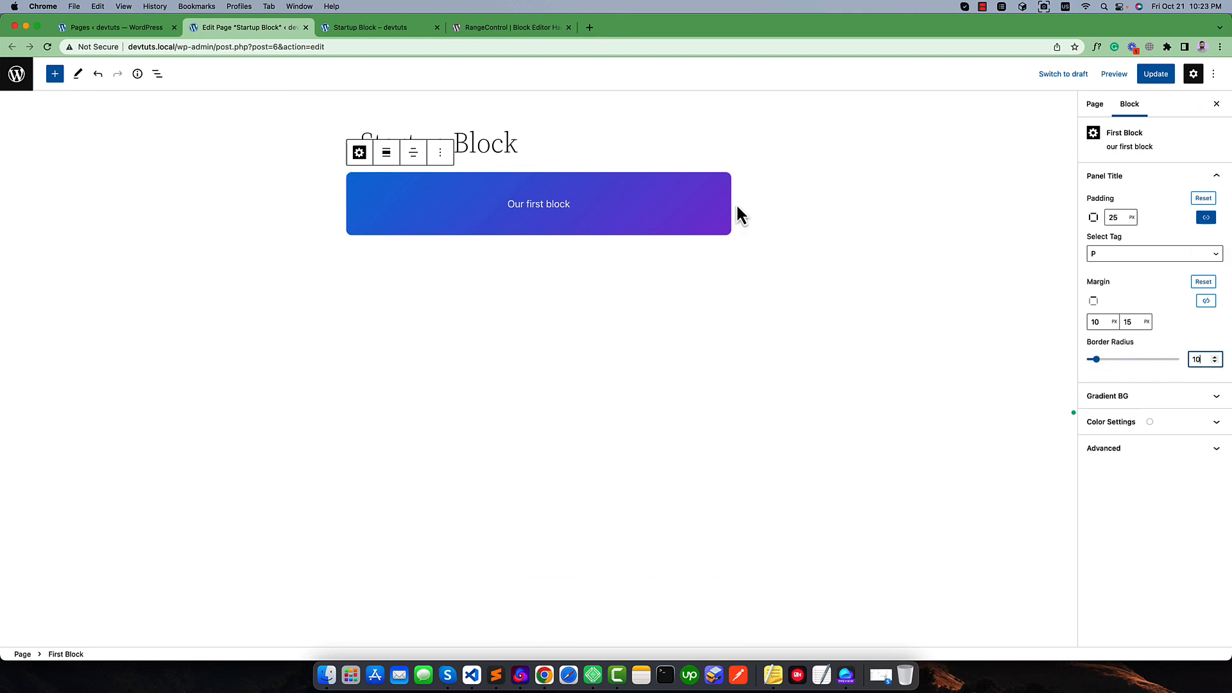
click(1155, 73)
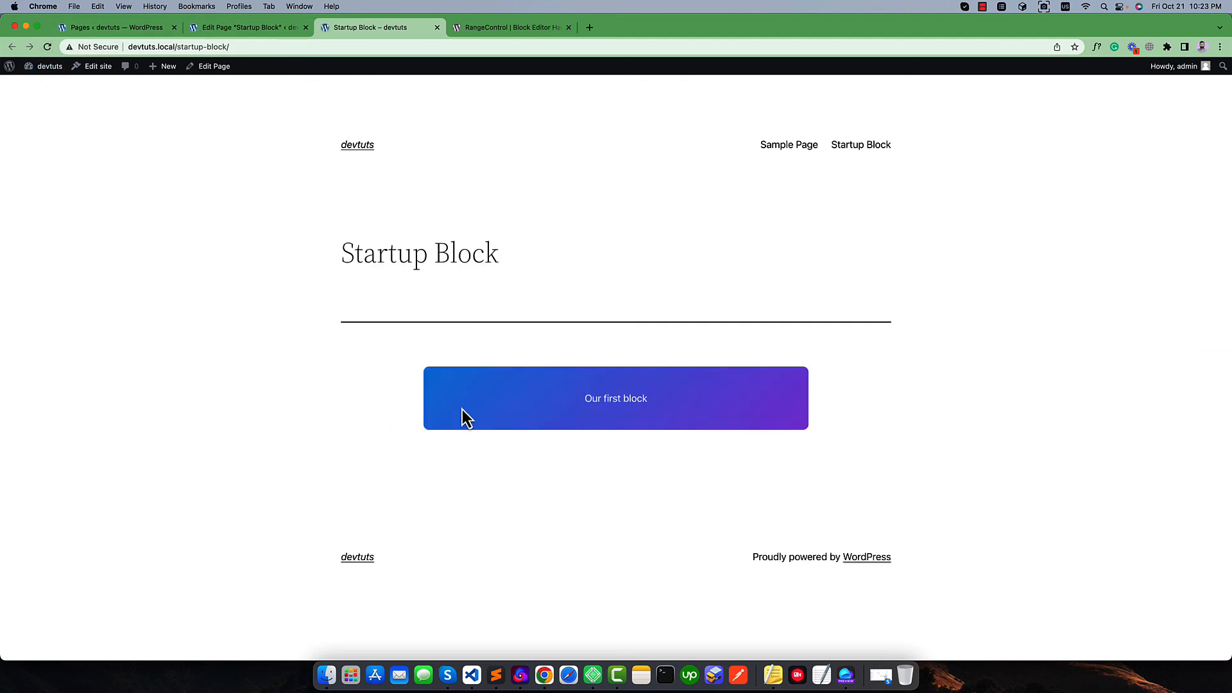
mouse_move(566, 389)
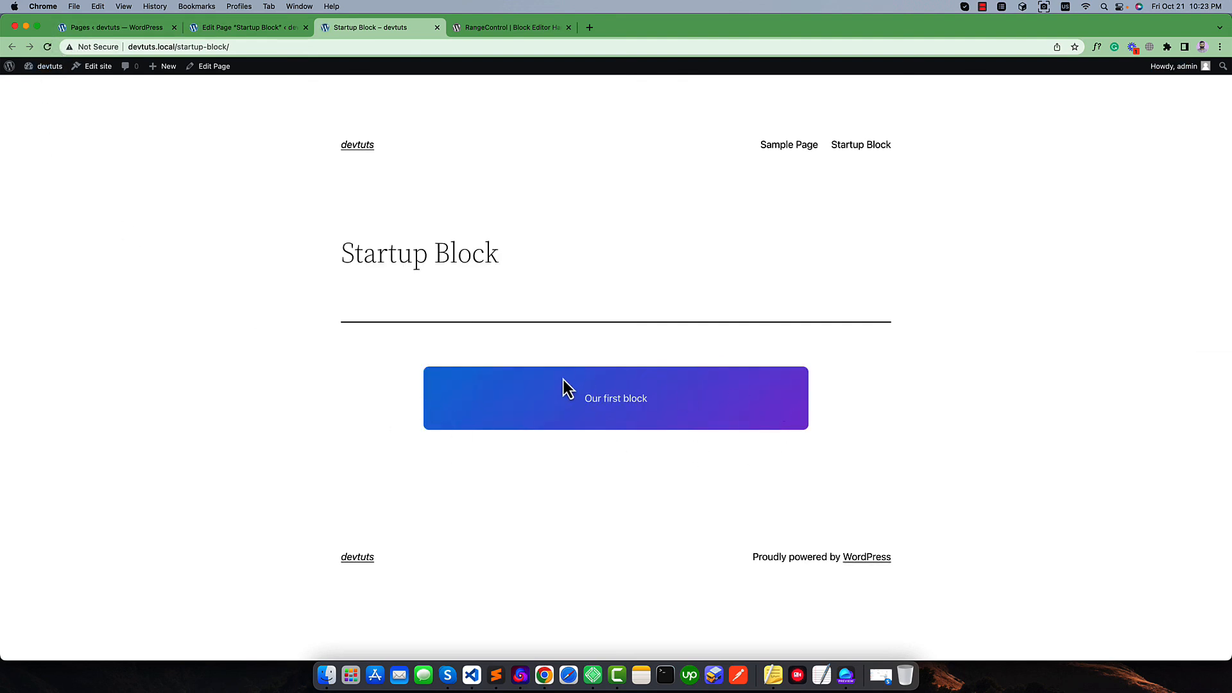
mouse_move(248, 27)
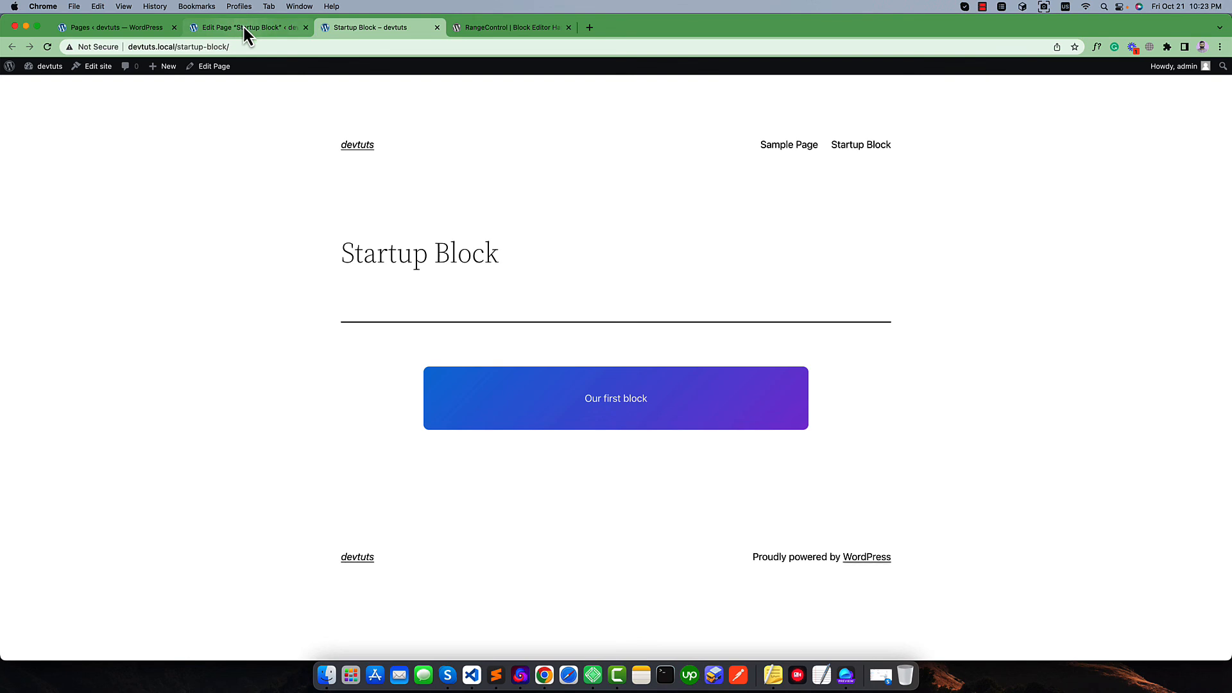
Return to the Edit Page tab after checking the rounded block on the live page
click(248, 27)
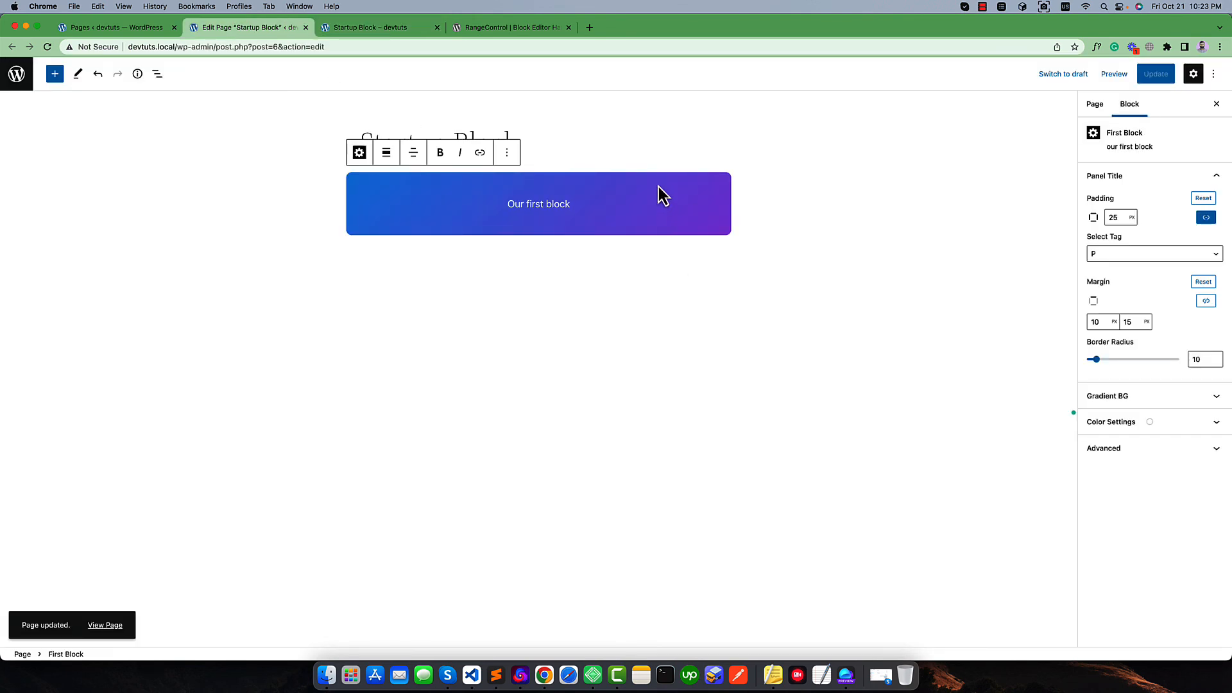